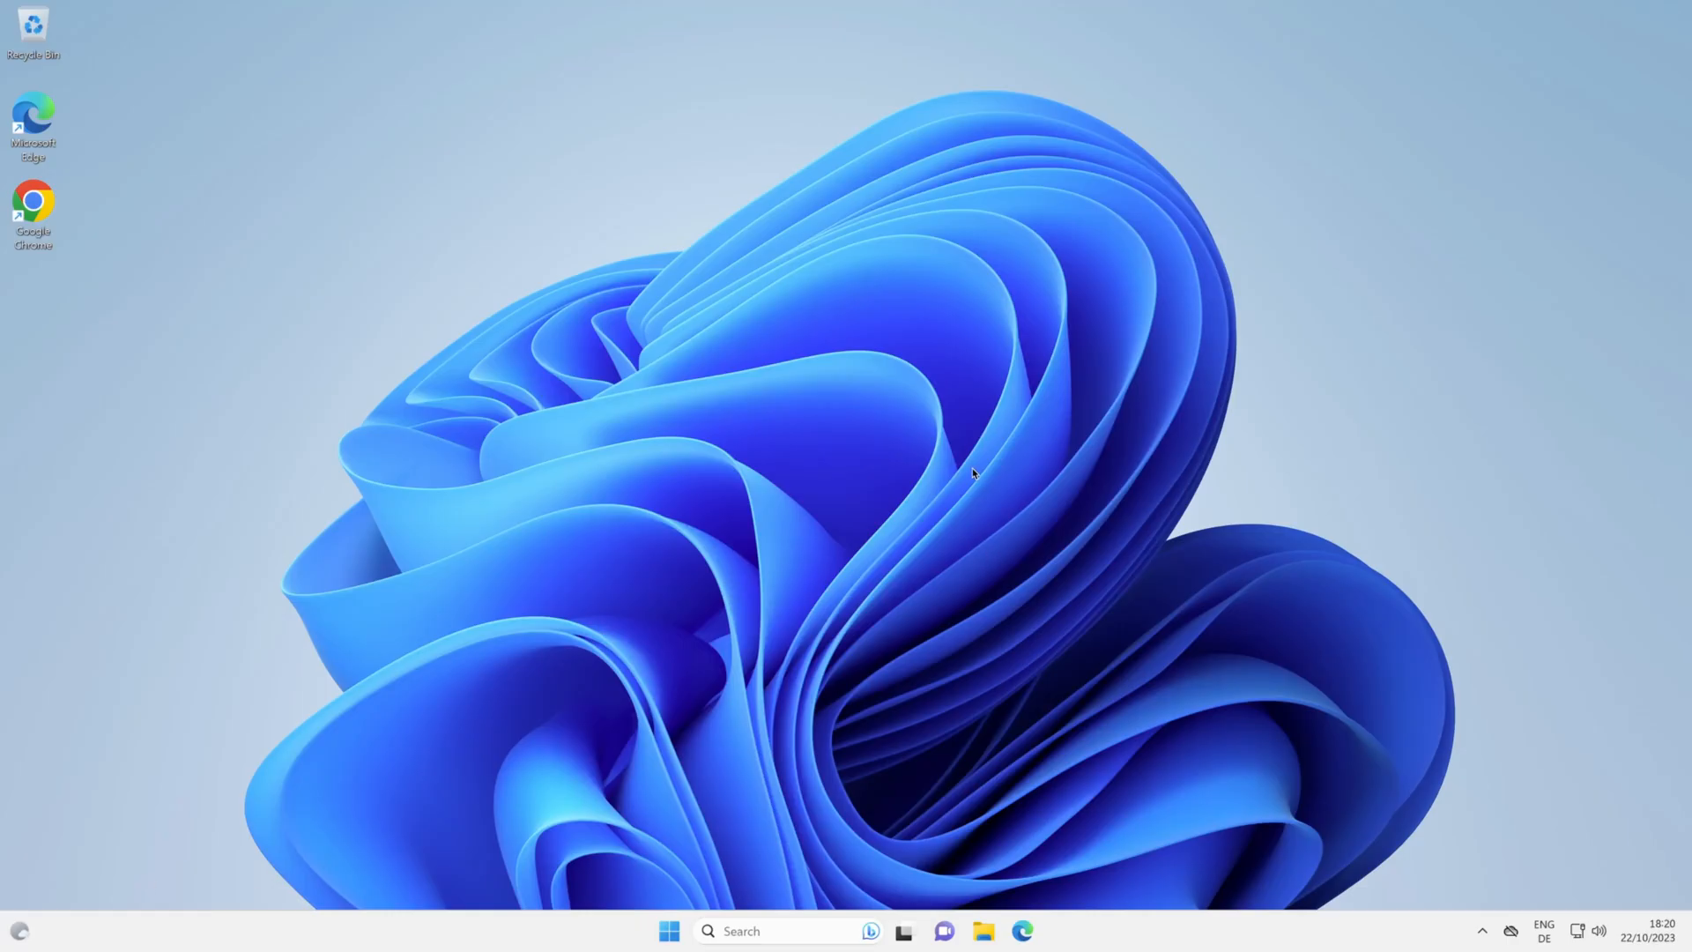
pyautogui.moveTo(825, 502)
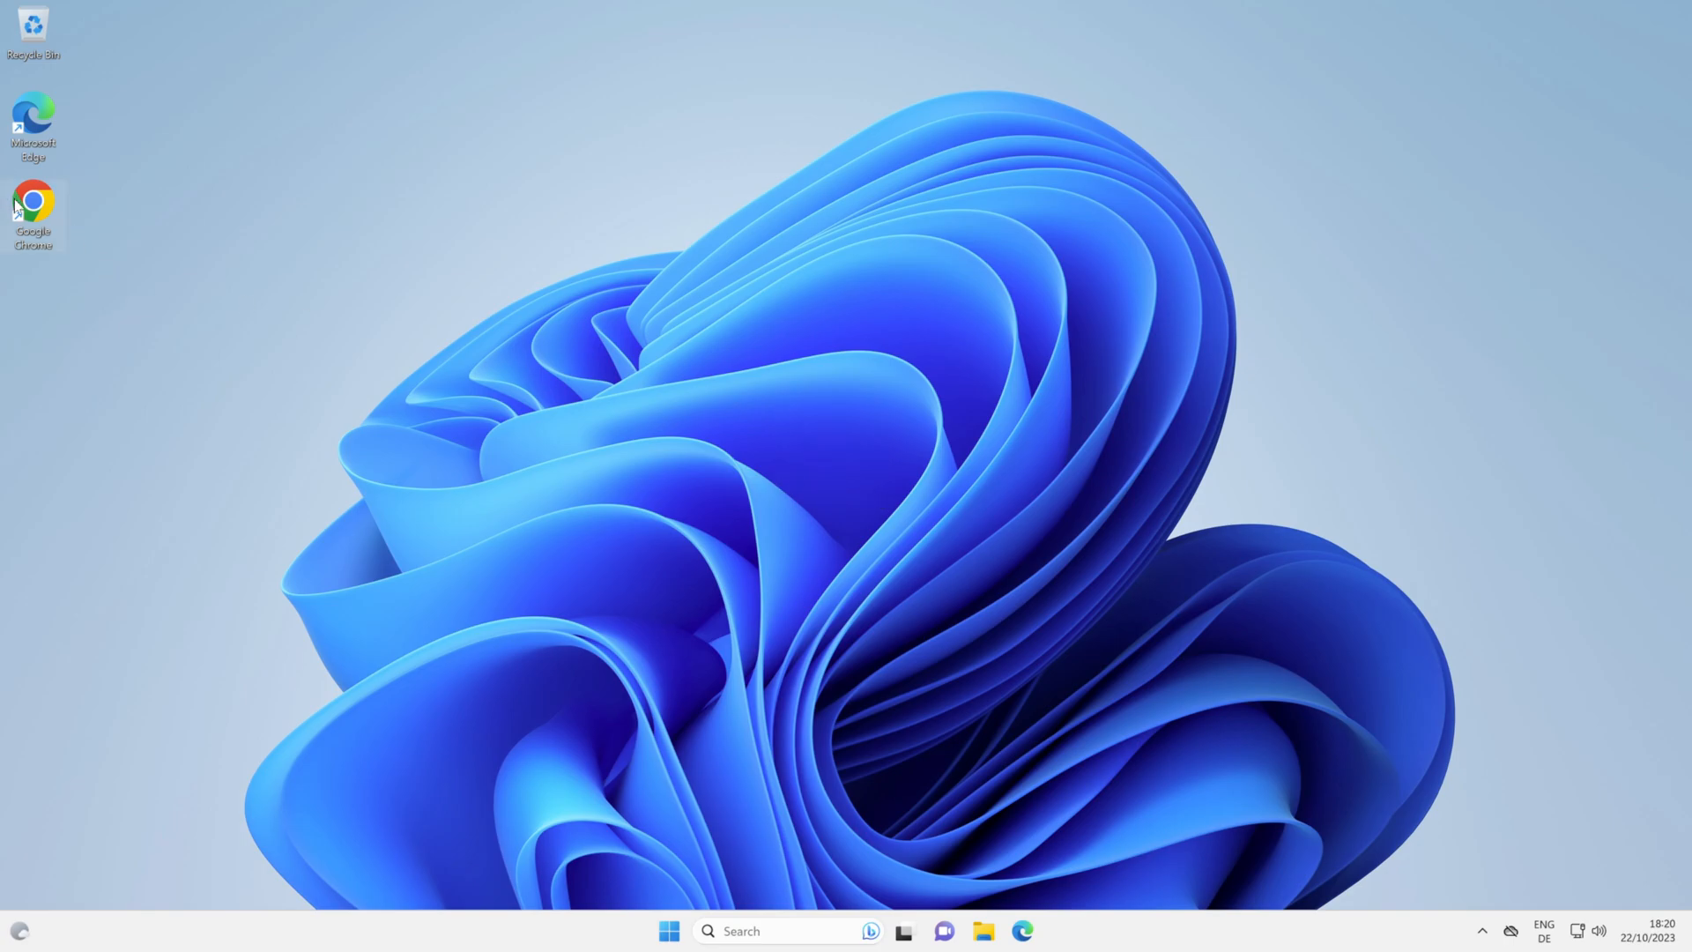
pyautogui.moveTo(30, 215)
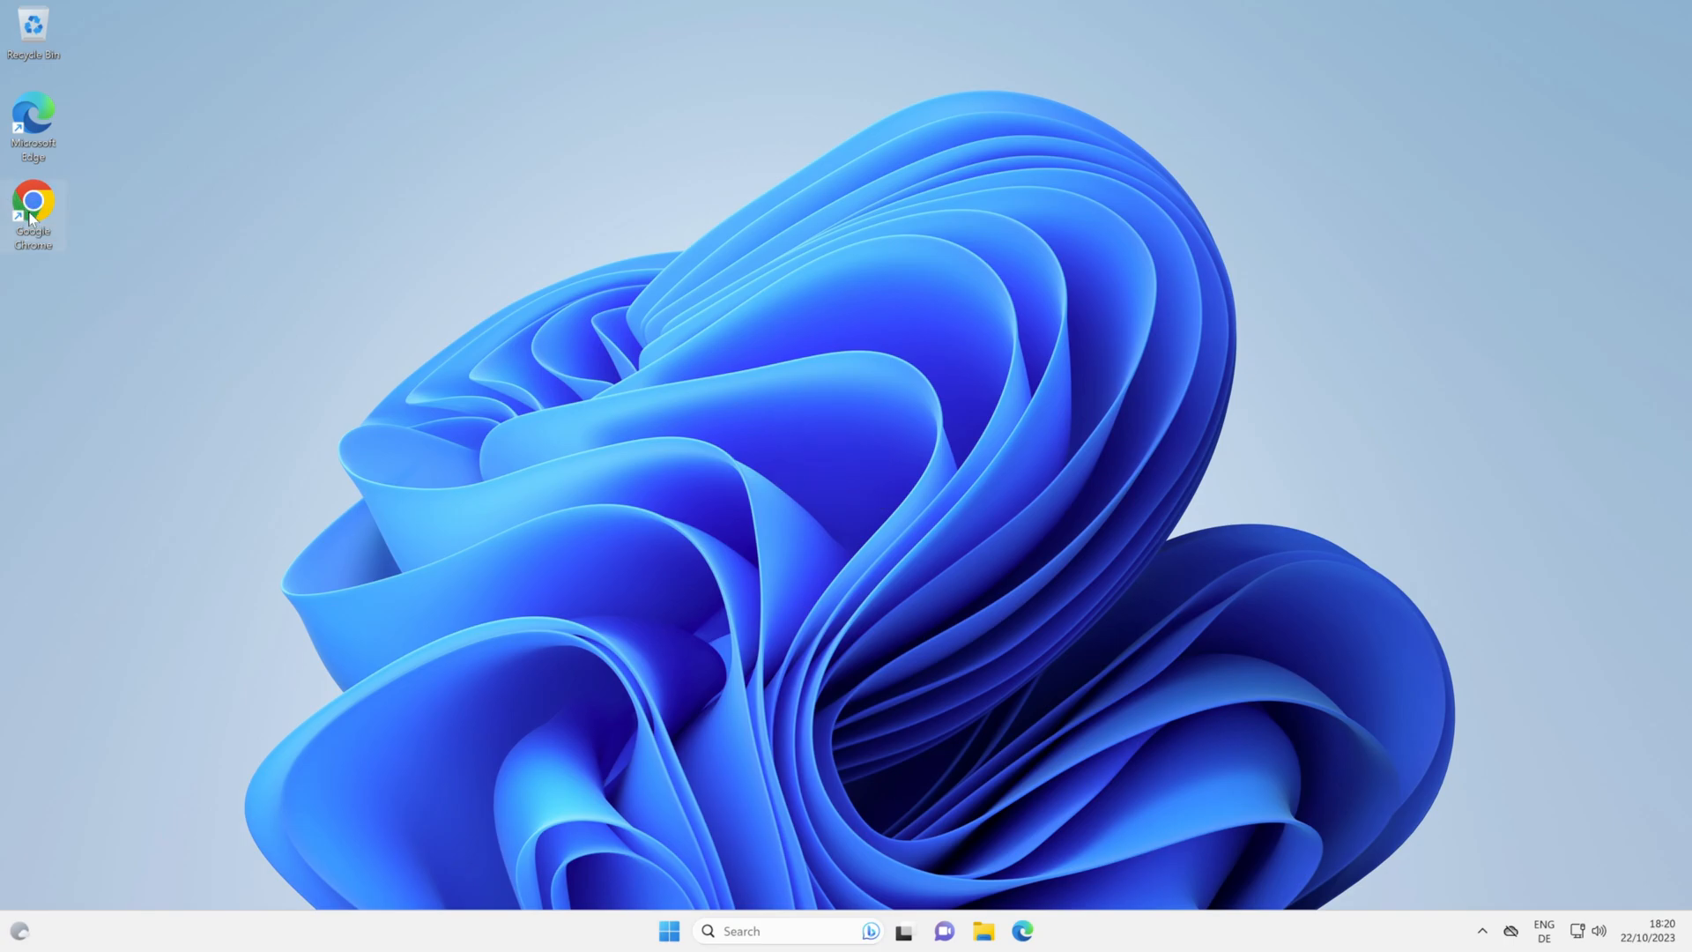
# Launch Chrome and go to eclipse.dev/papyrus, the Eclipse Papyrus home page
pyautogui.doubleClick(32, 215)
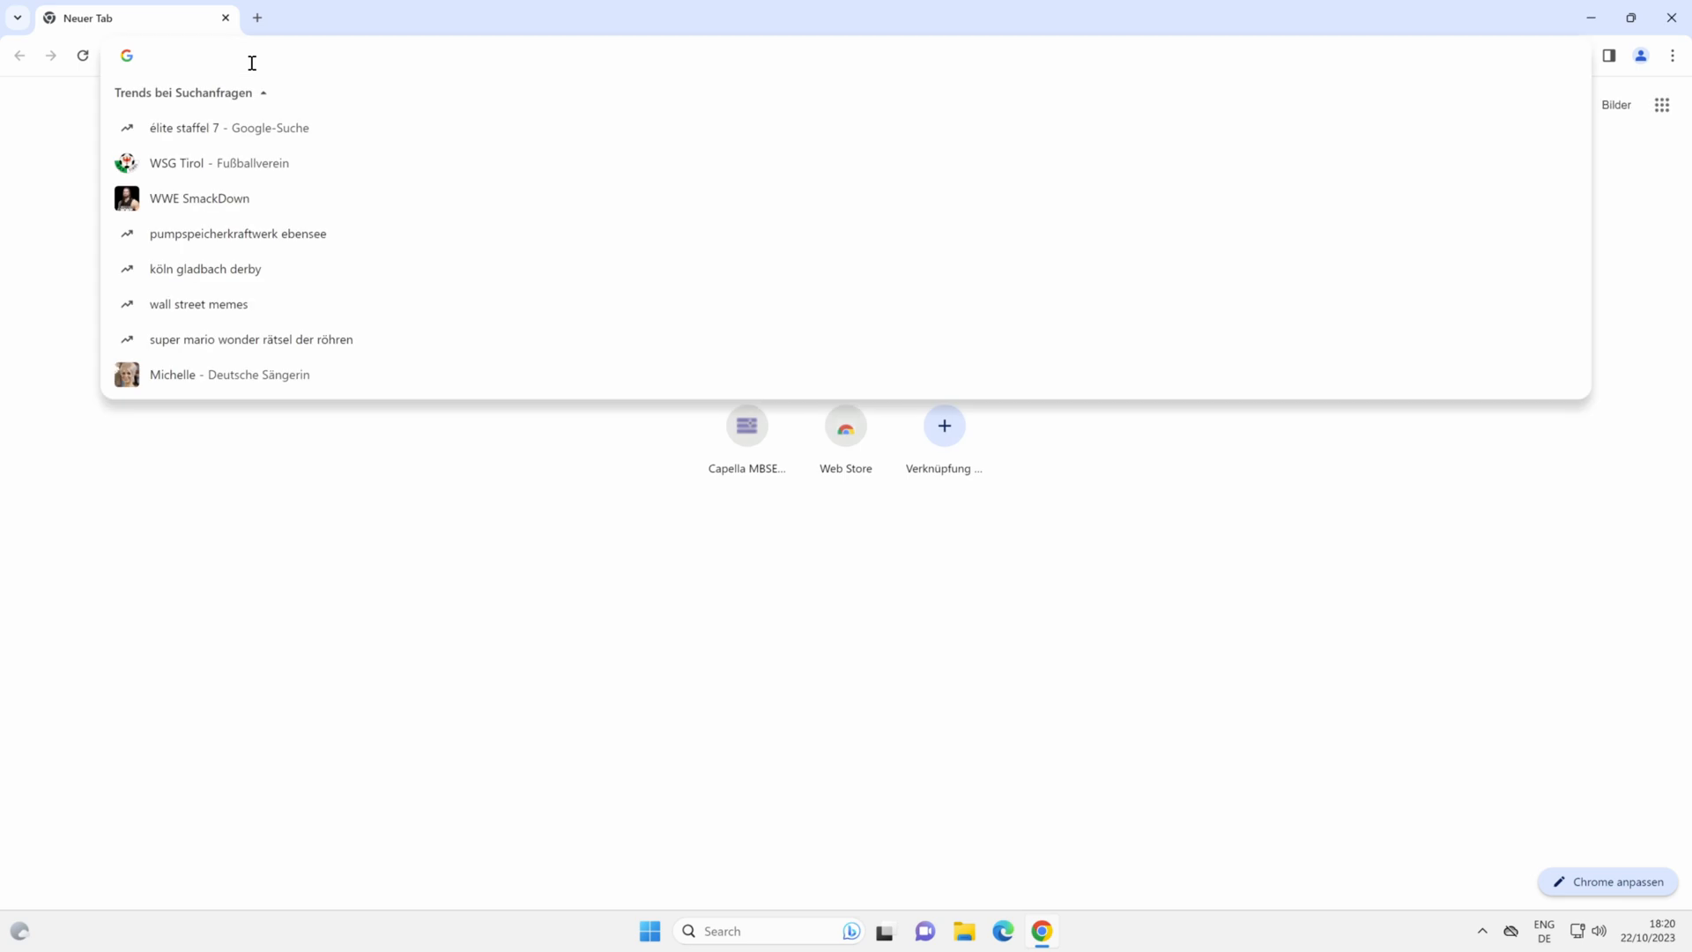
pyautogui.write('elcipl')
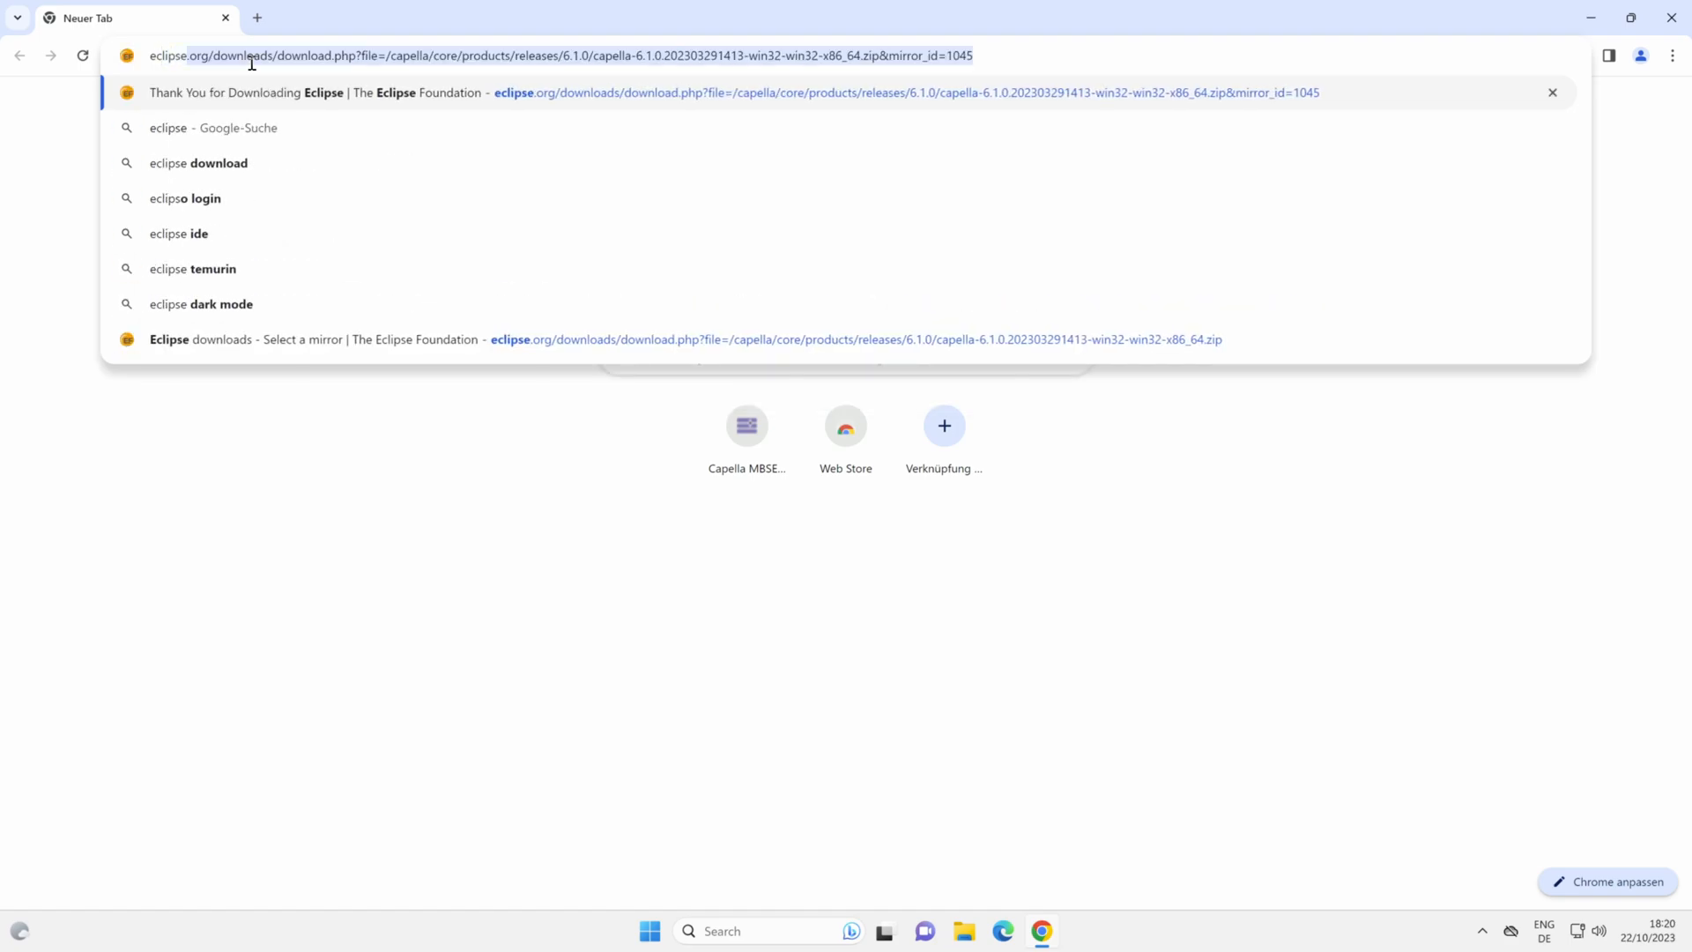
pyautogui.write('eclipse.dev/p')
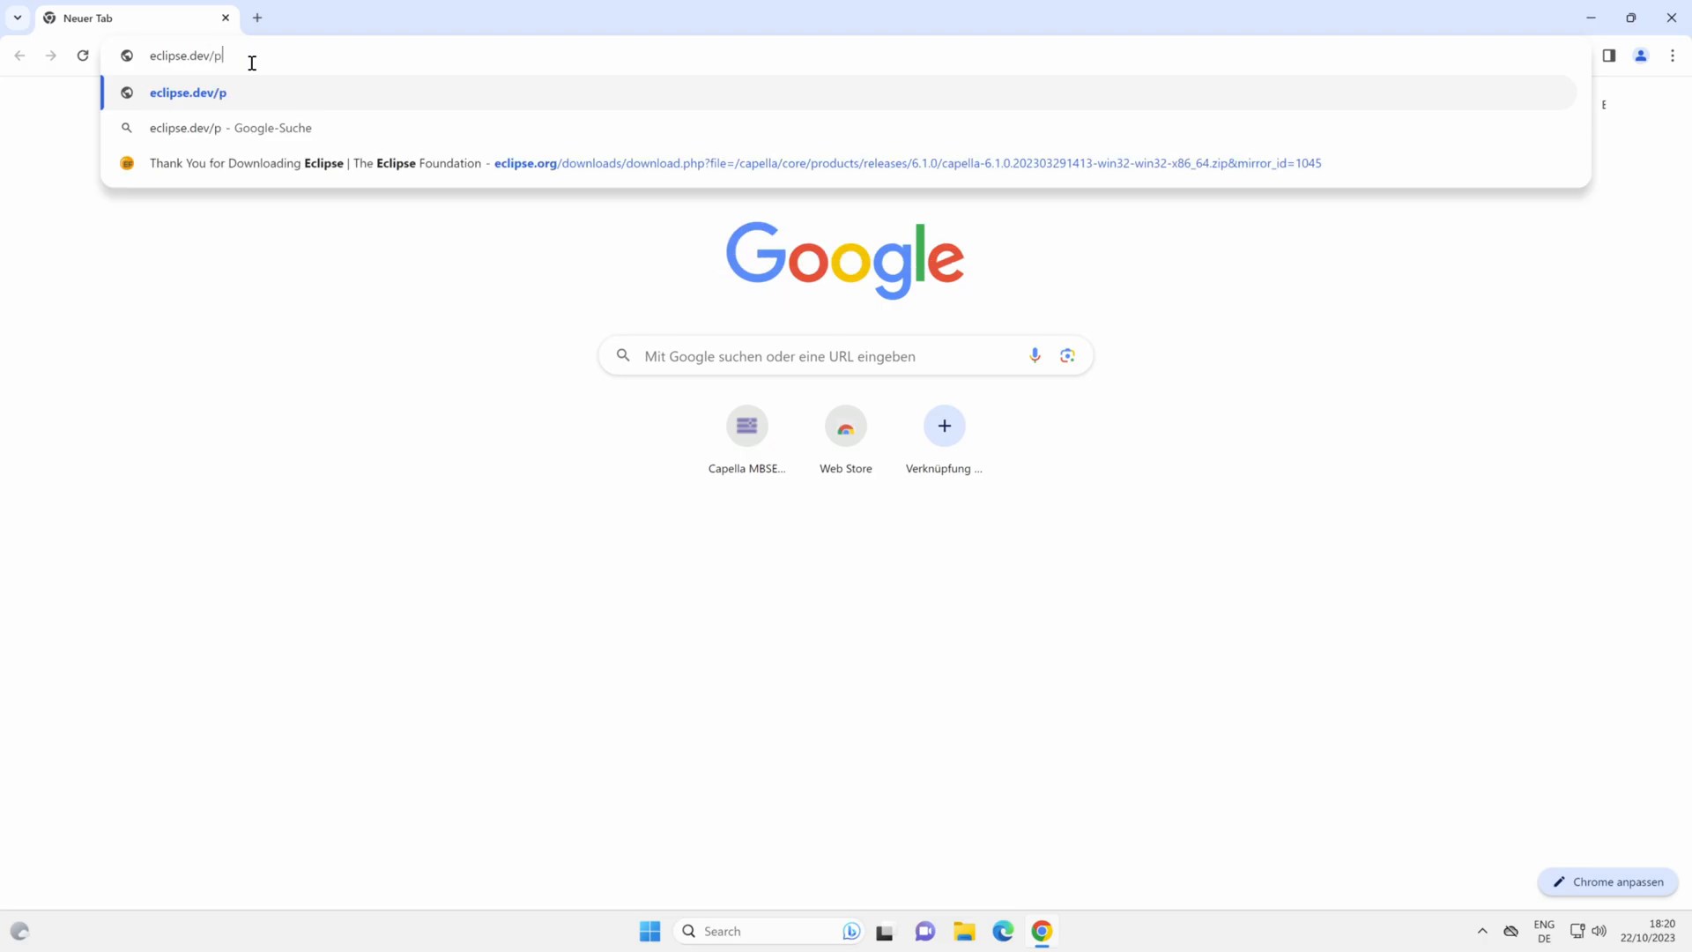
pyautogui.write('apyrus/')
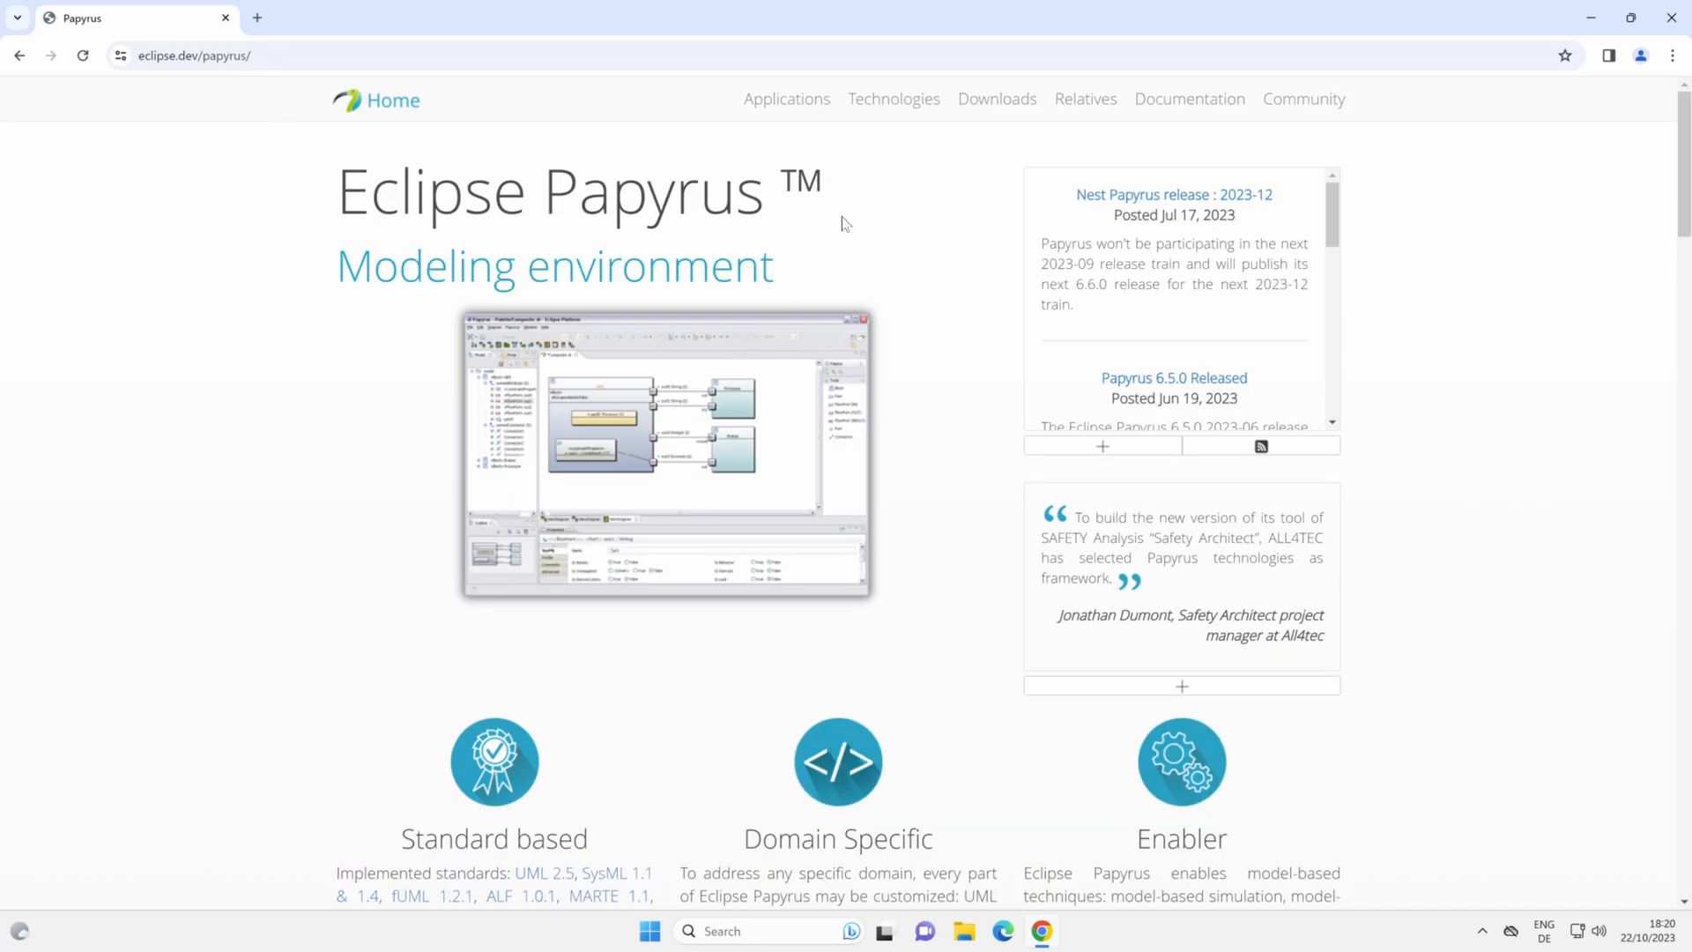
# From the Papyrus Downloads page, choose the Latest Released RCP 6.5.0 for Windows 64 Bits
pyautogui.click(994, 99)
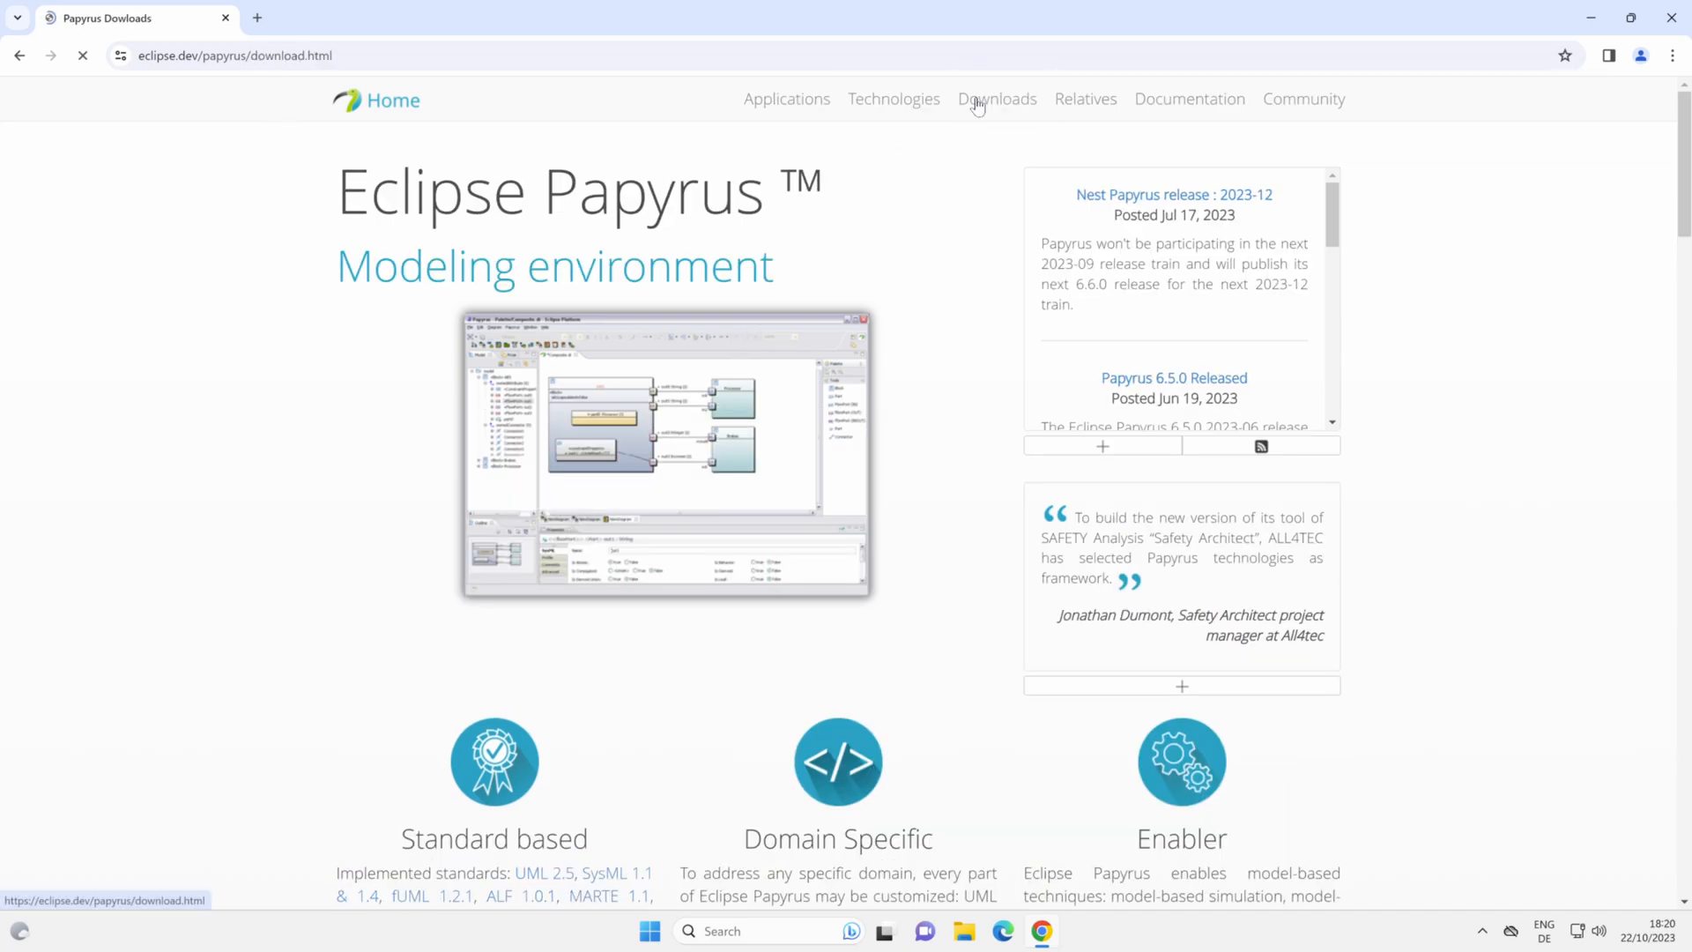
pyautogui.click(996, 98)
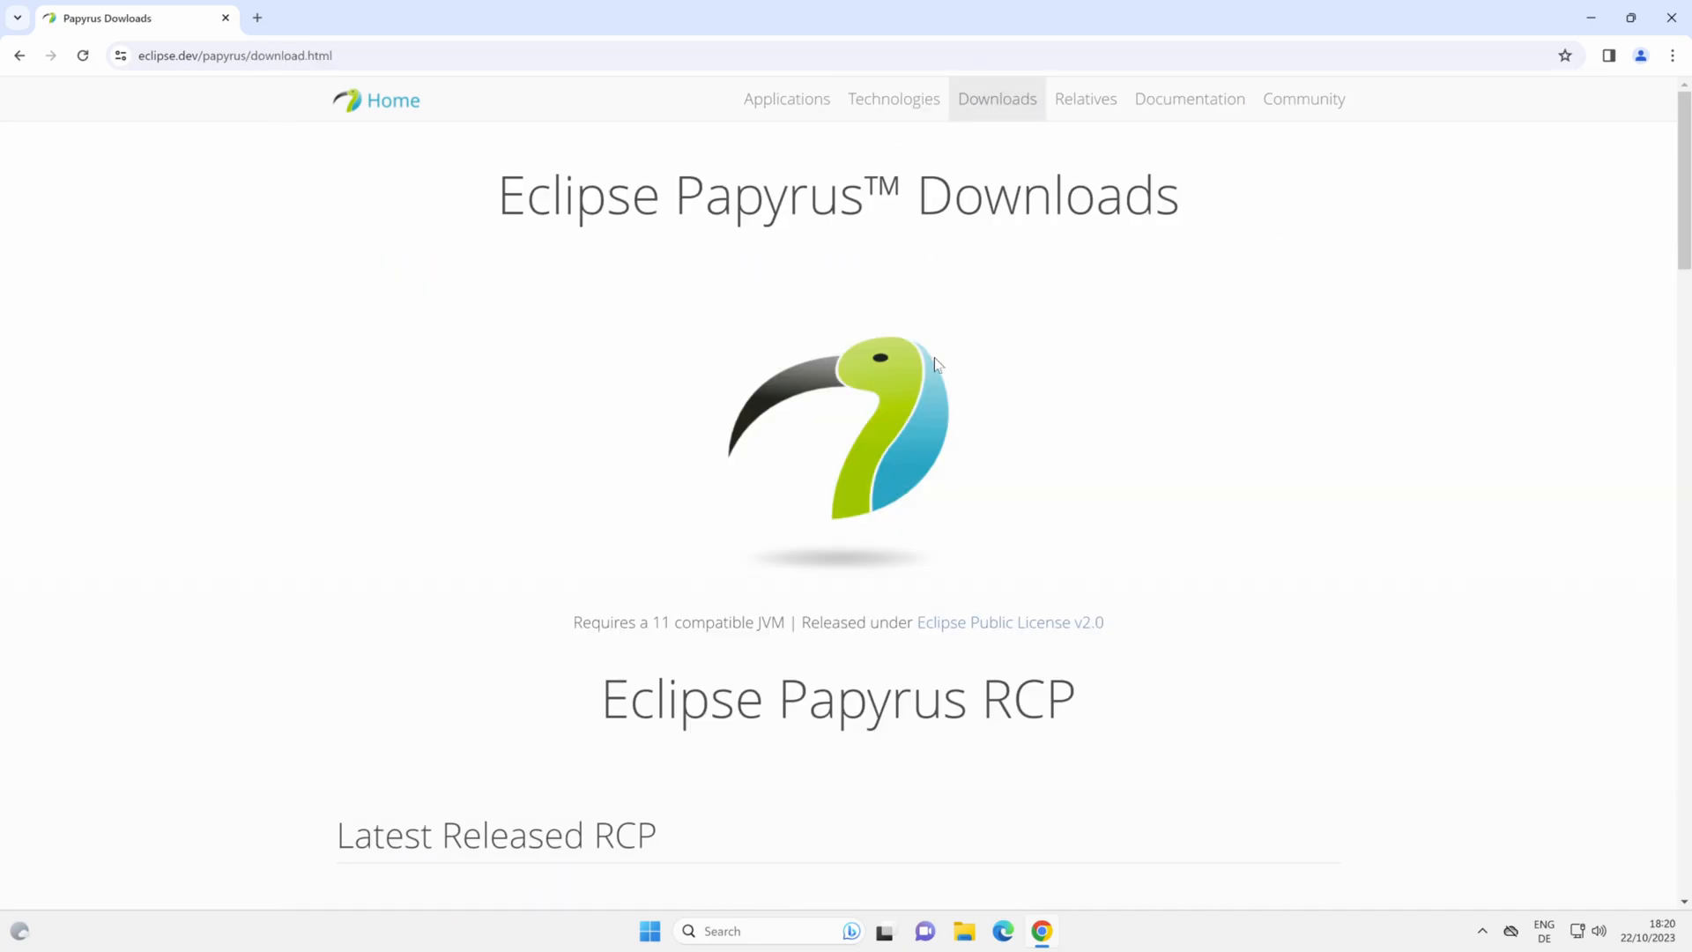
pyautogui.scroll(-3)
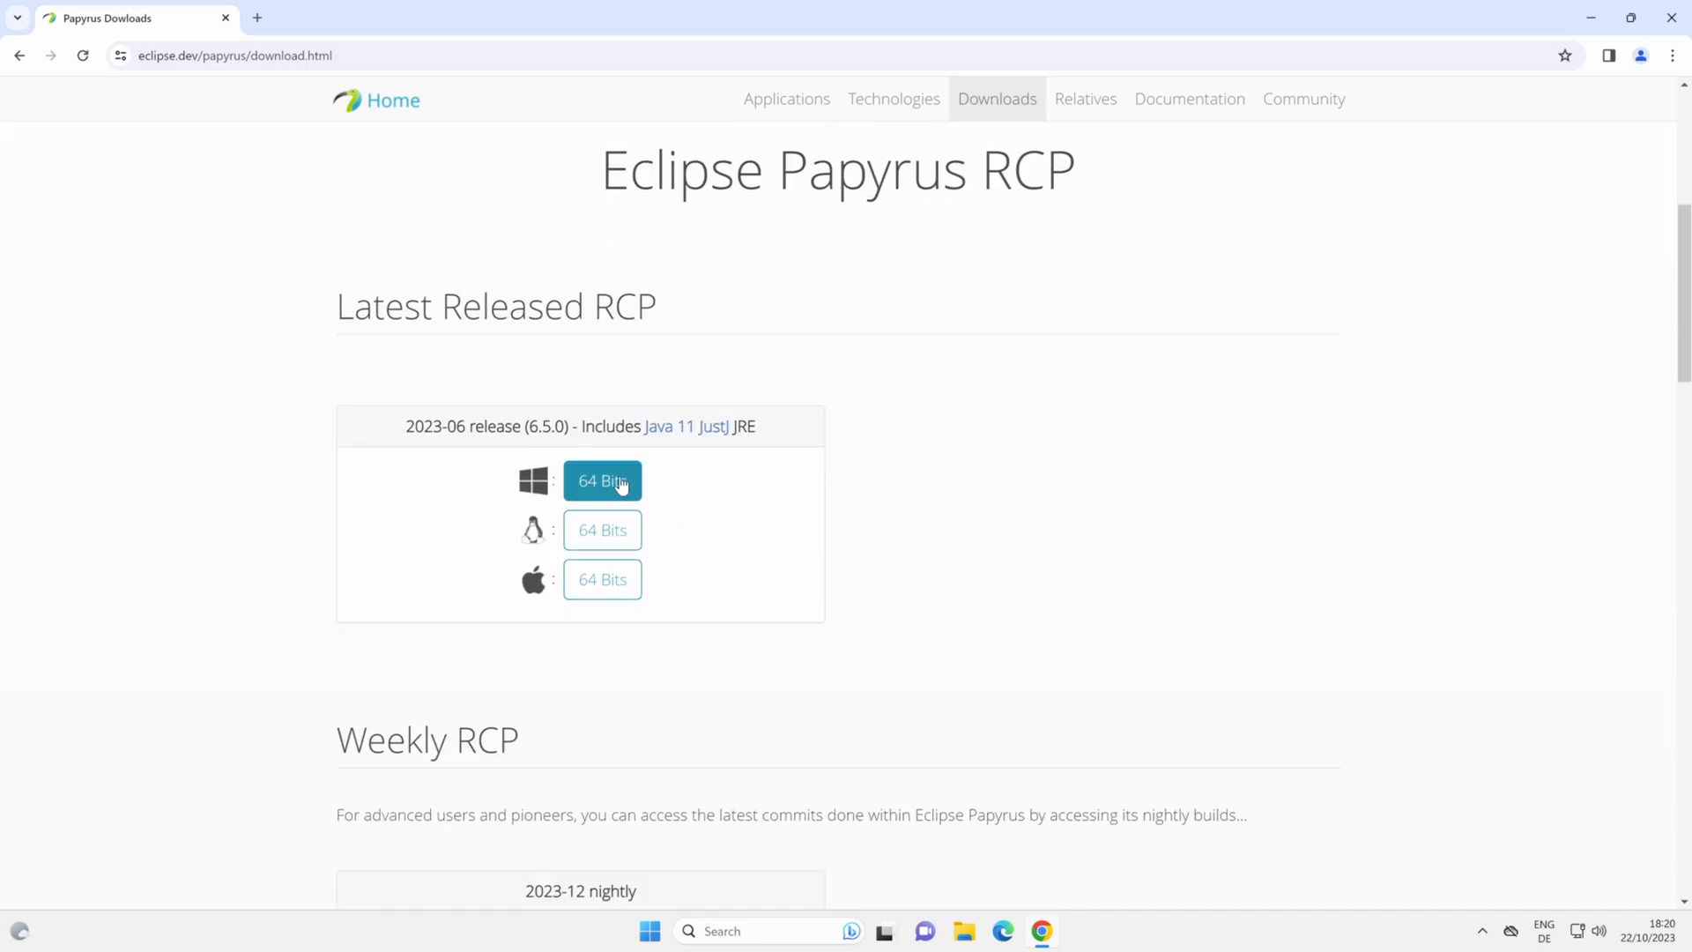
pyautogui.click(603, 479)
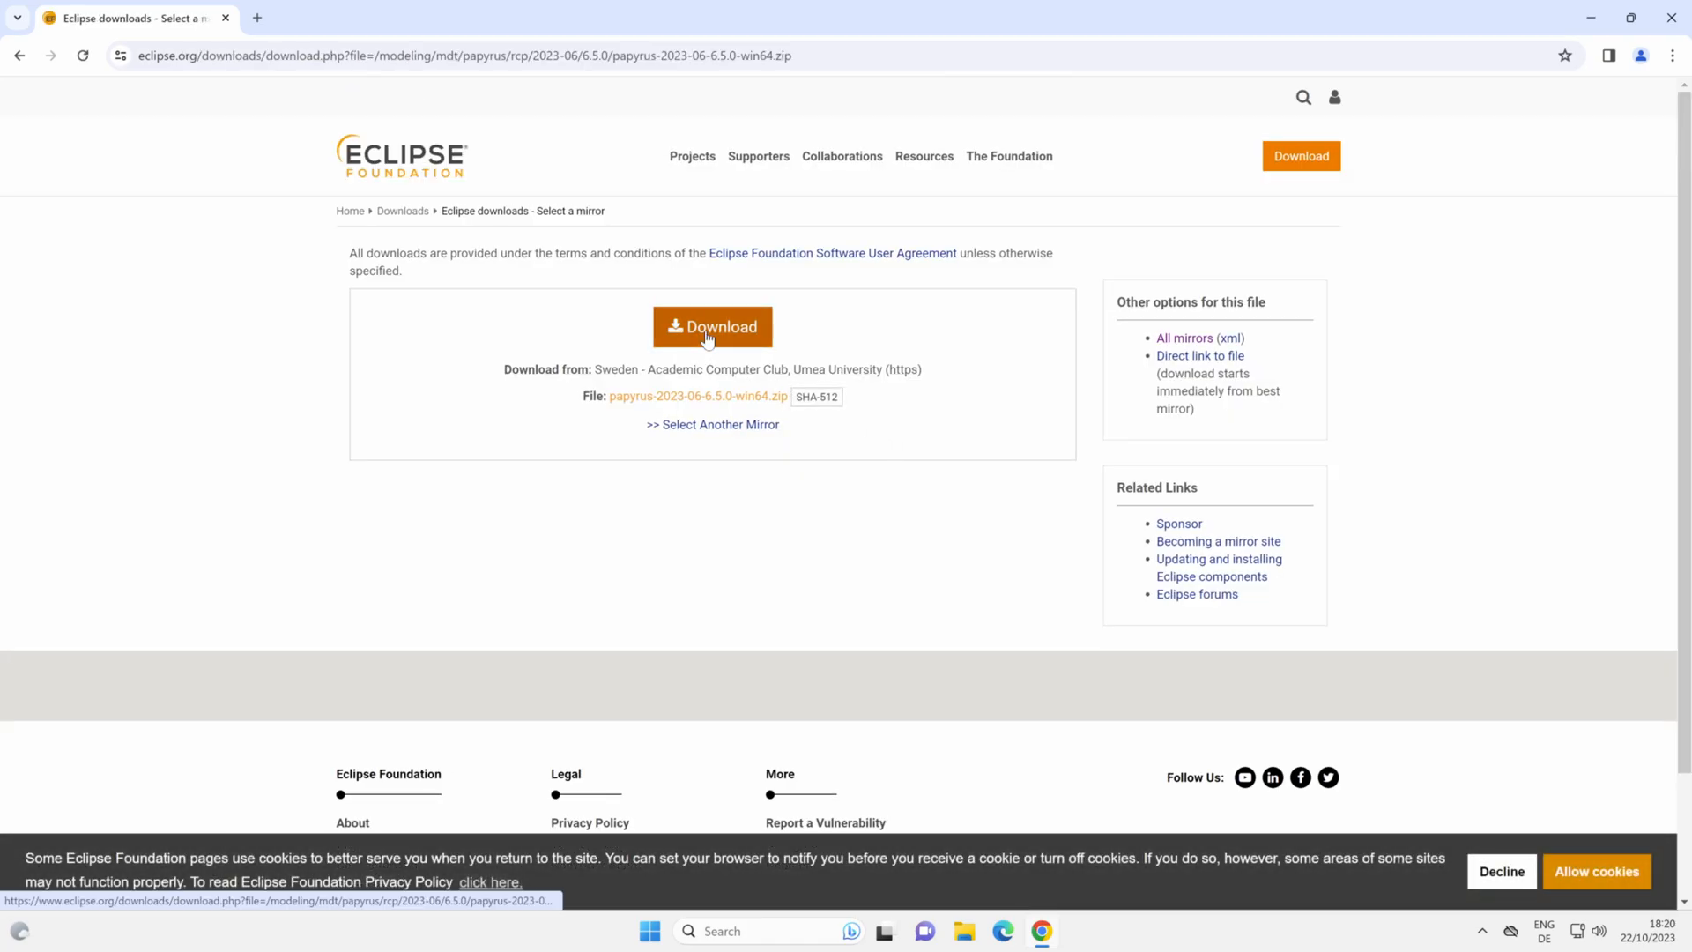
# Start the Papyrus 6.5.0 zip download from the Eclipse mirror and check its progress
pyautogui.click(712, 326)
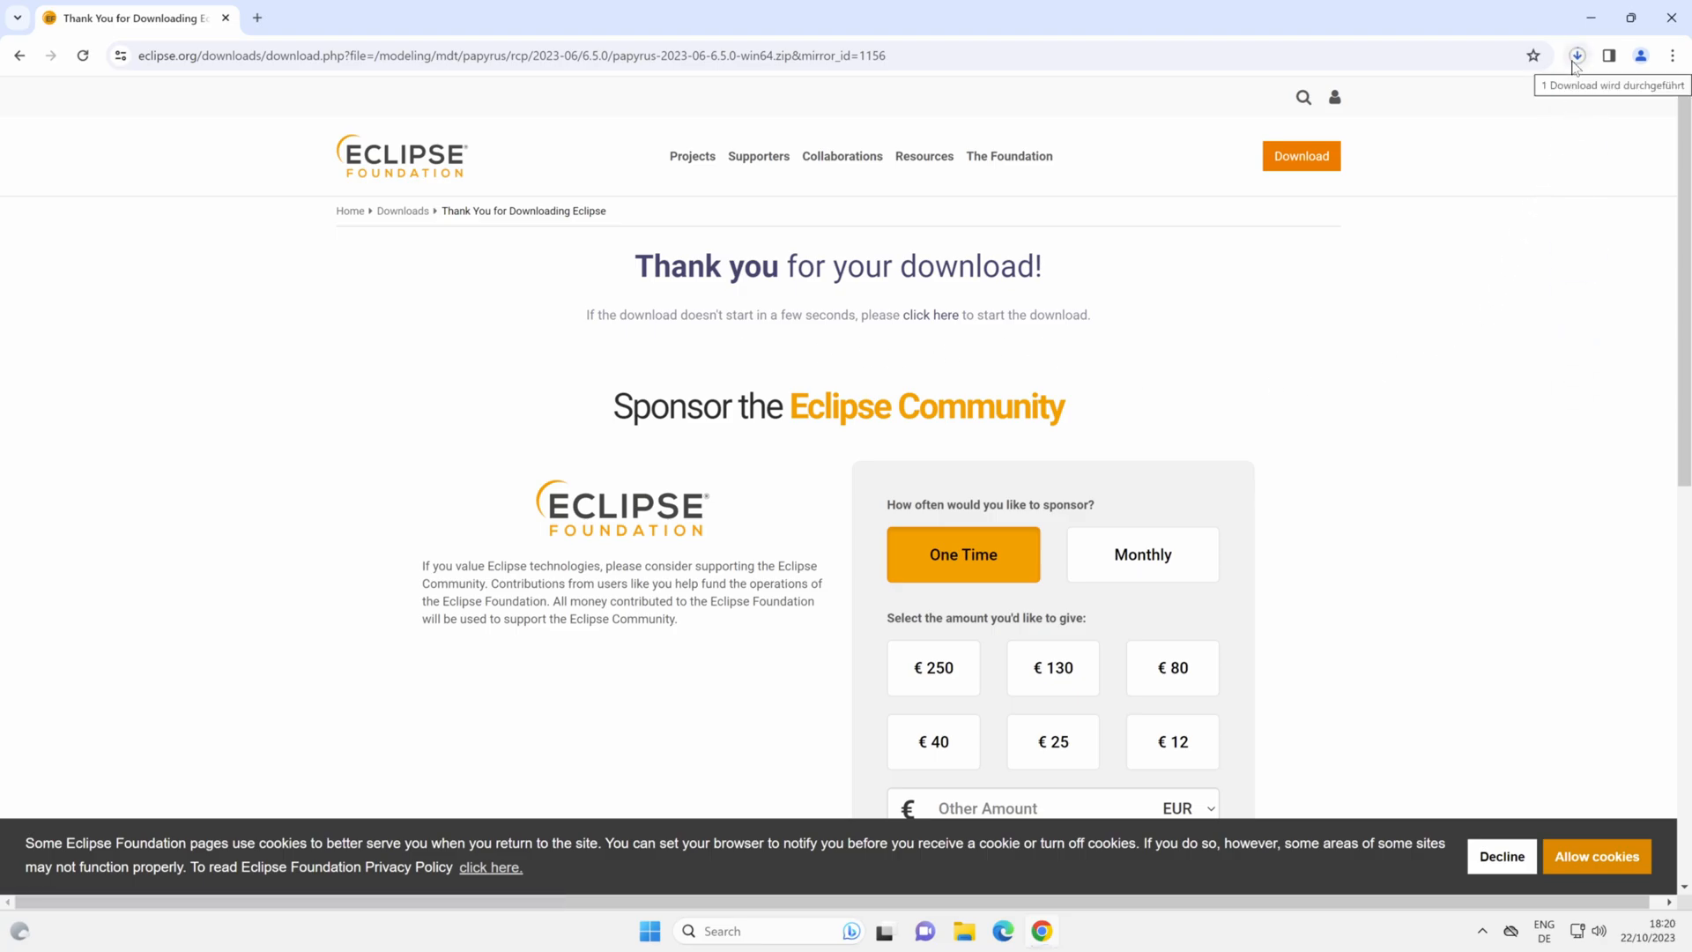
pyautogui.click(1574, 55)
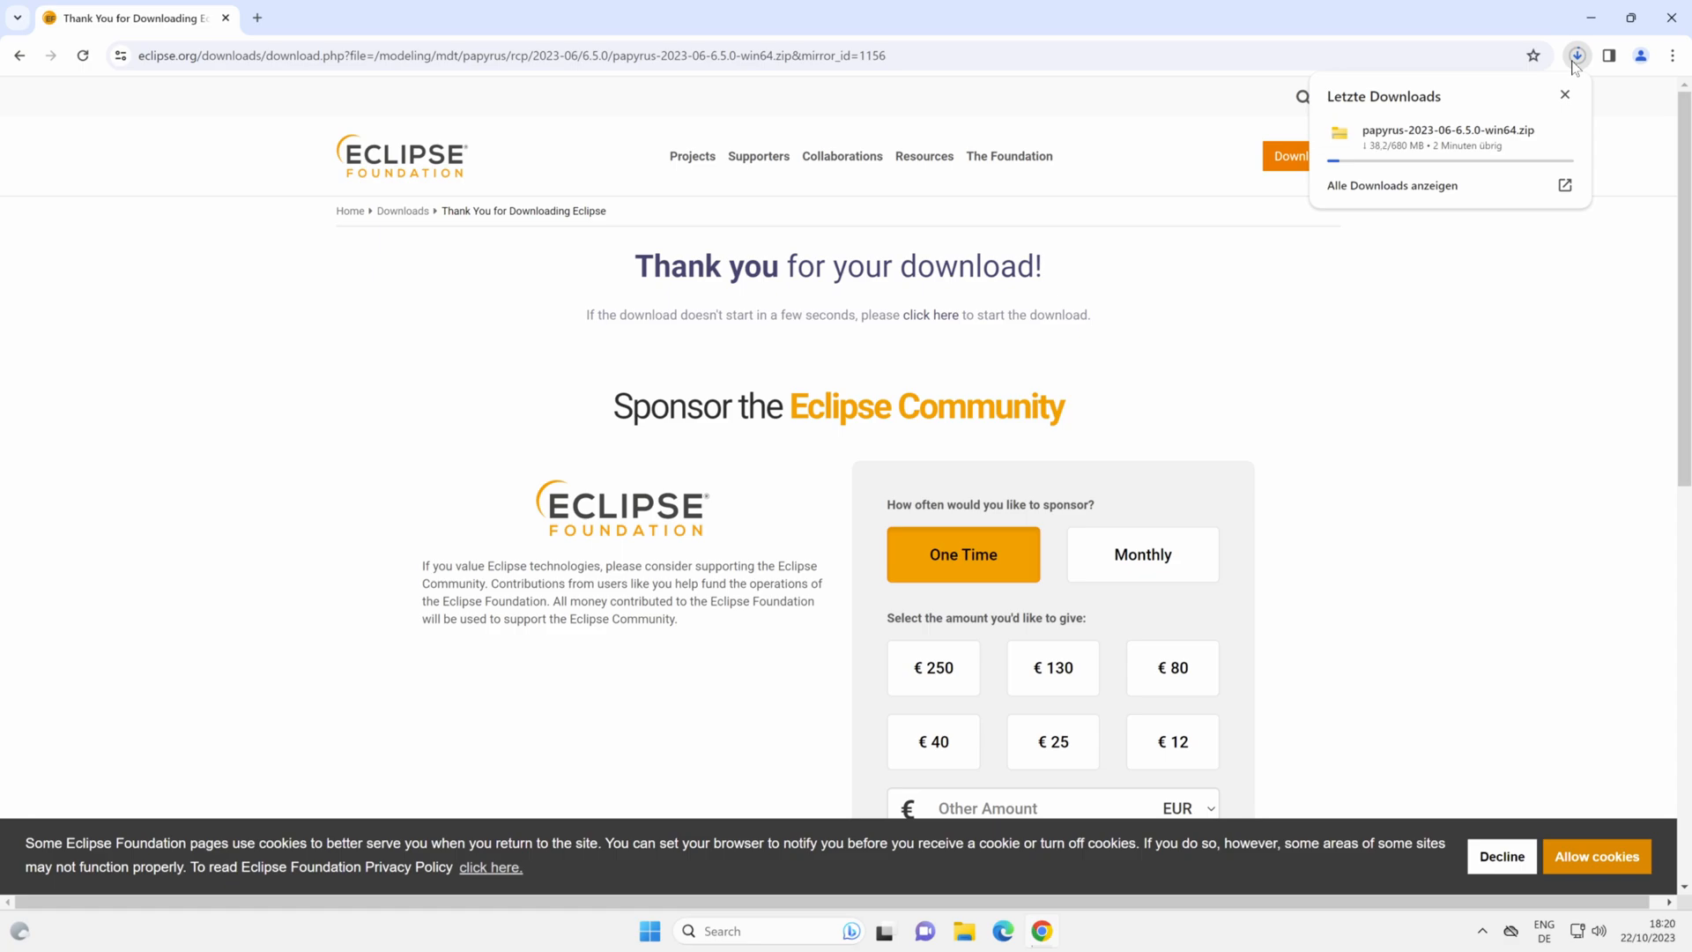
pyautogui.moveTo(466, 349)
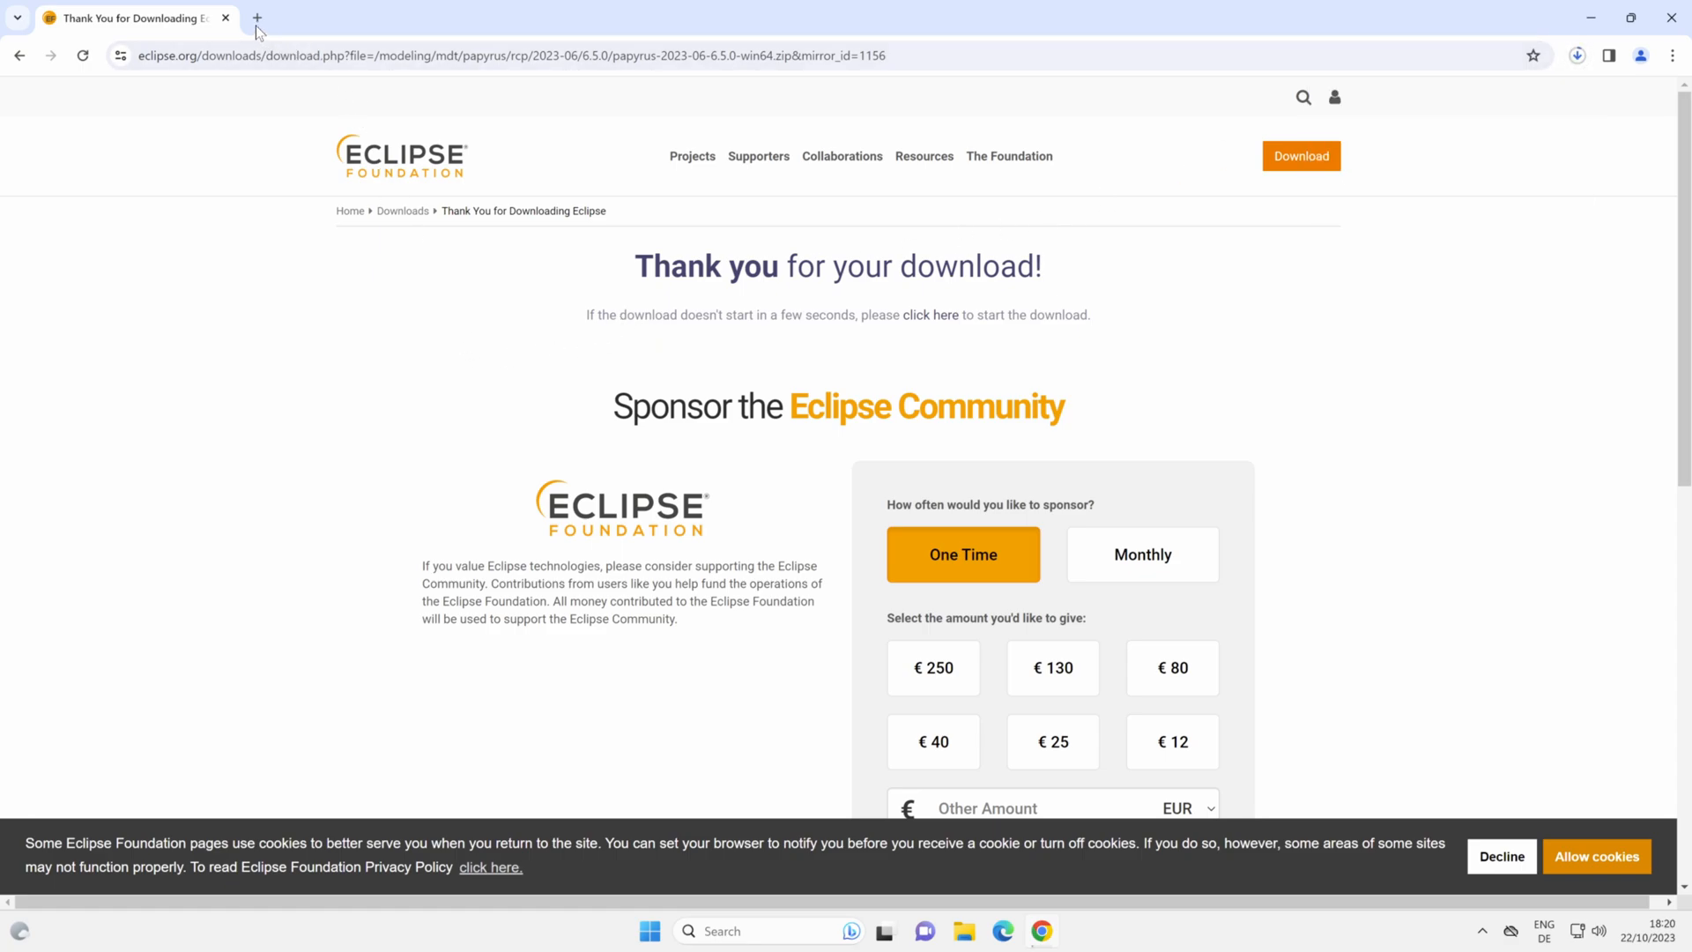
# In a new tab, search Google for "omg sysml", decline cookies and open the OMG SysML Home result
pyautogui.click(257, 18)
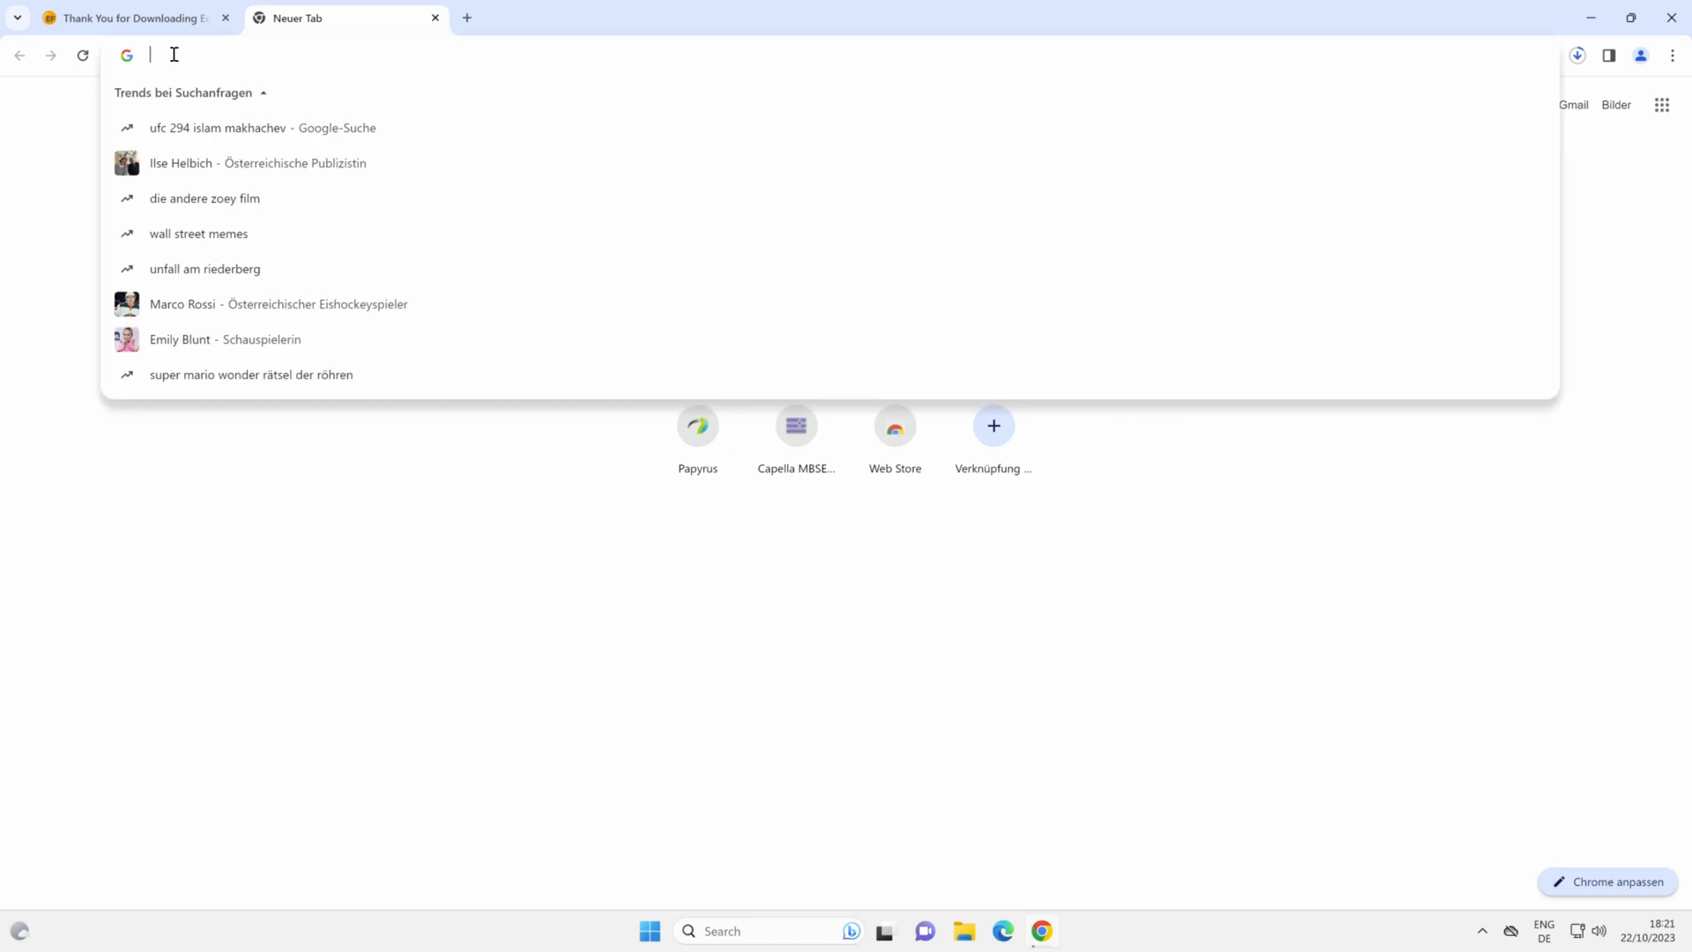
pyautogui.write('omg s')
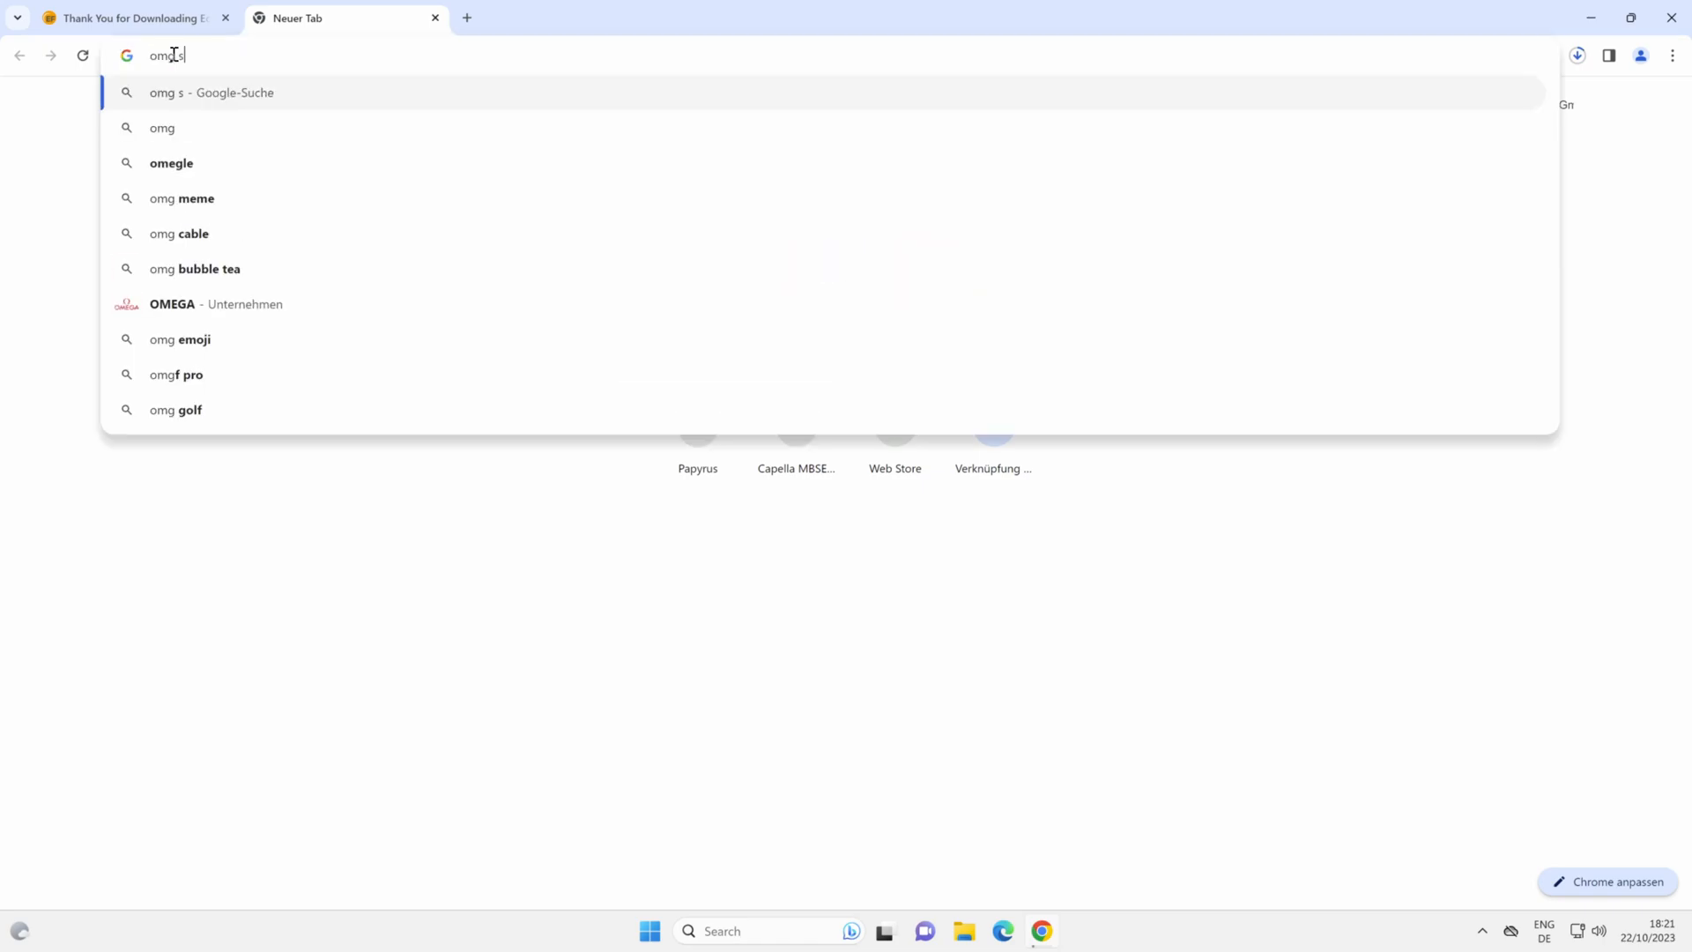
pyautogui.write('ysml')
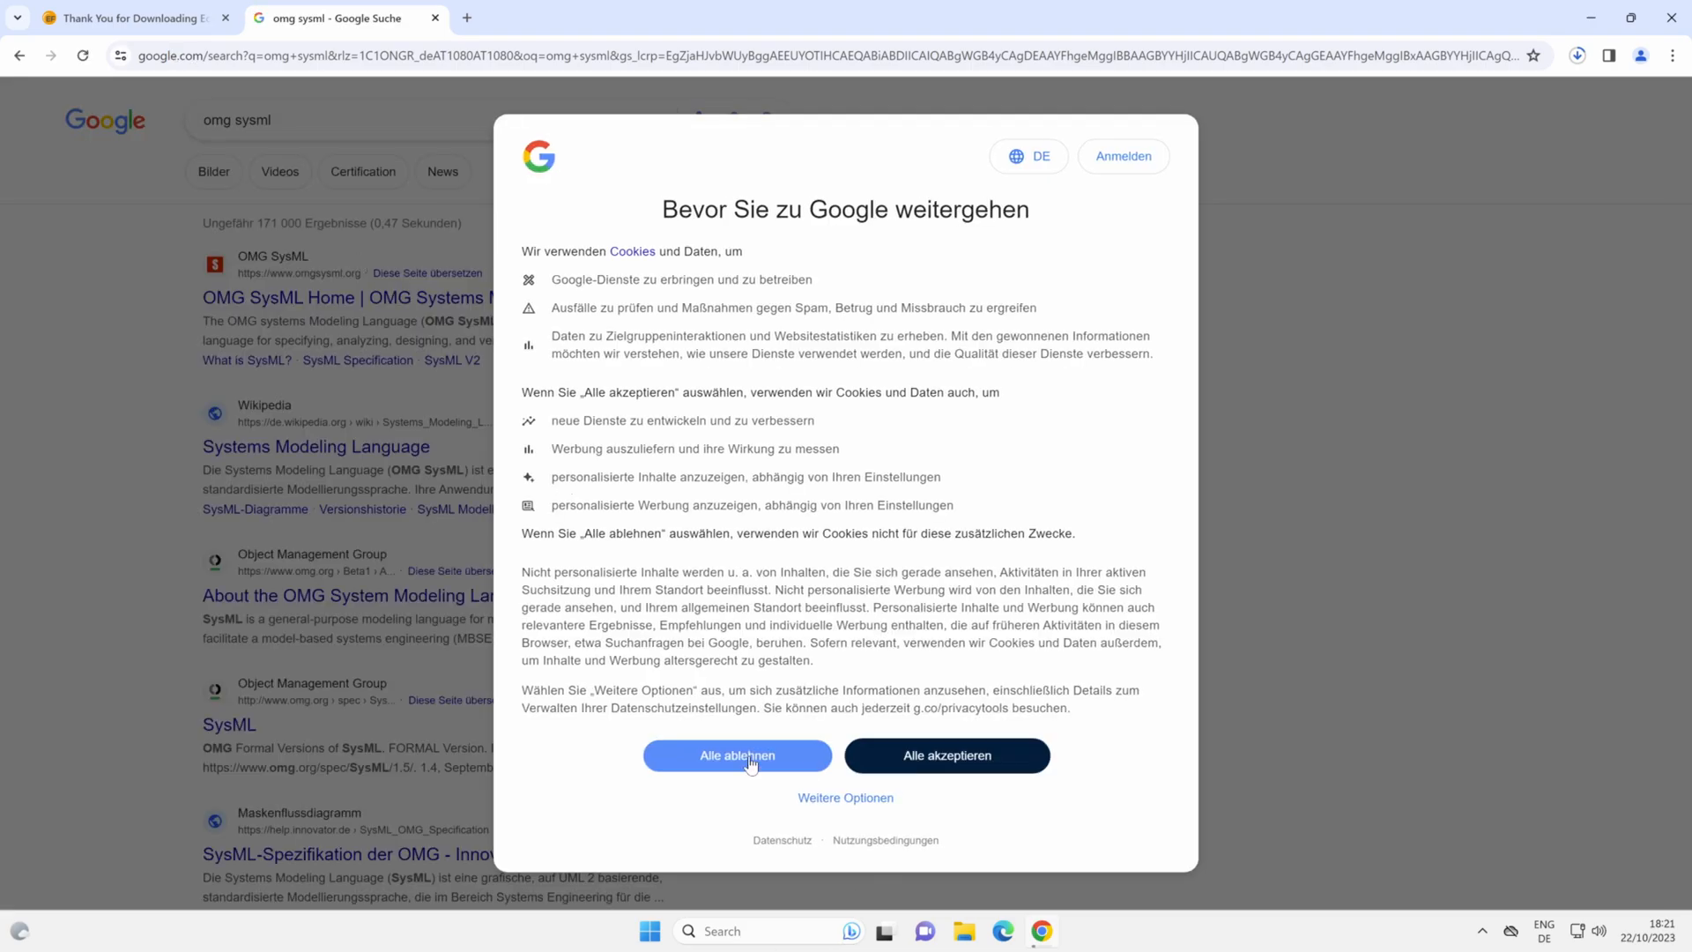
pyautogui.click(737, 756)
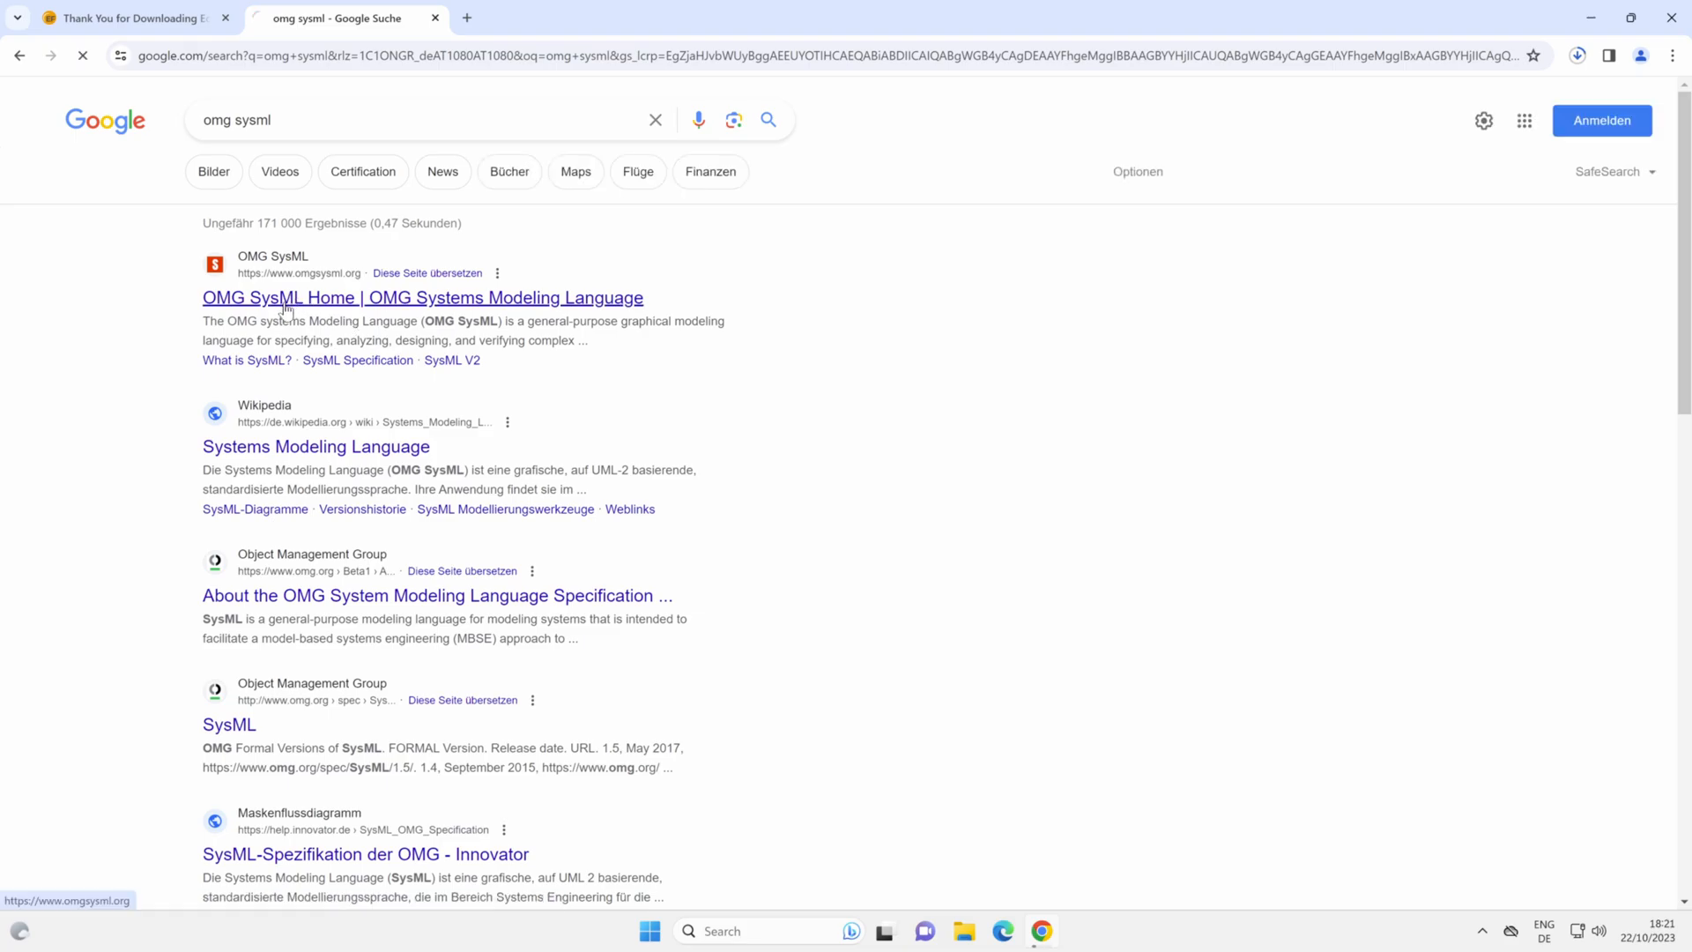
pyautogui.click(422, 298)
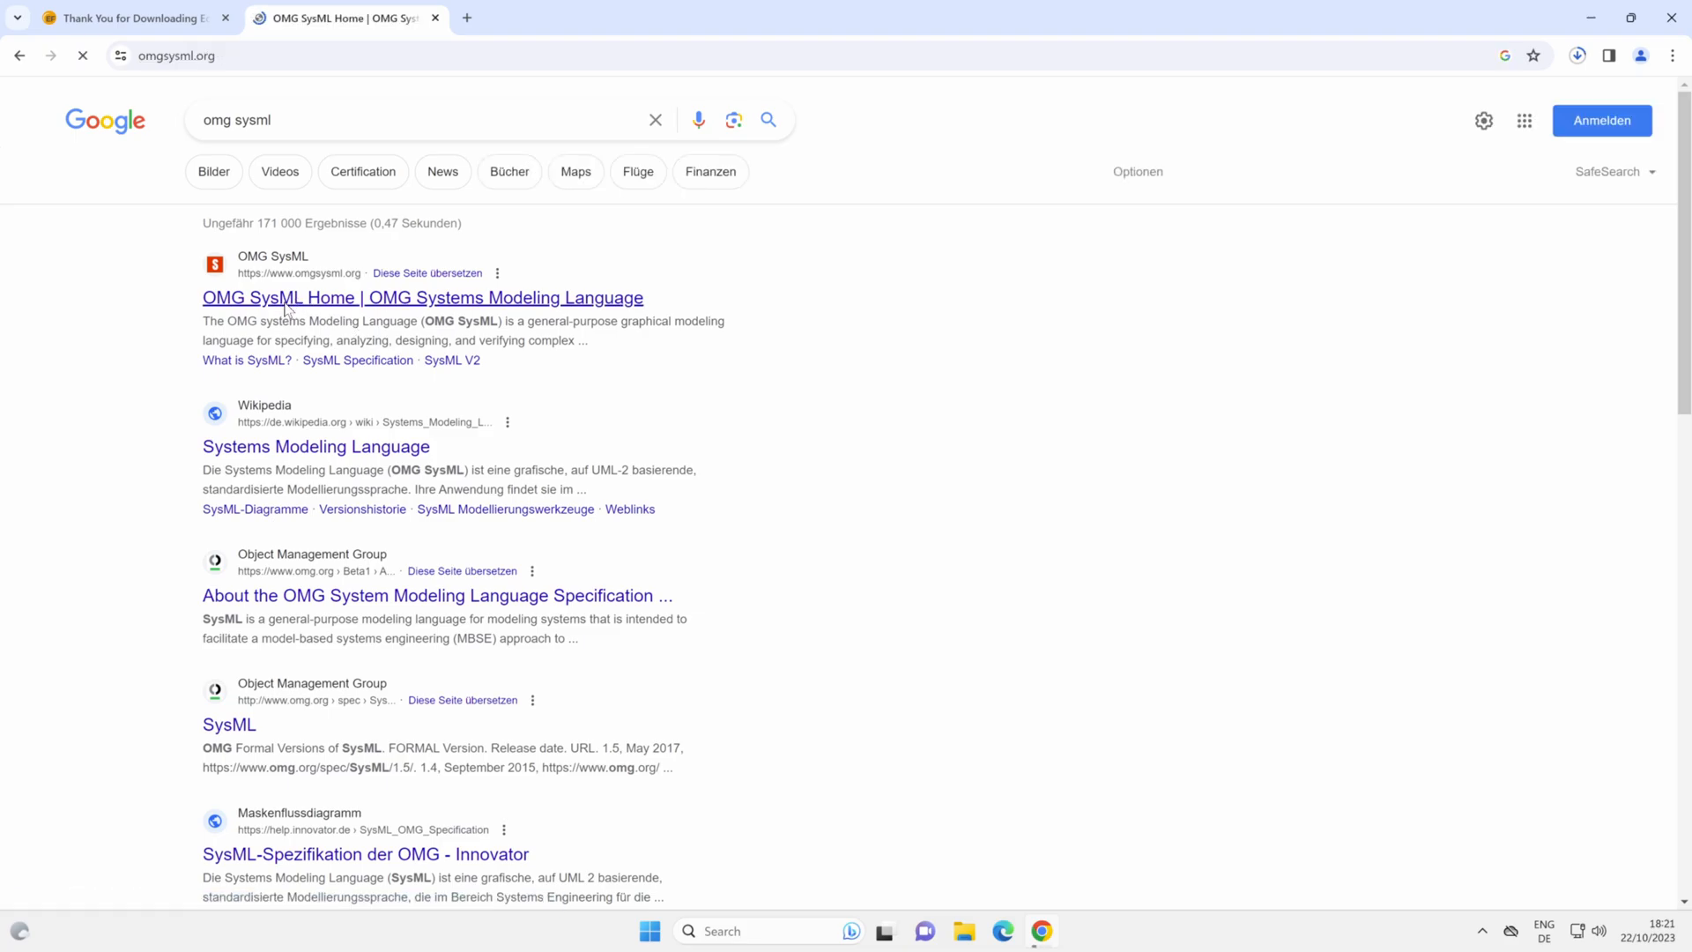
# From the OMG SysML site, reach the SysML specification page on omg.org
pyautogui.click(421, 296)
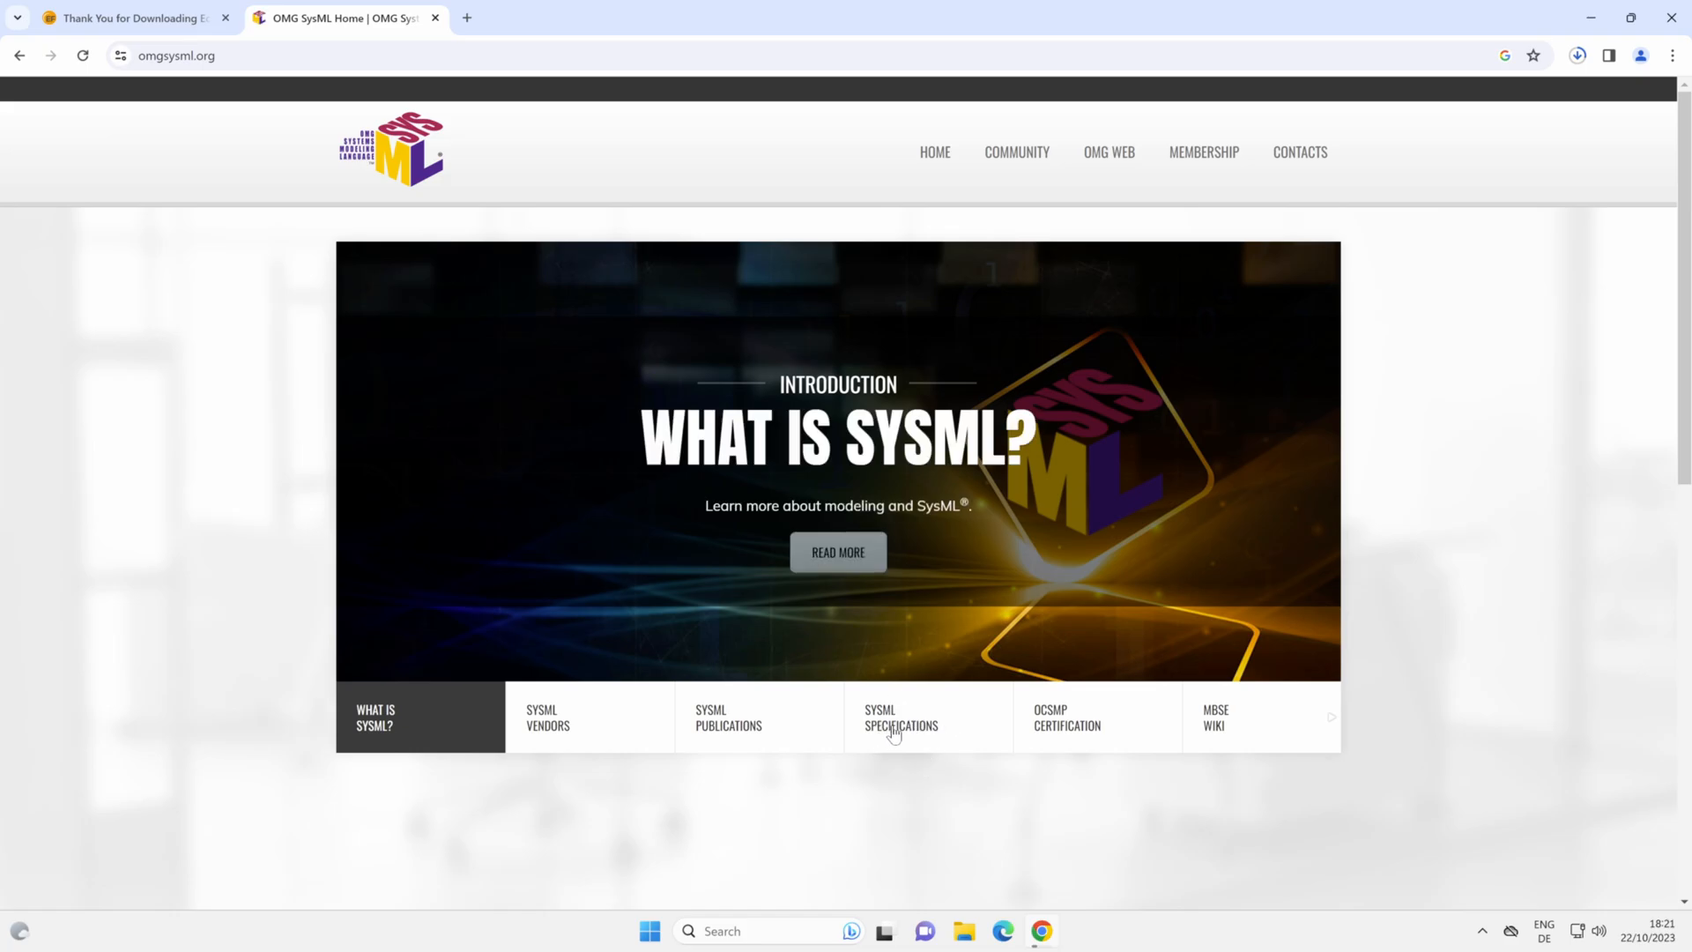
pyautogui.click(901, 718)
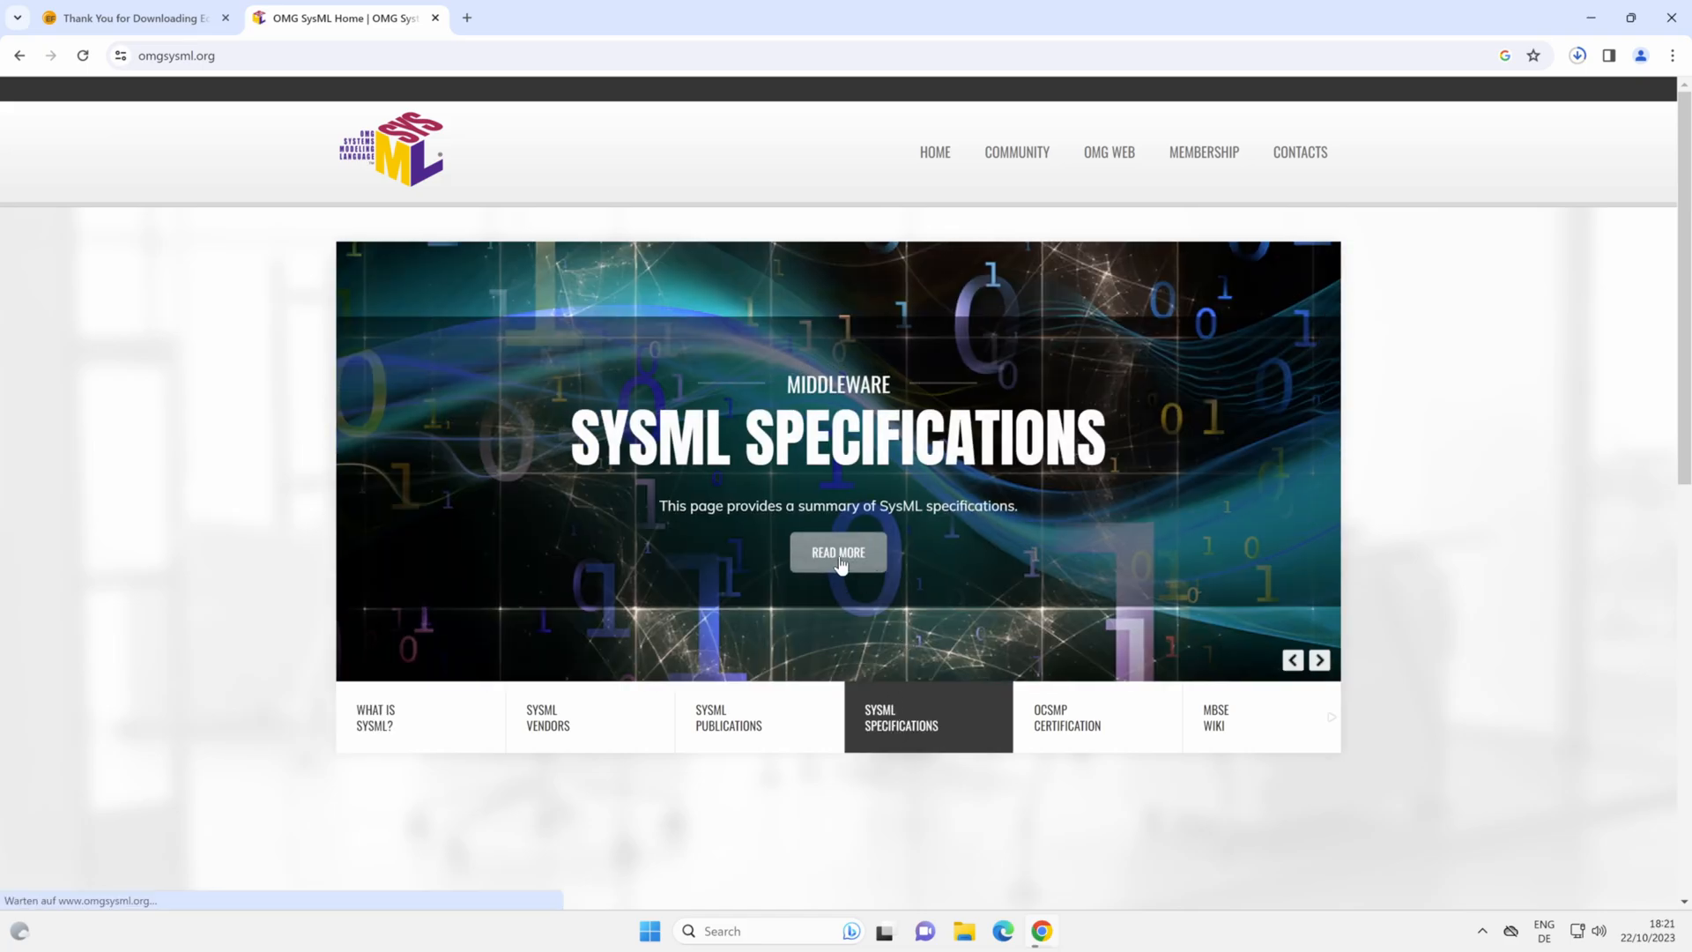
pyautogui.click(838, 552)
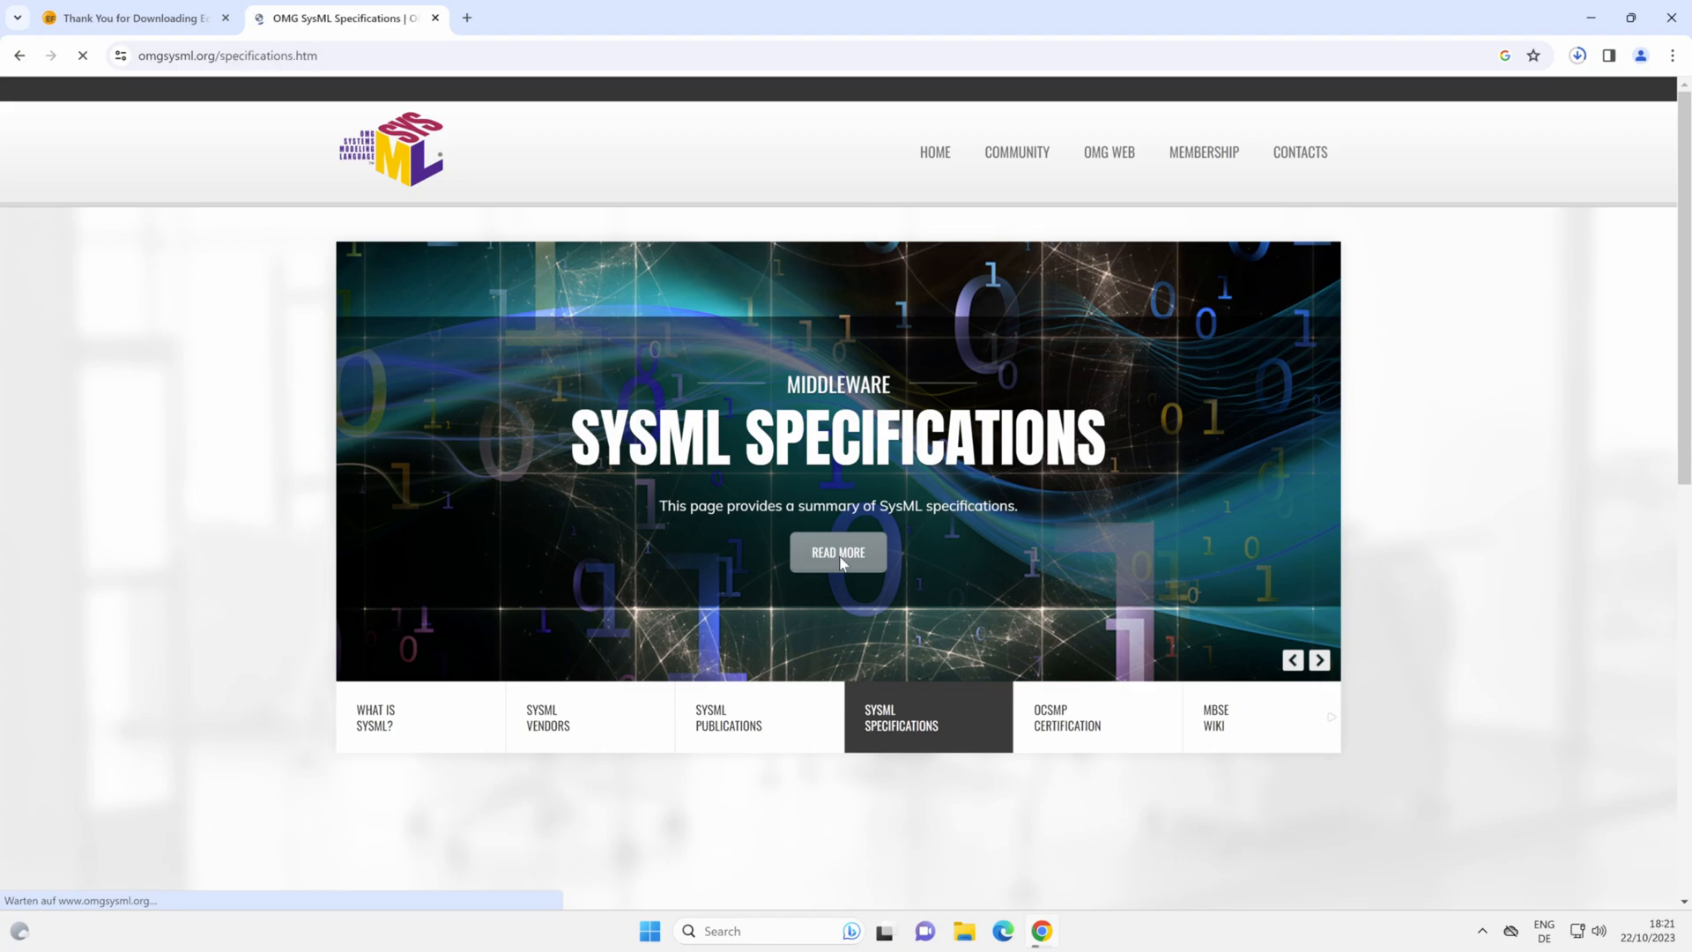
pyautogui.click(837, 552)
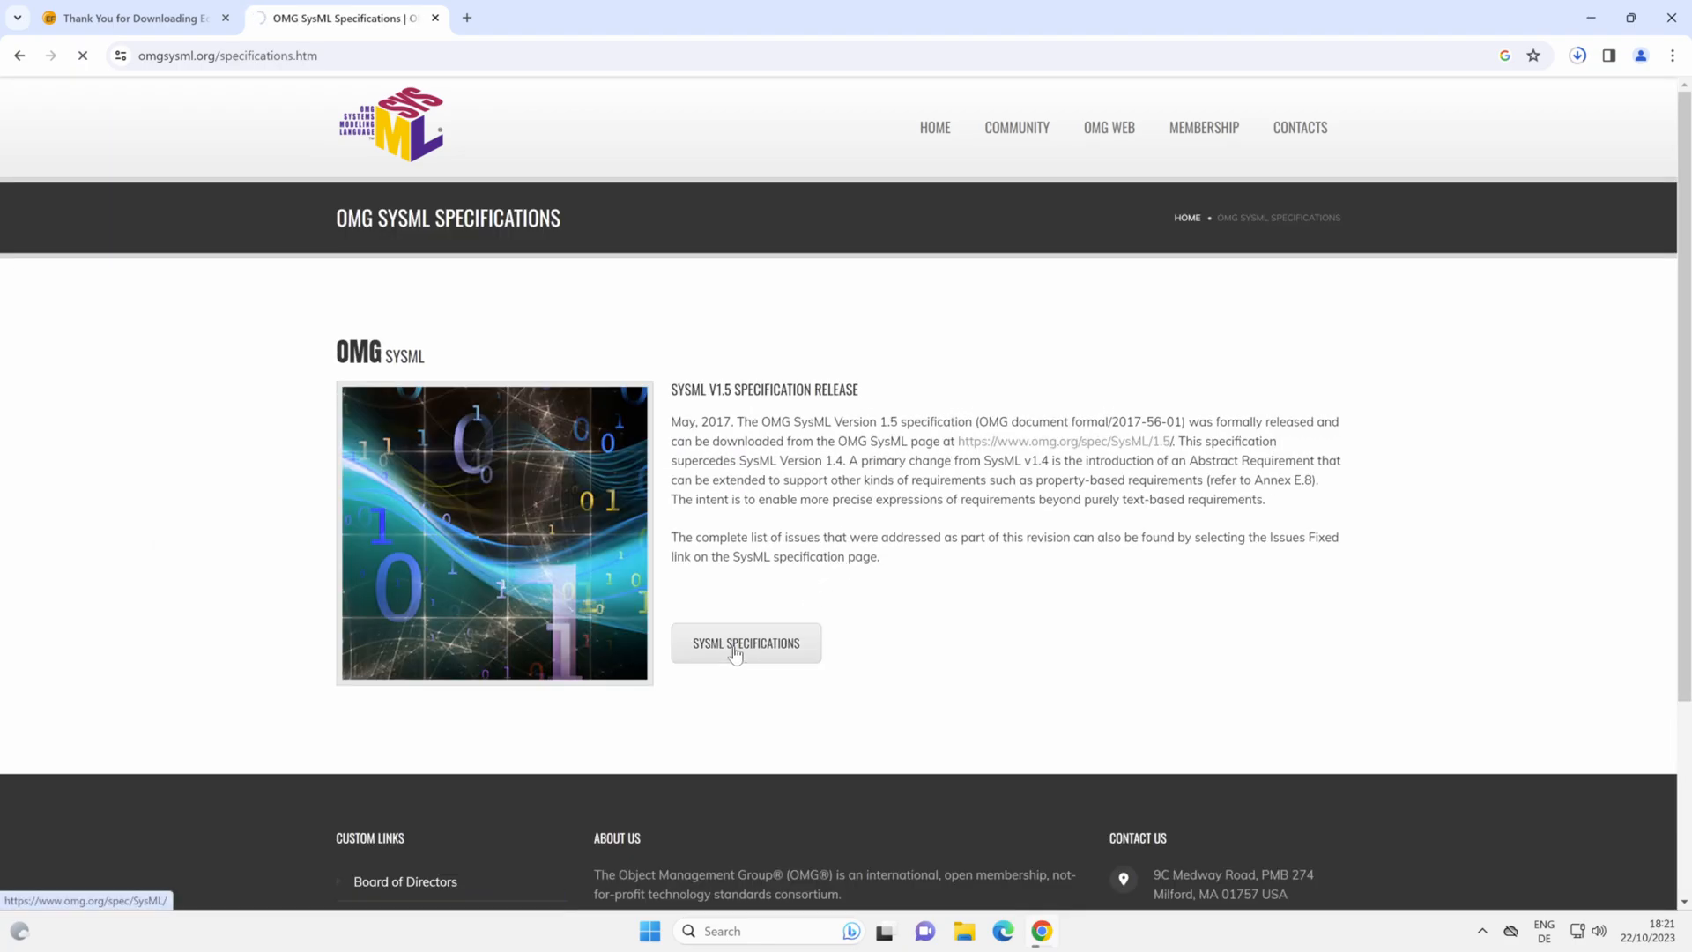
pyautogui.click(744, 643)
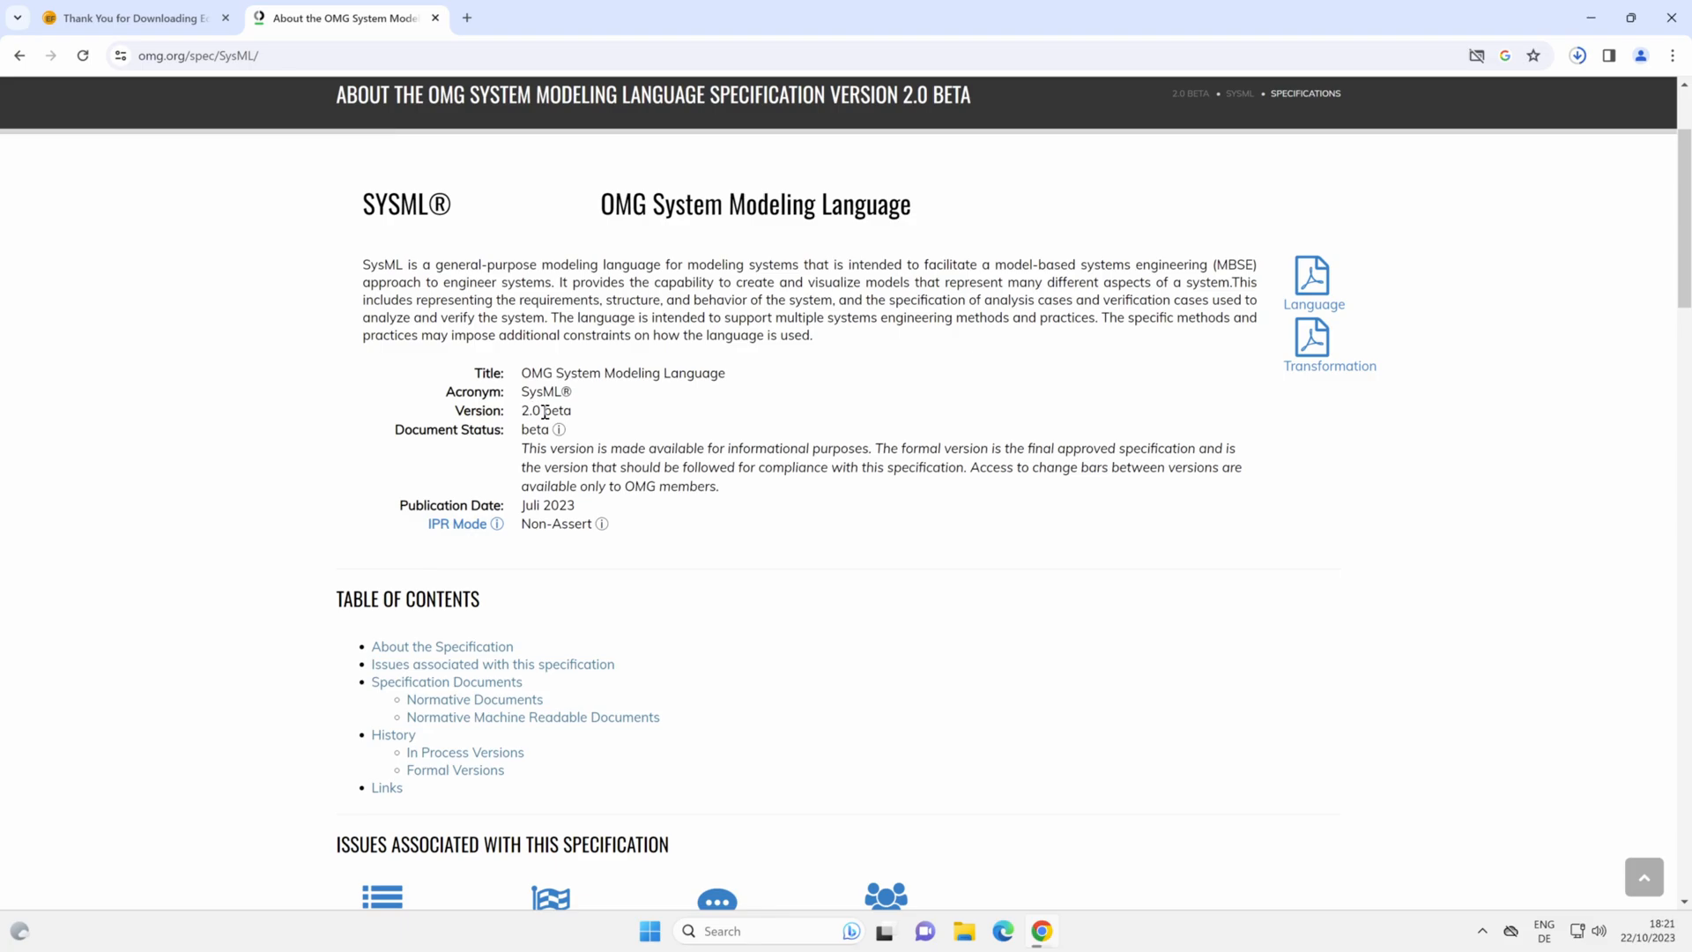
pyautogui.moveTo(695, 416)
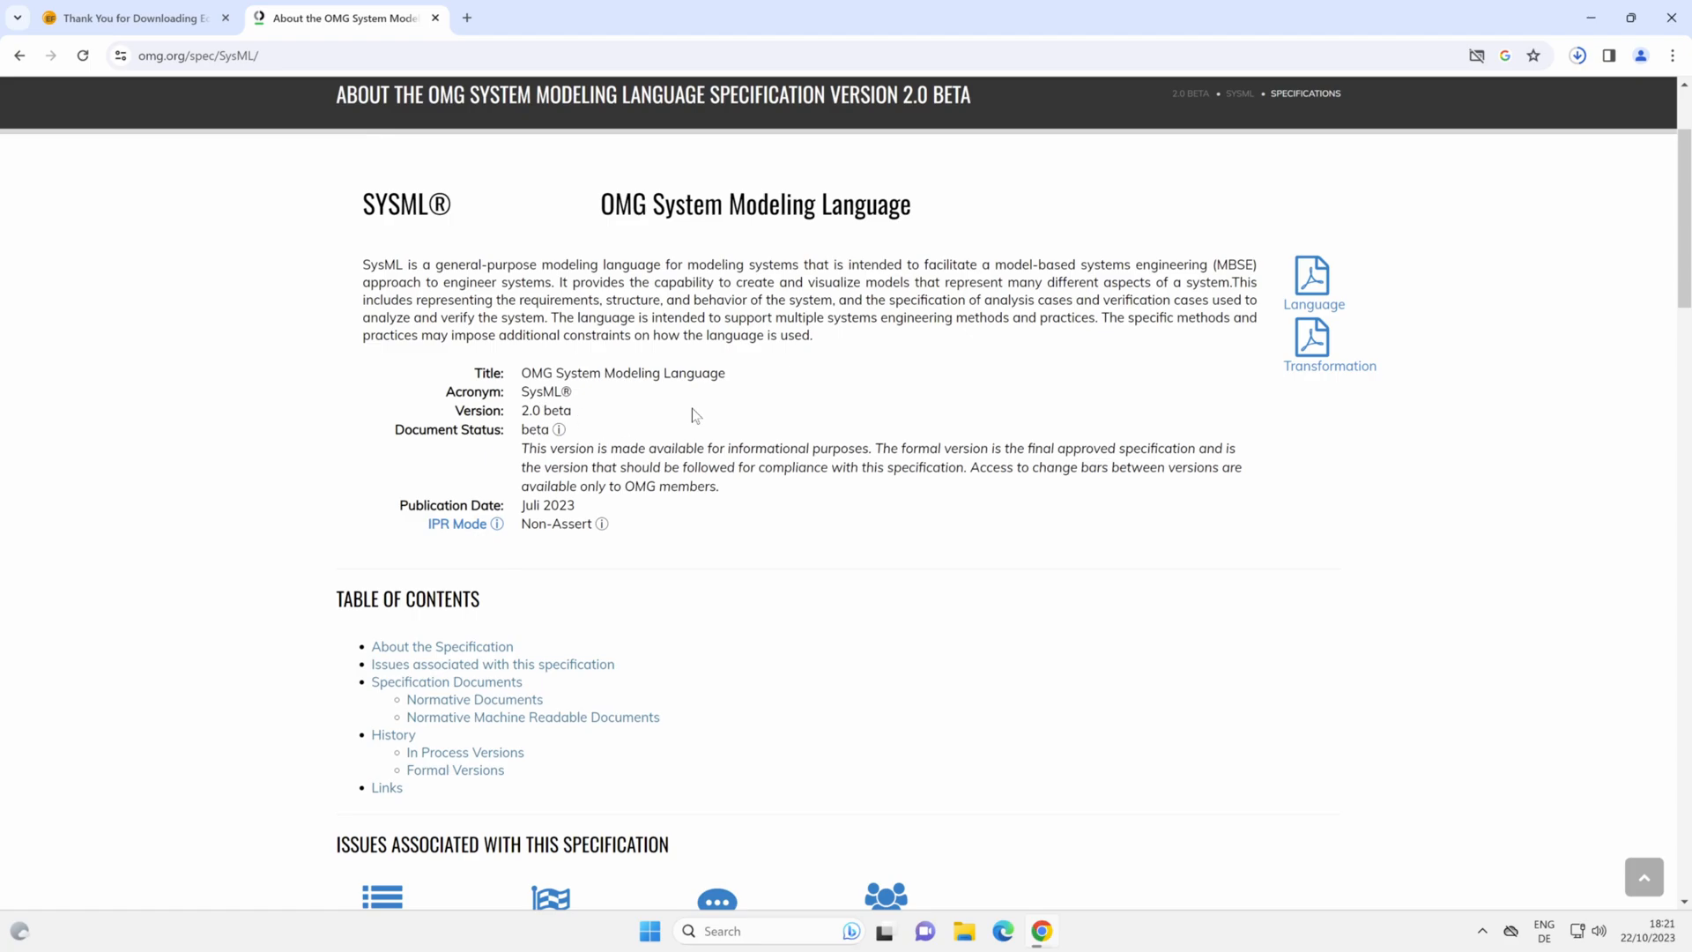
pyautogui.moveTo(684, 557)
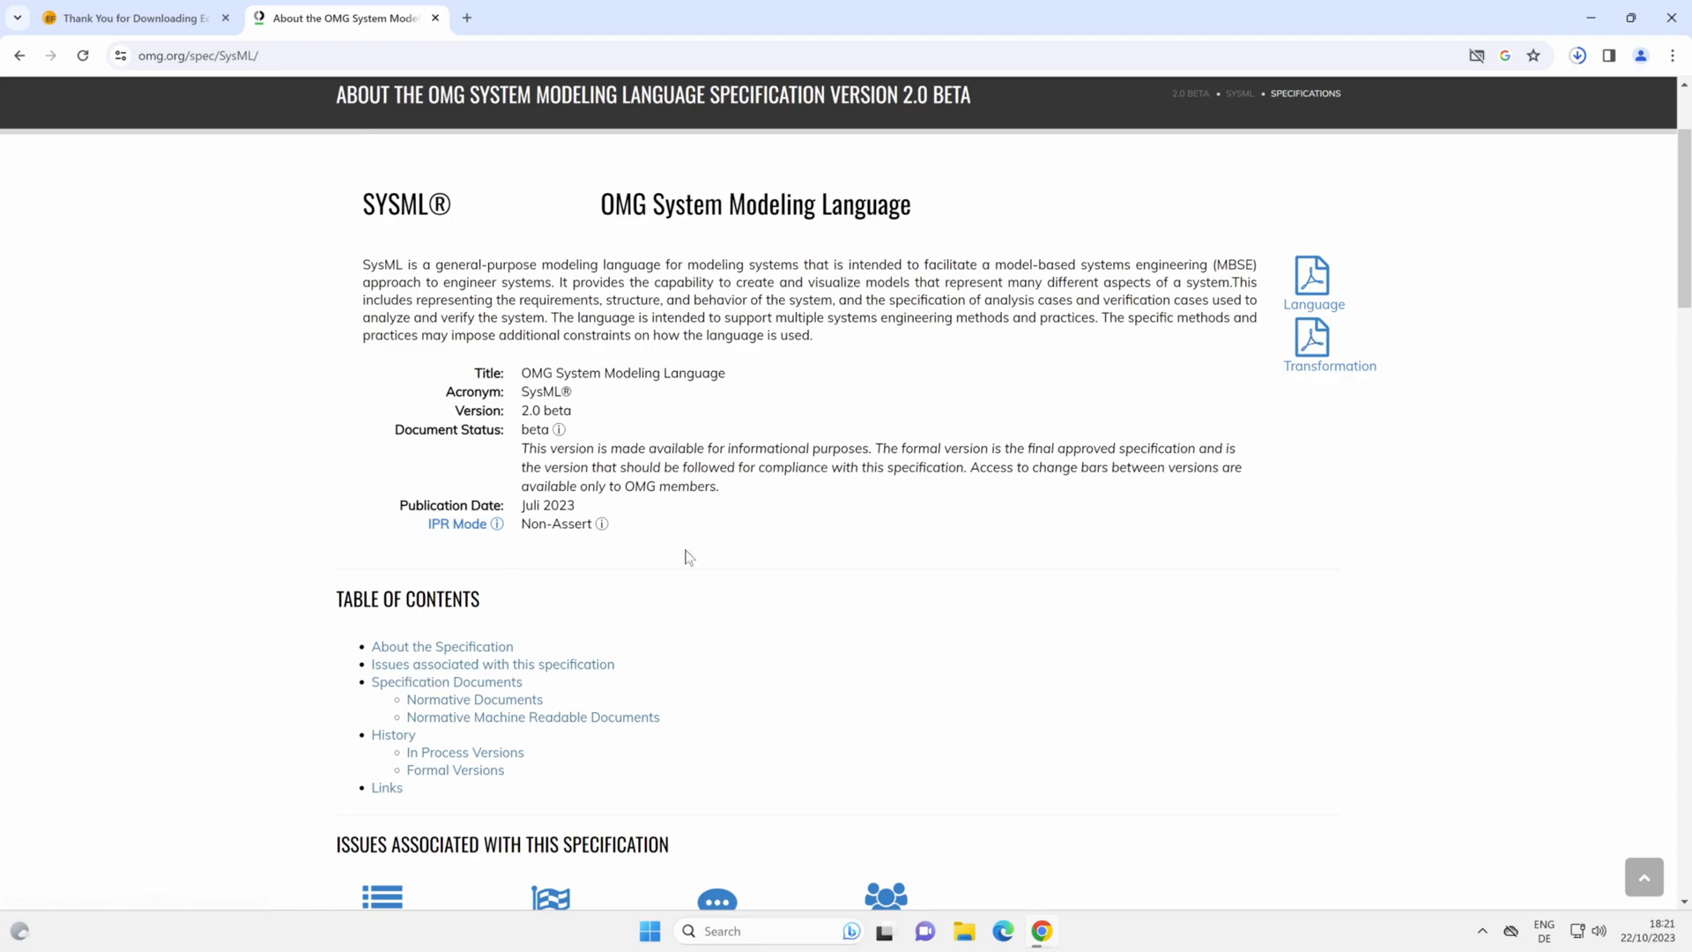
# Scroll to the History section showing the Formal Versions table (1.0 through 1.6)
pyautogui.scroll(-3)
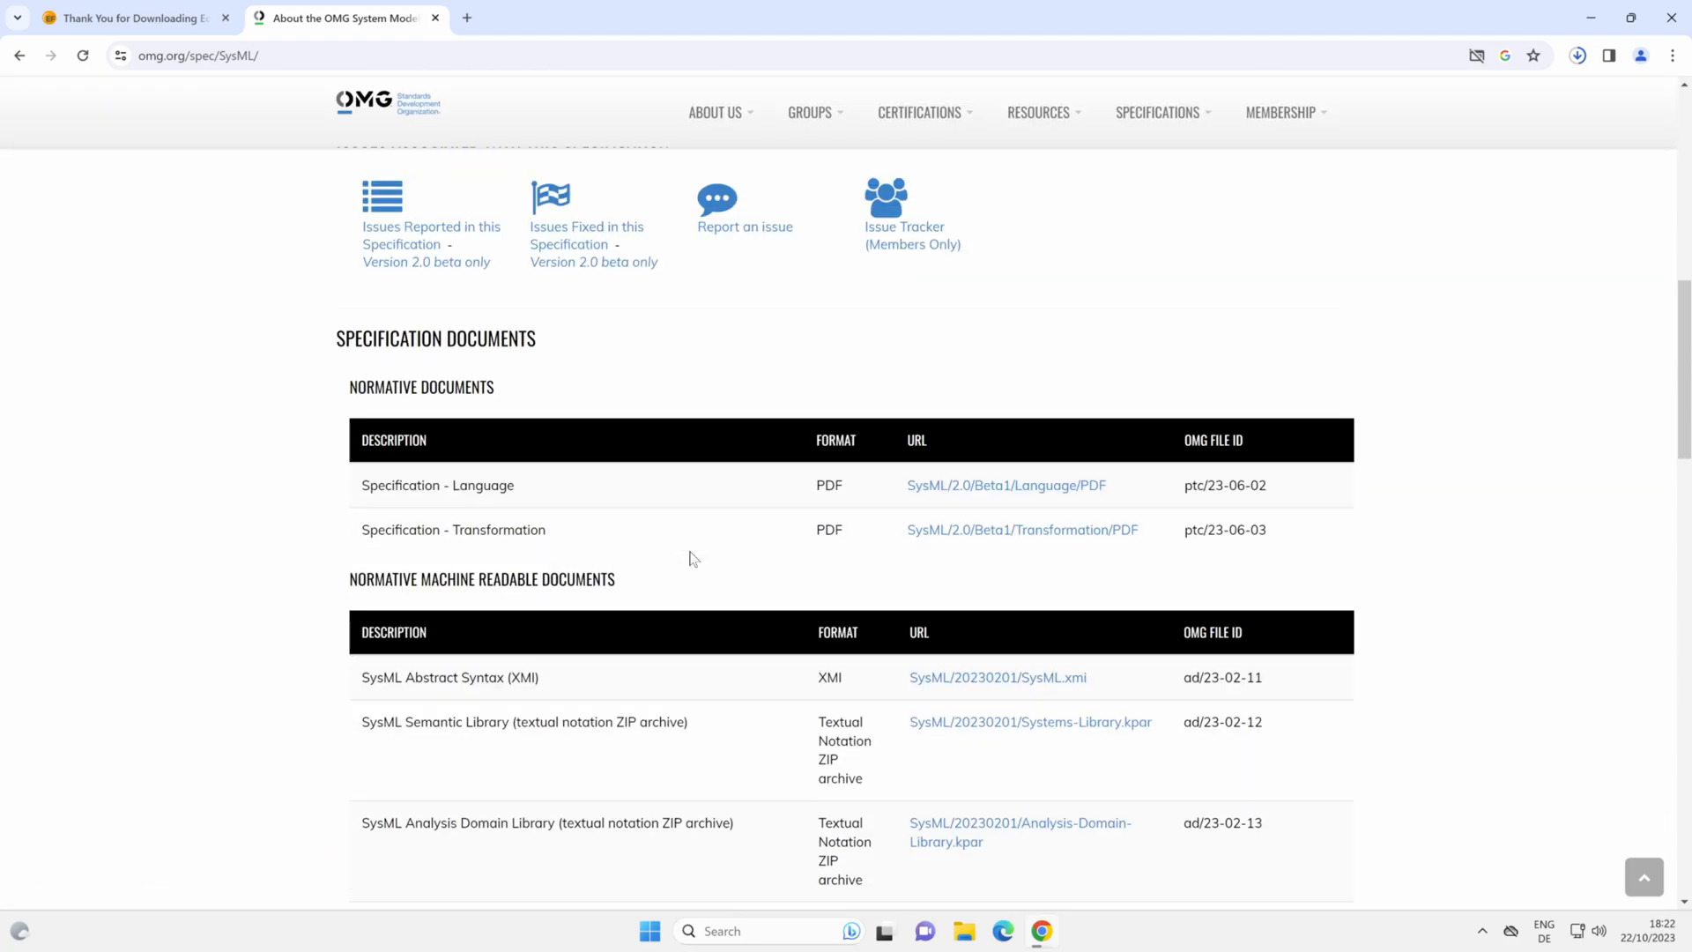
pyautogui.scroll(-3)
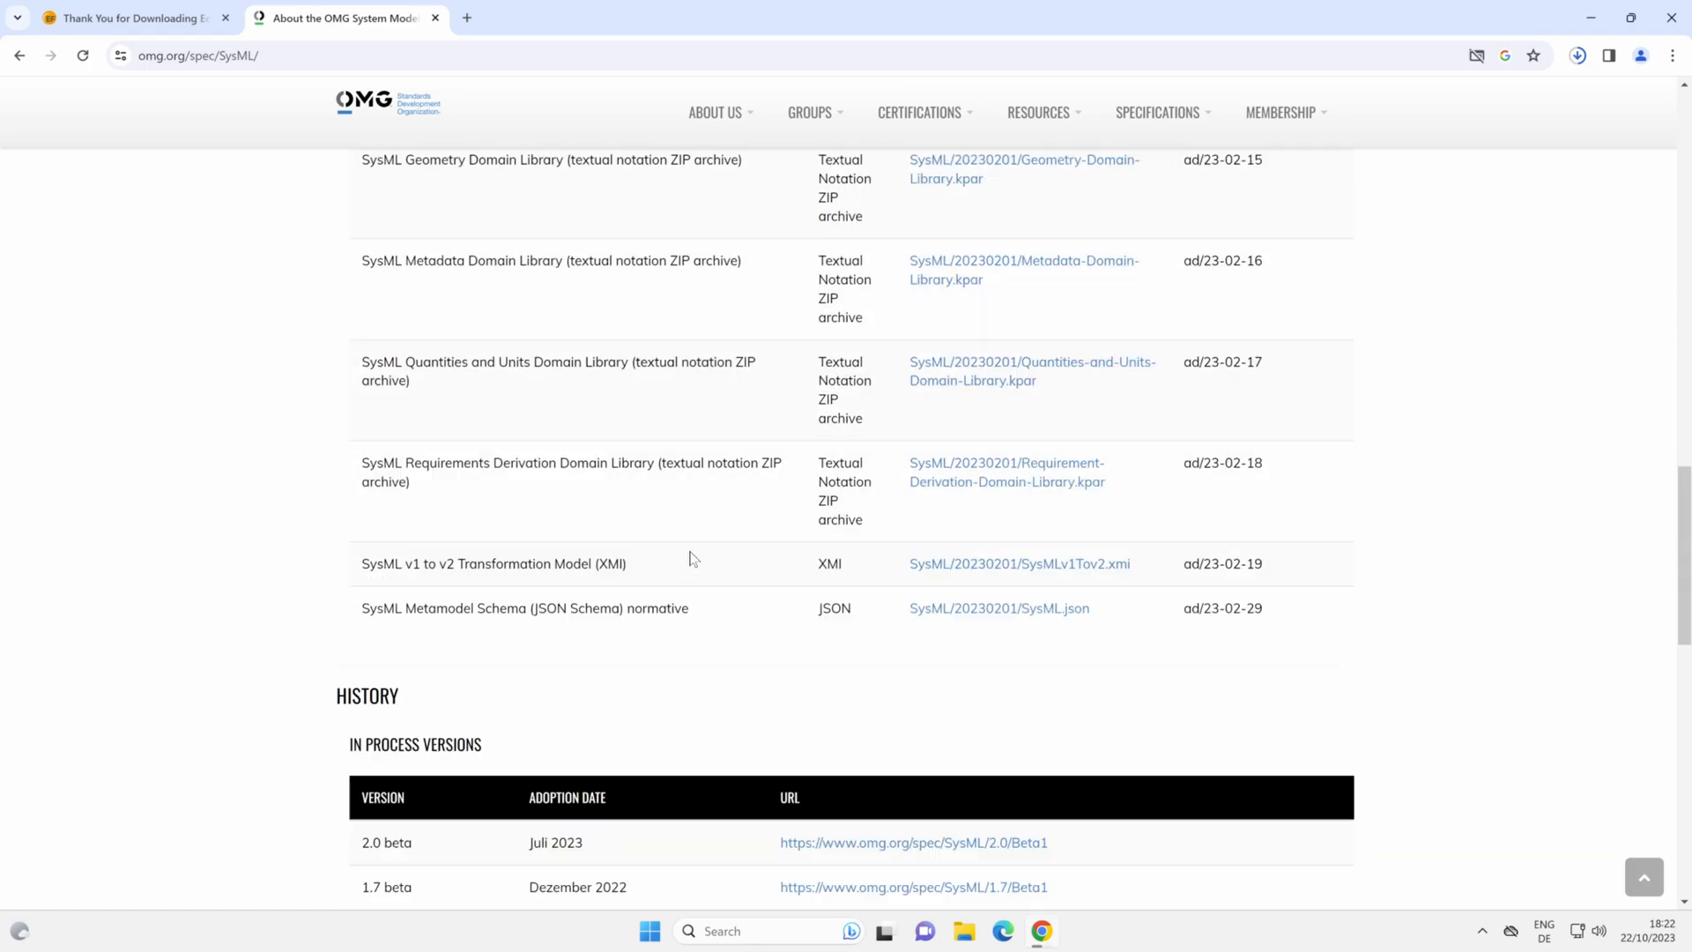
pyautogui.scroll(-3)
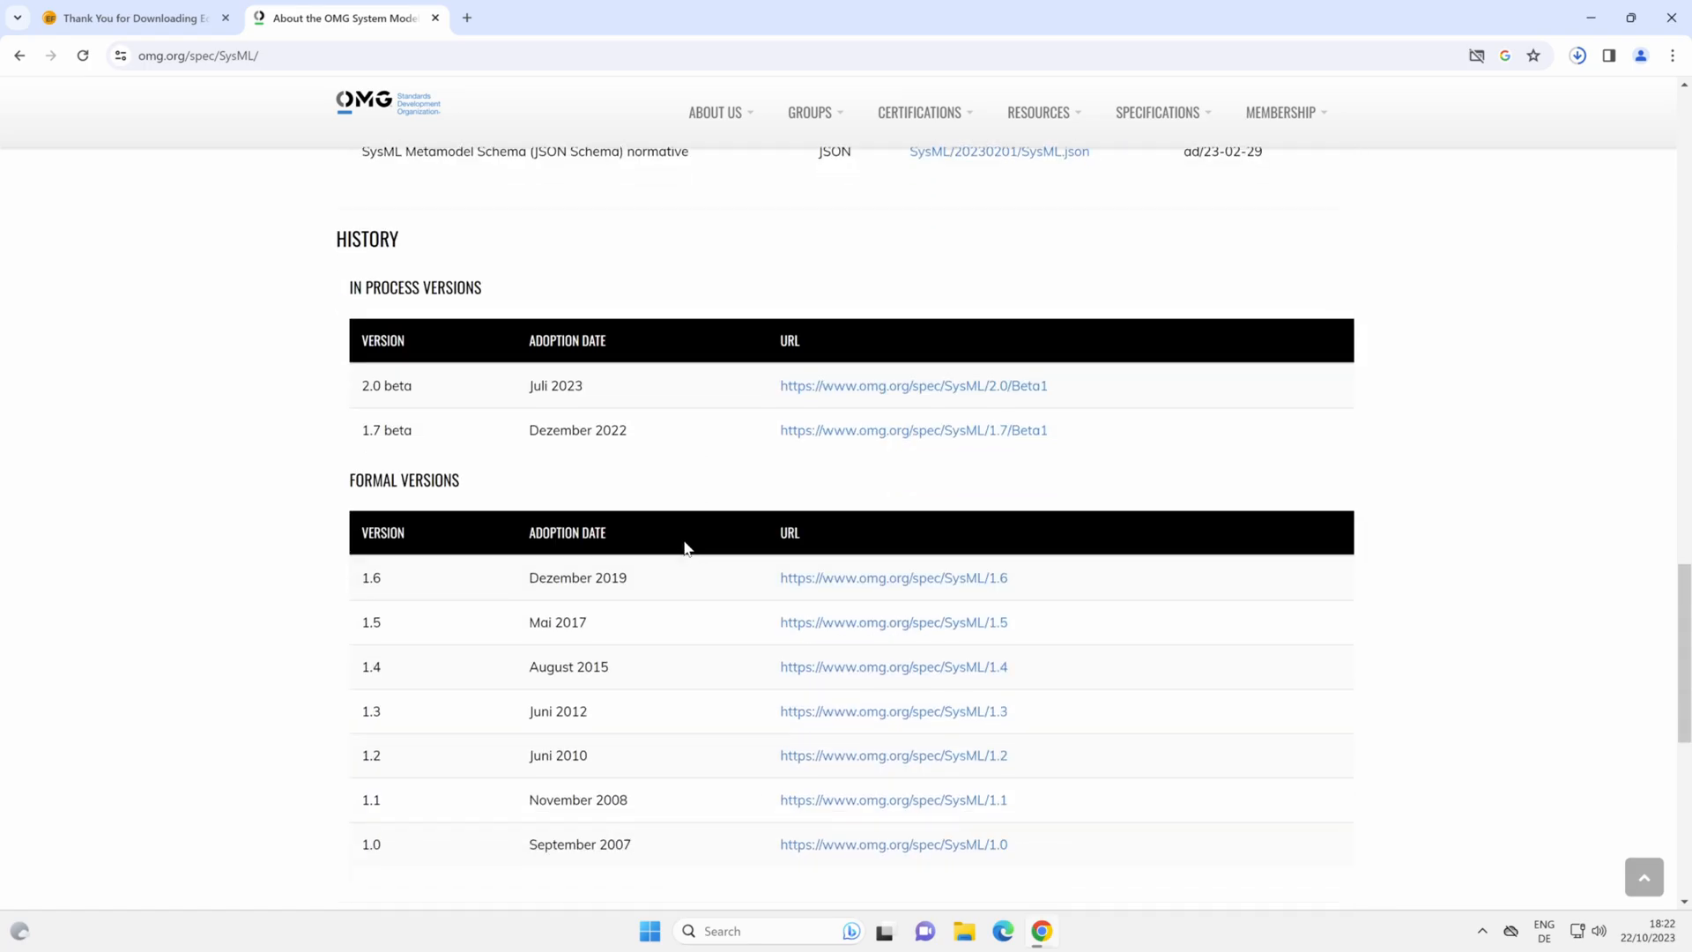
pyautogui.moveTo(469, 585)
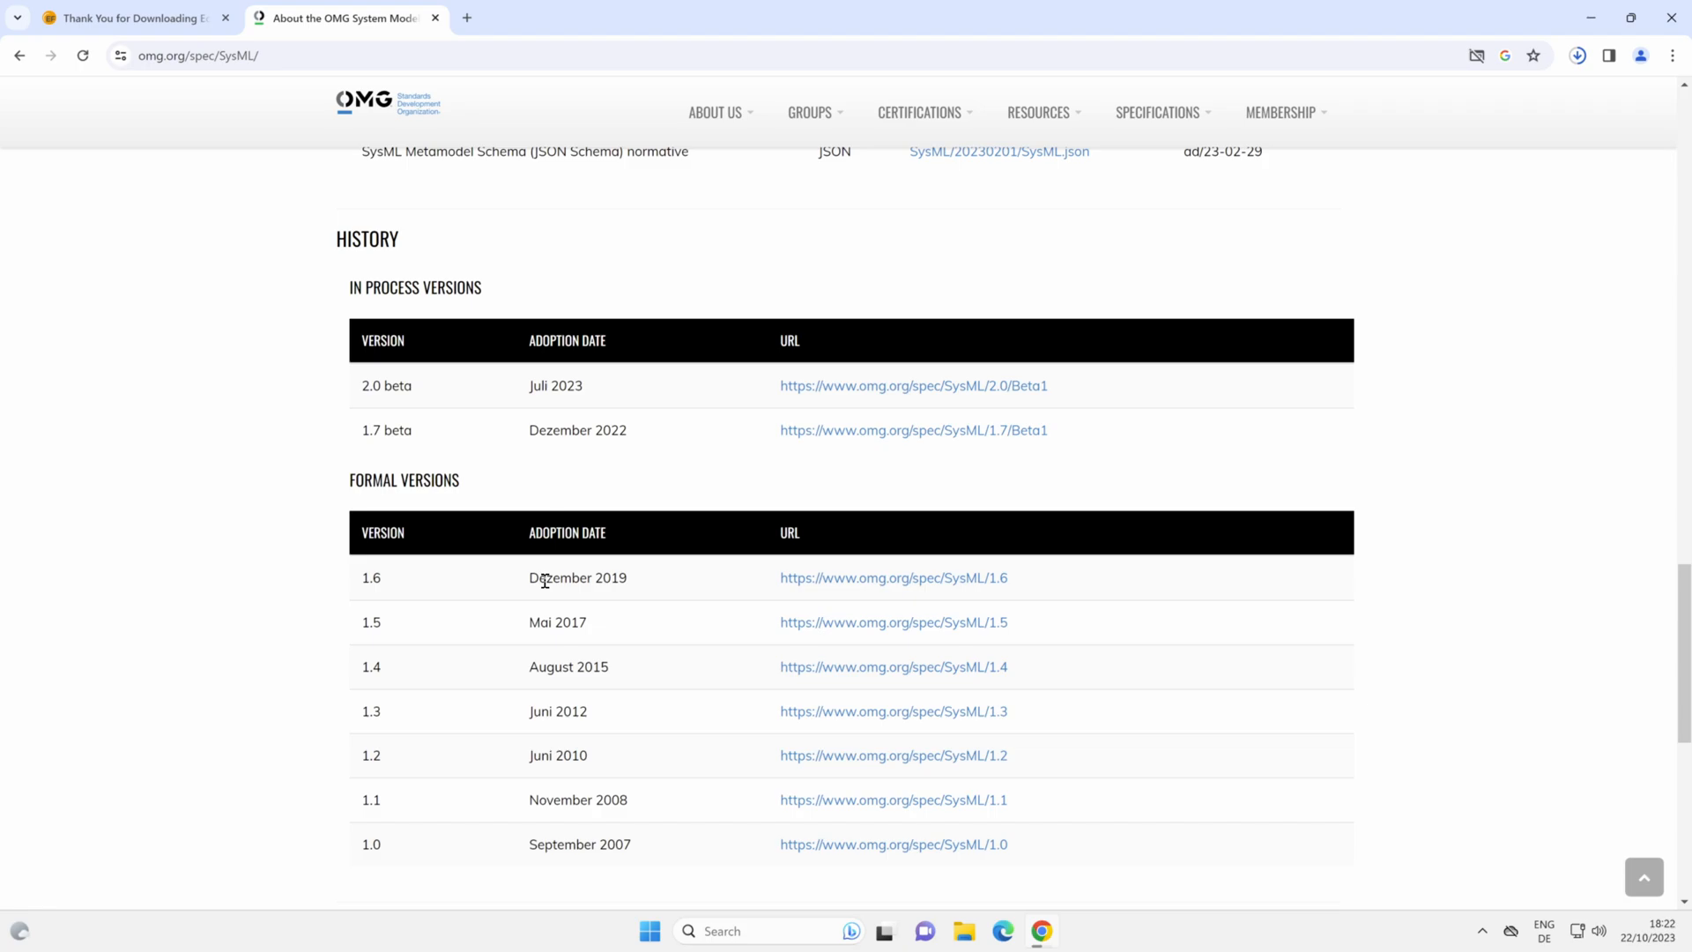
pyautogui.moveTo(892, 579)
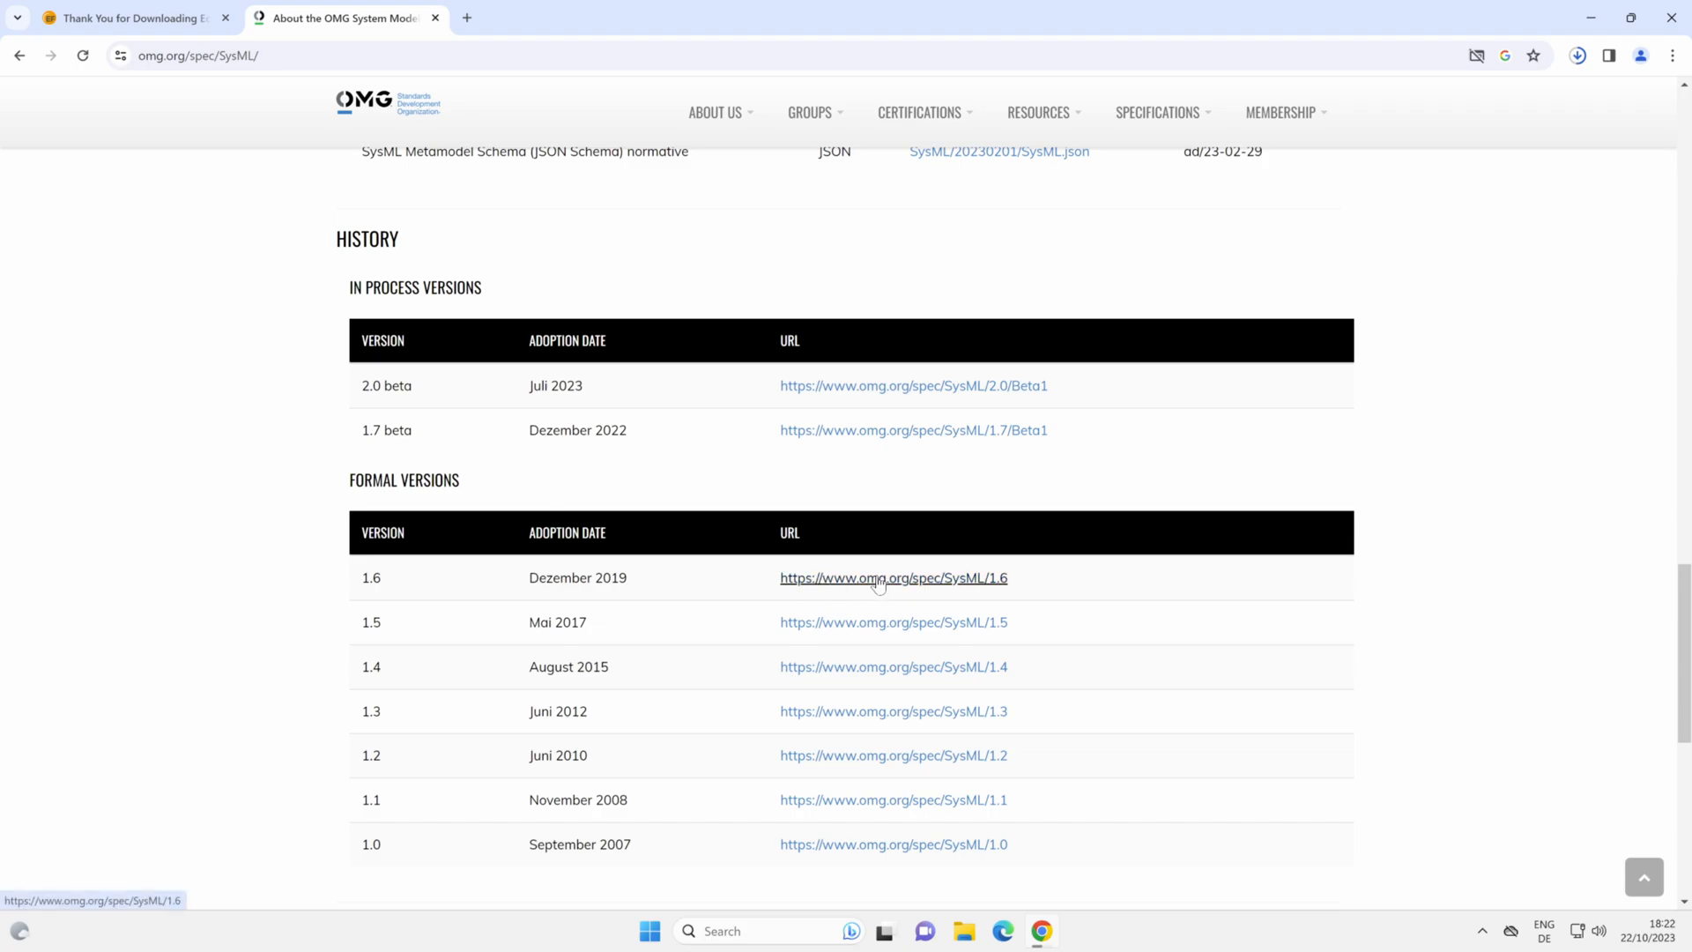
# Open the SysML version 1.6 page and load its specification PDF
pyautogui.click(893, 578)
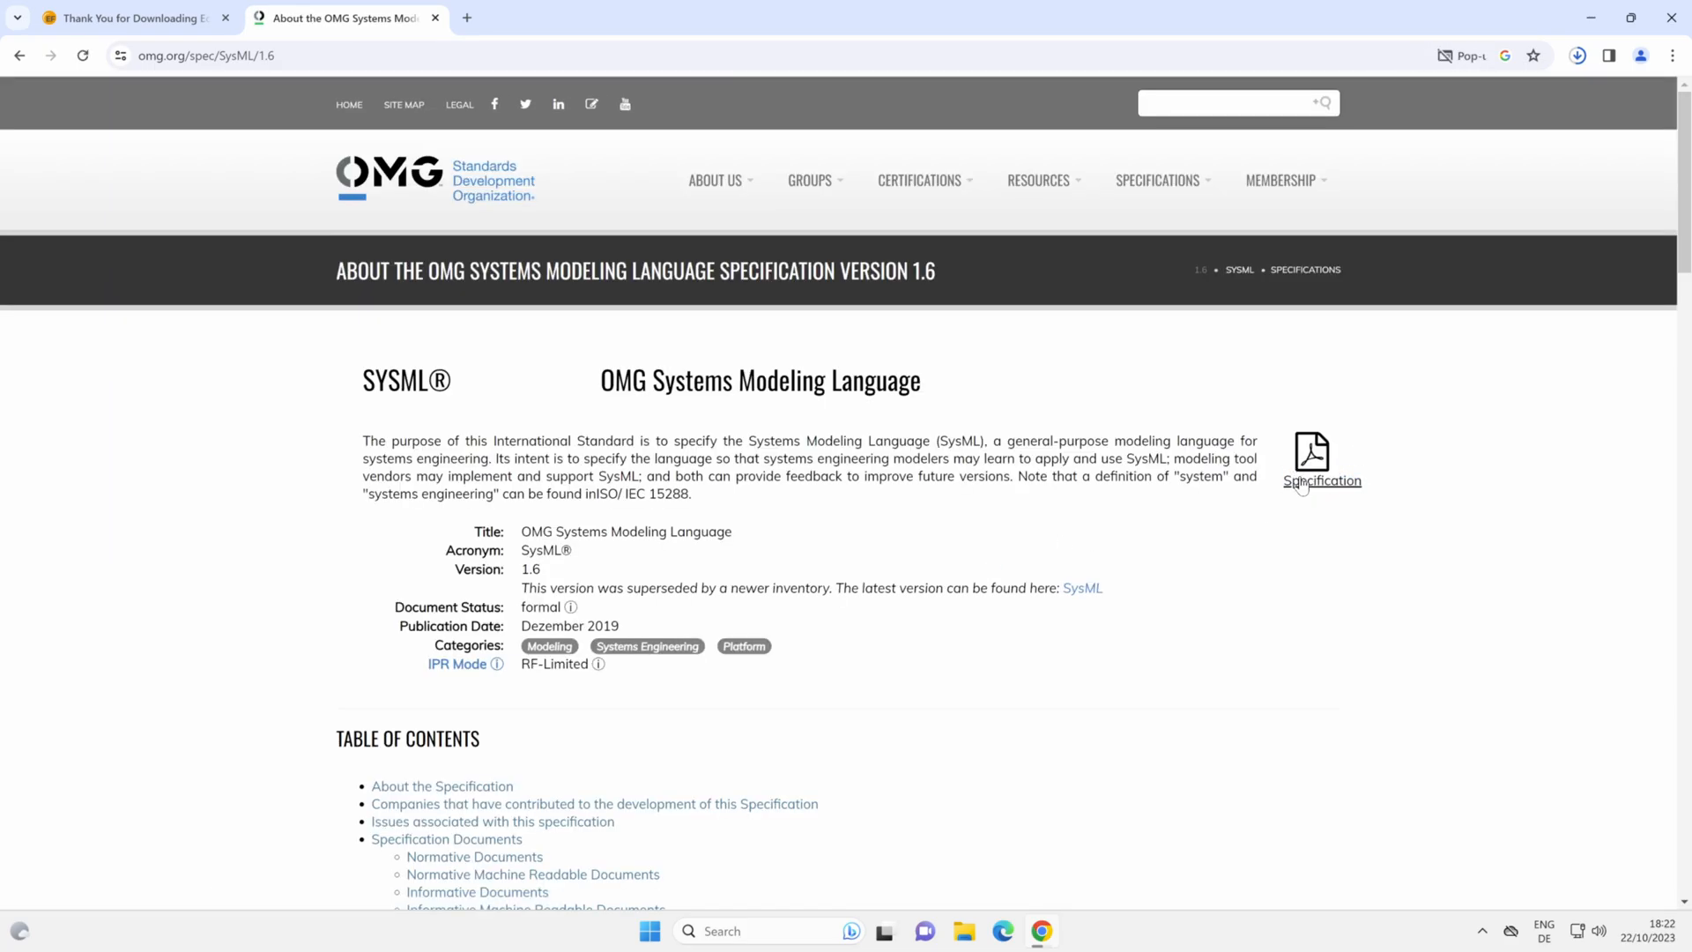
pyautogui.click(1321, 479)
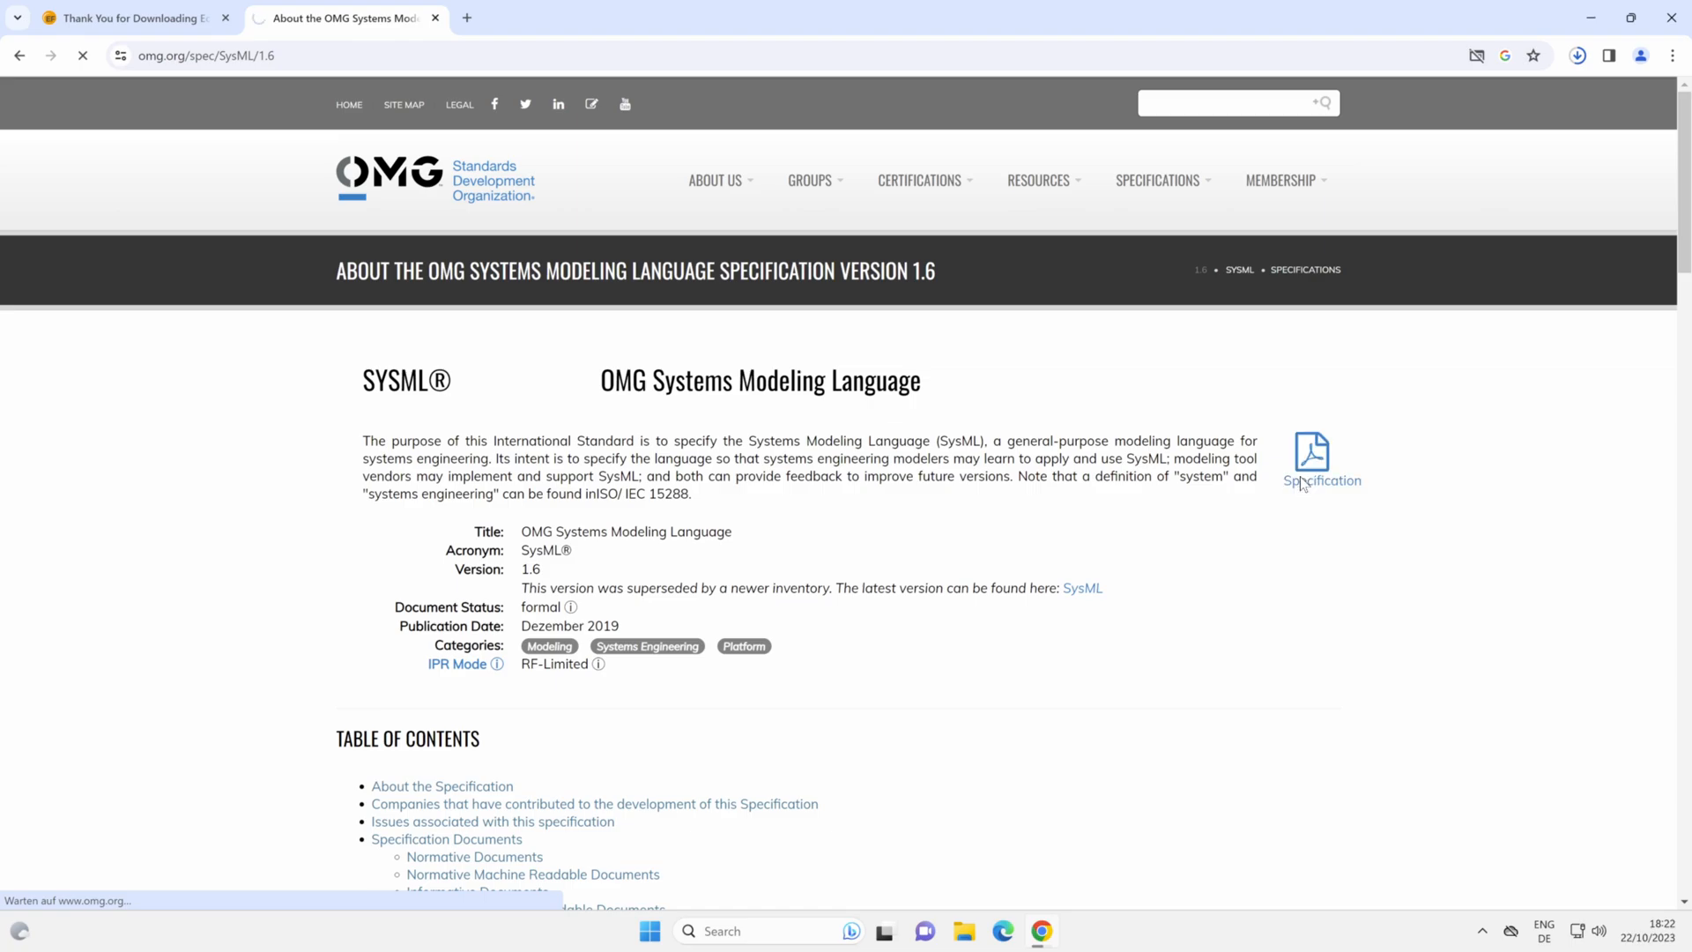
# With the 398-page SysML 1.6 PDF open, scroll the thumbnails down toward page 83
pyautogui.click(1310, 459)
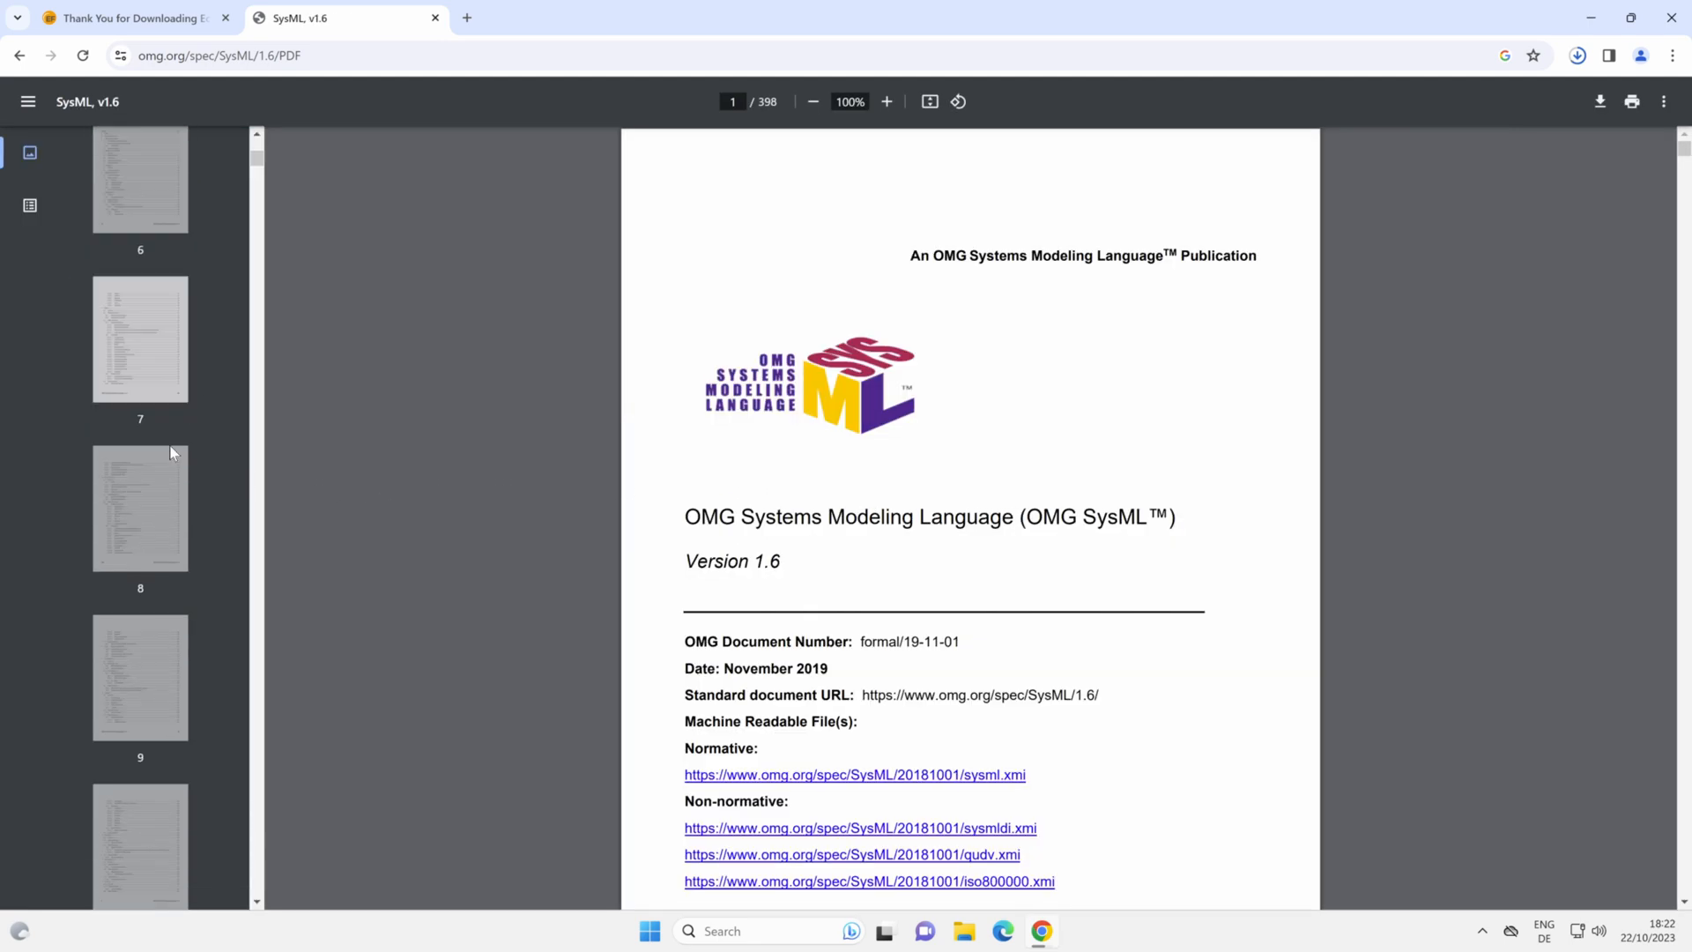
pyautogui.scroll(-3)
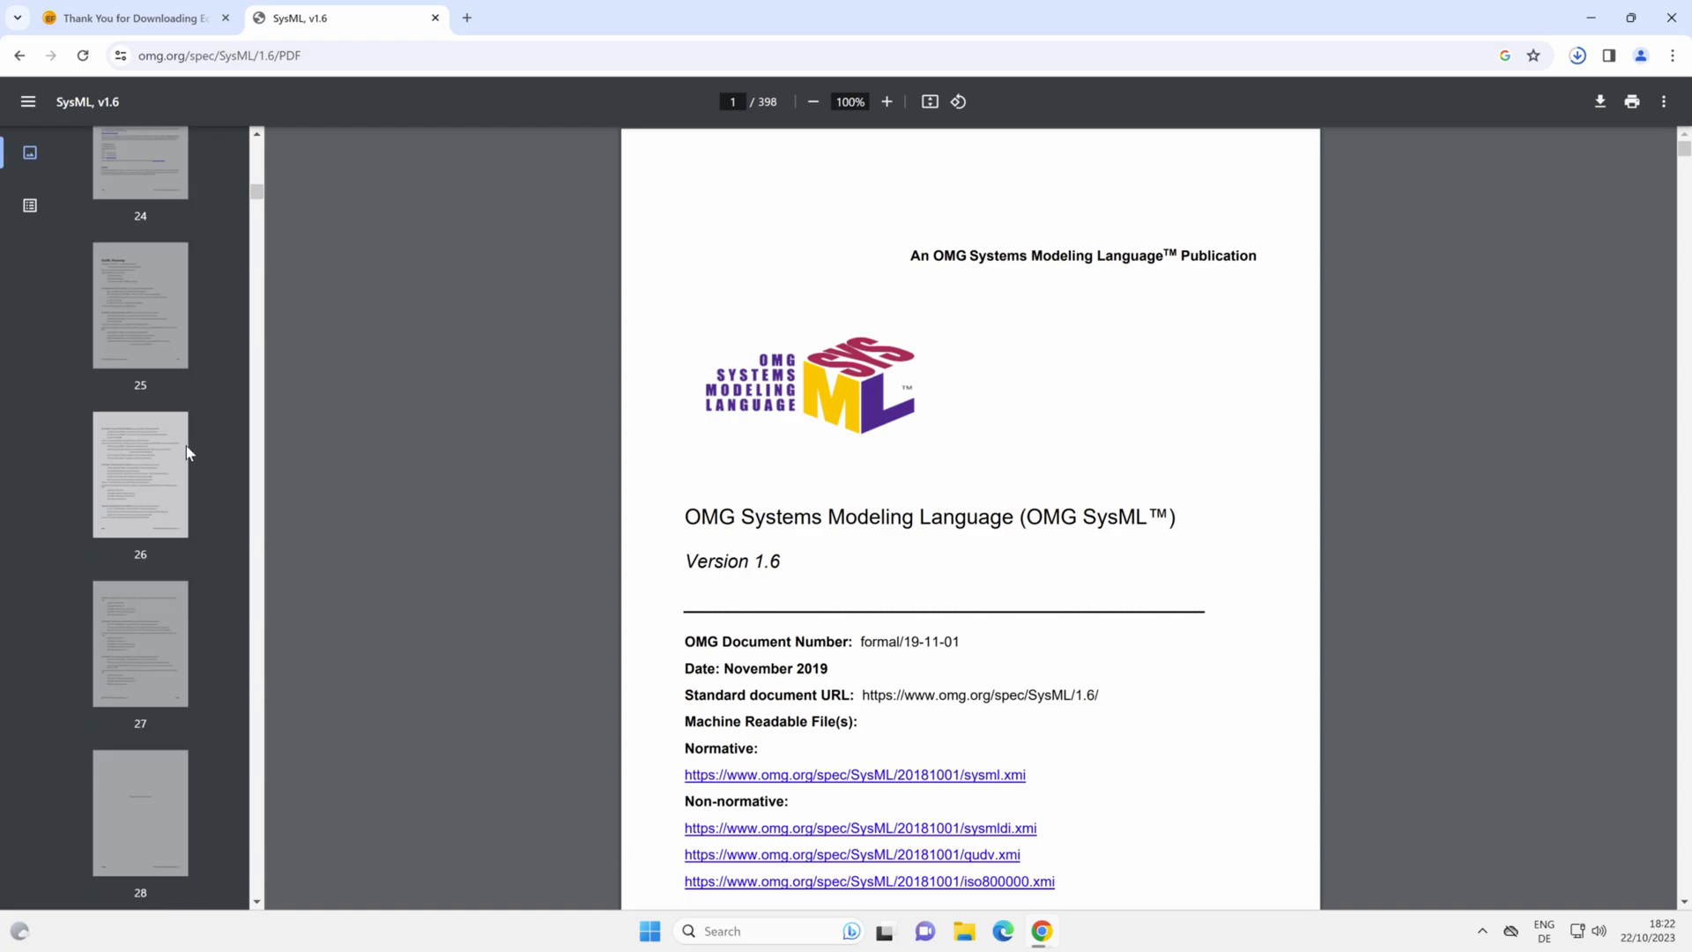
pyautogui.scroll(-3)
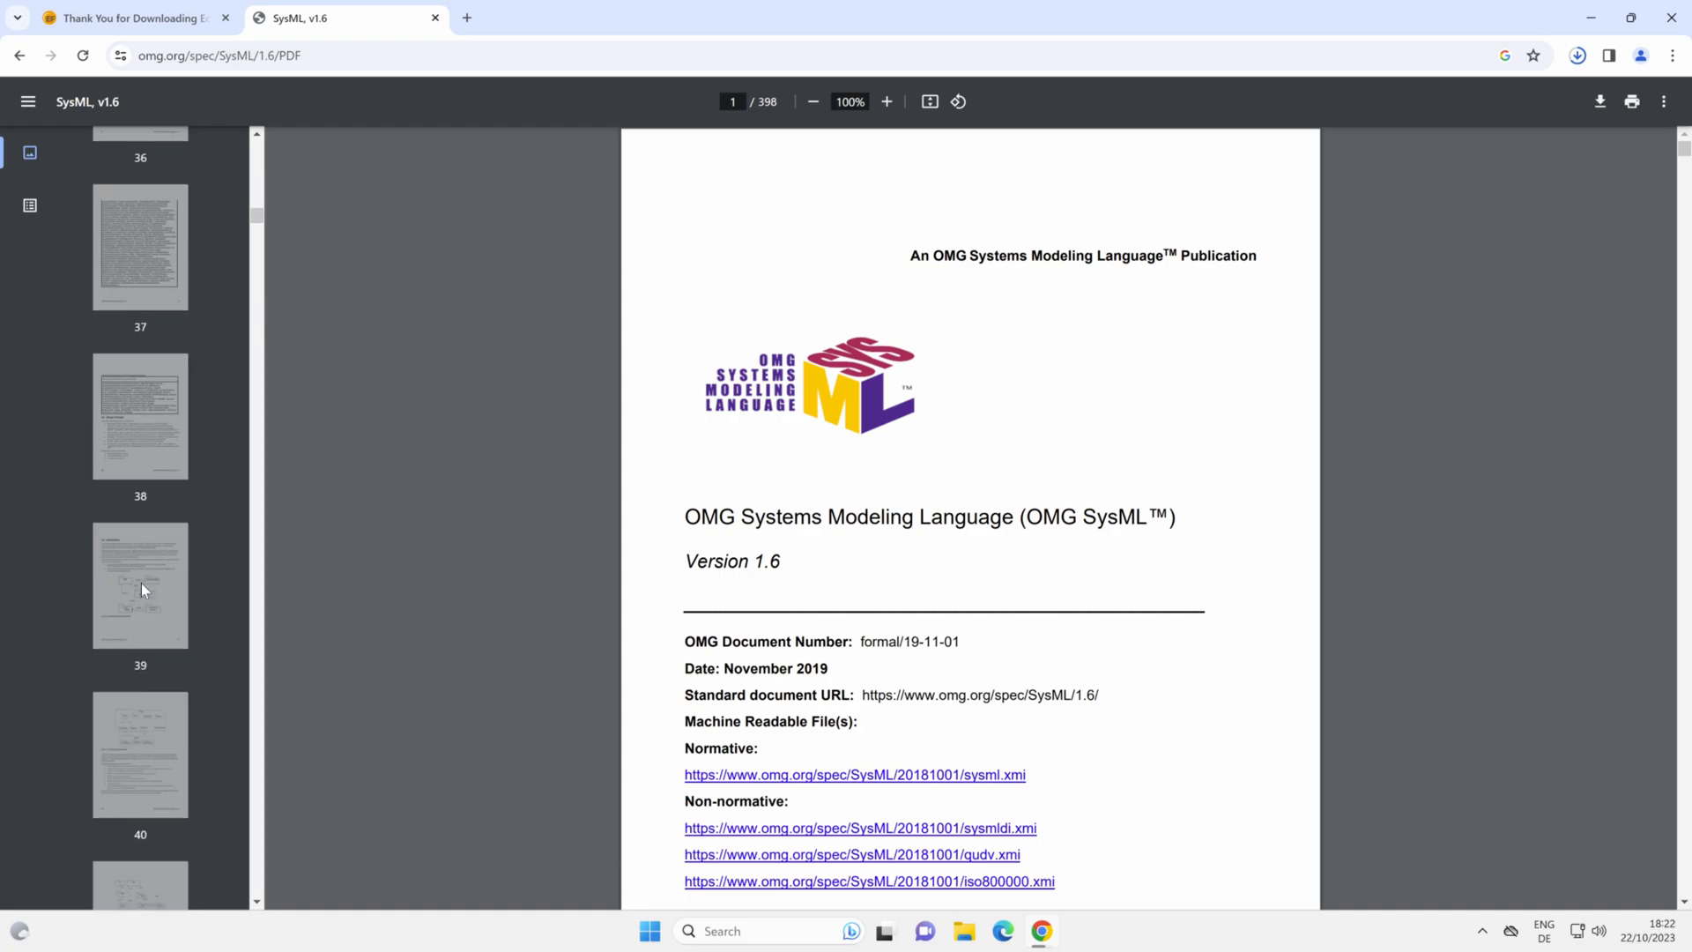
pyautogui.scroll(-3)
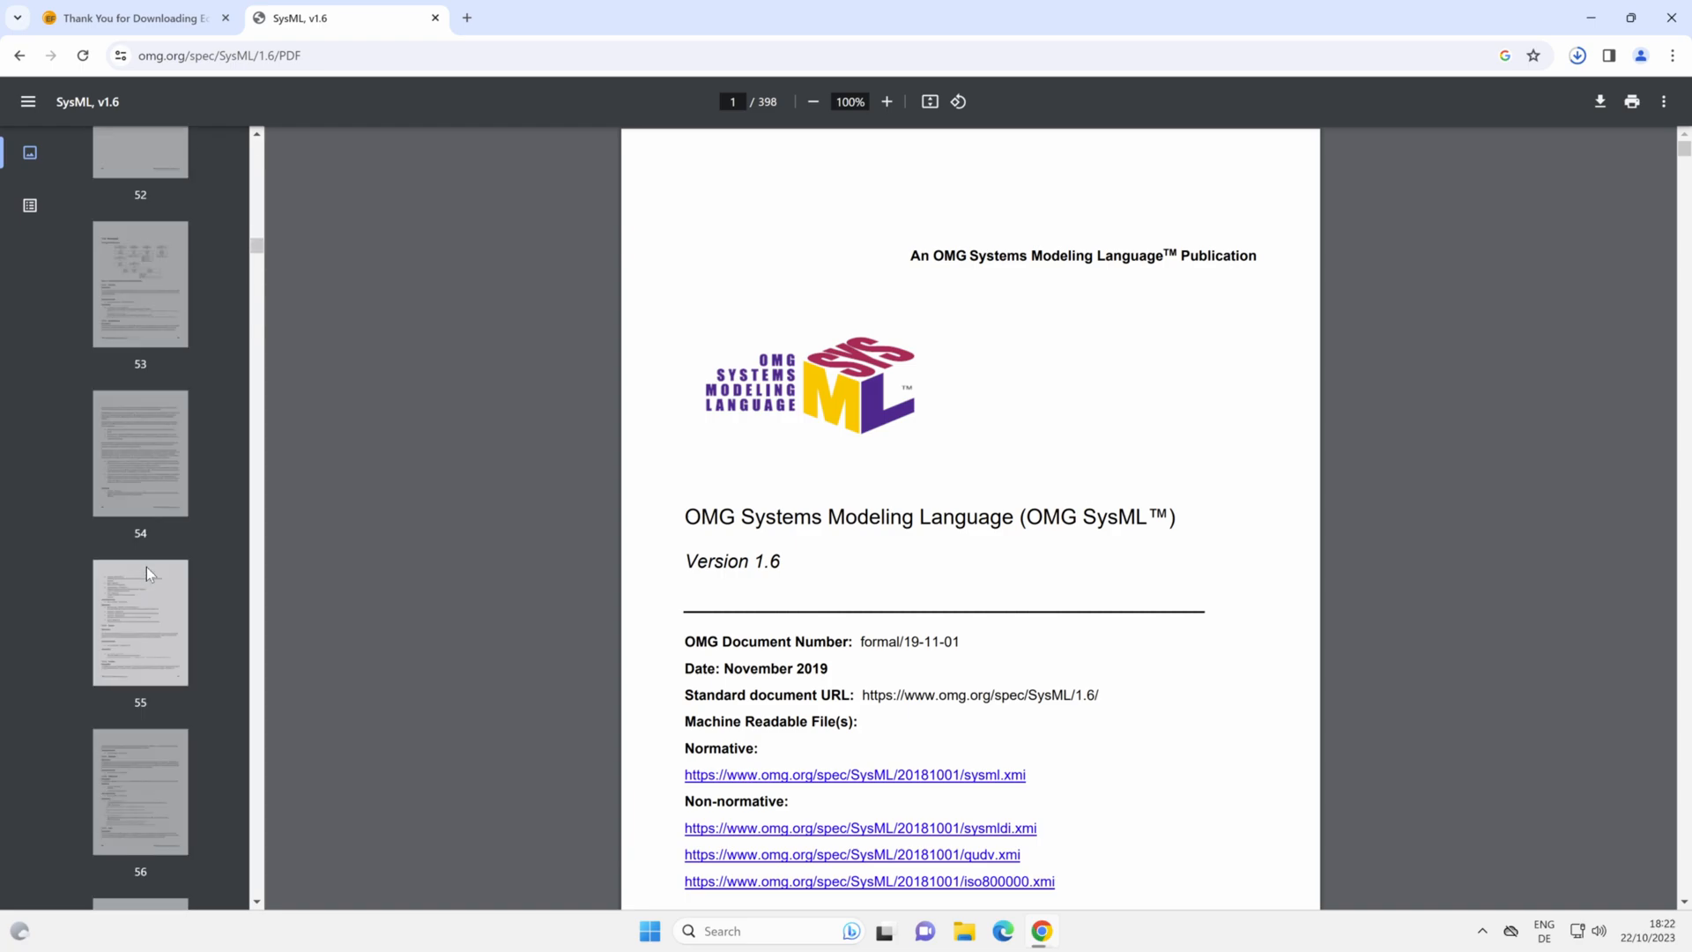
pyautogui.scroll(-3)
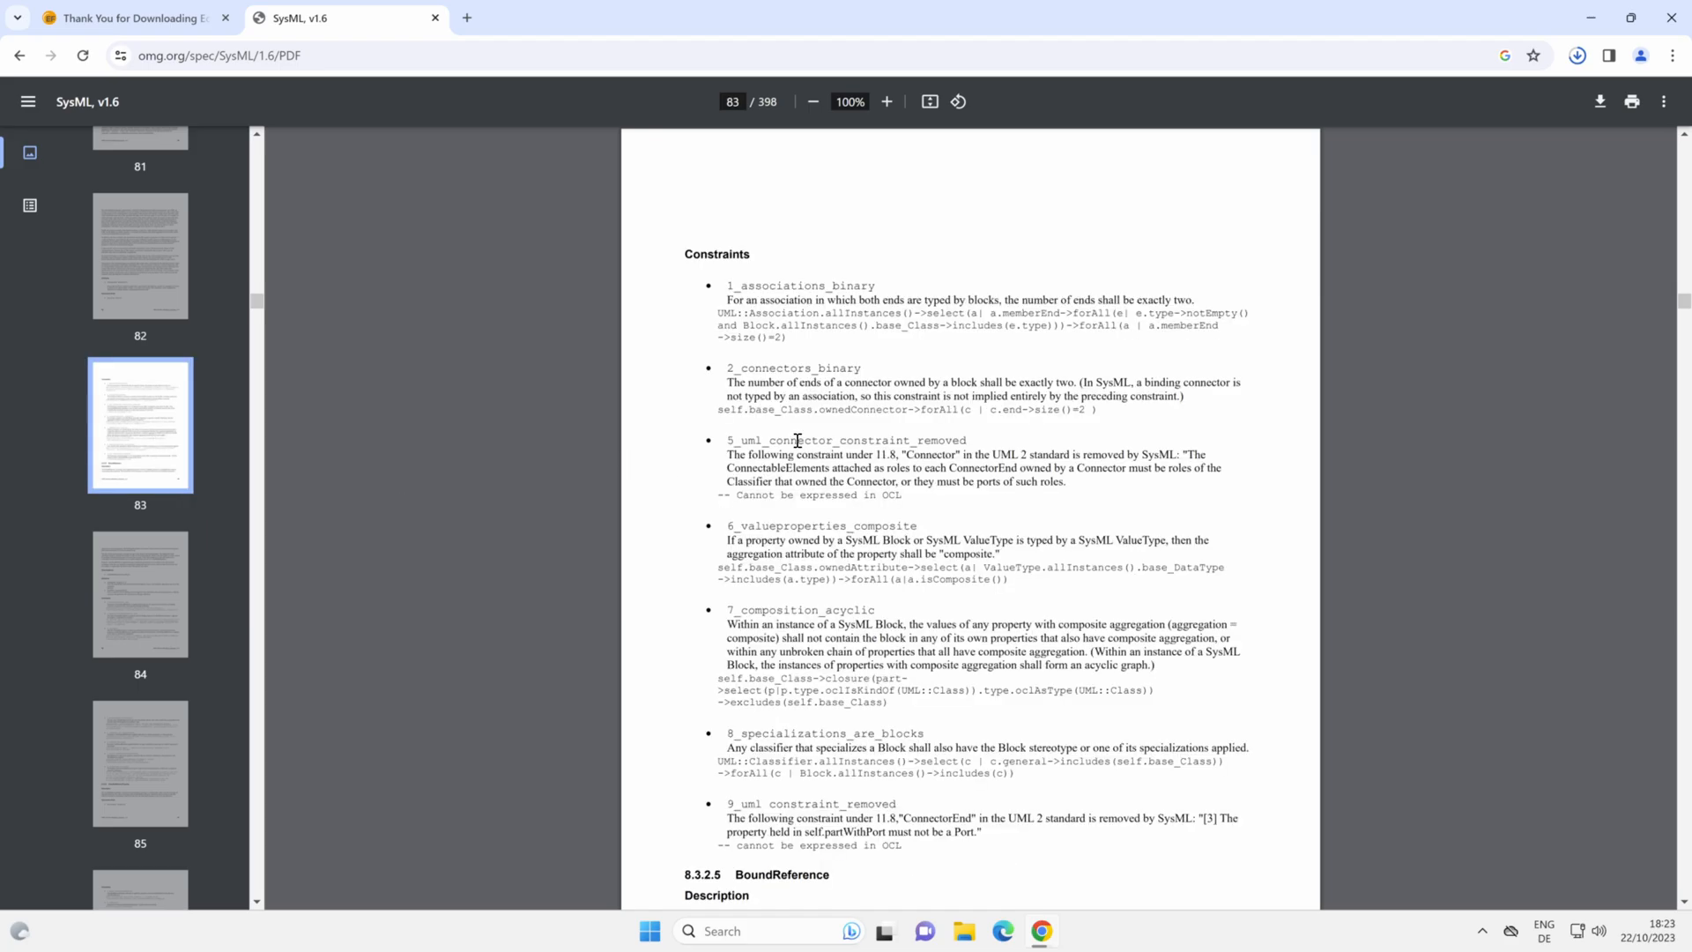
pyautogui.moveTo(788, 367)
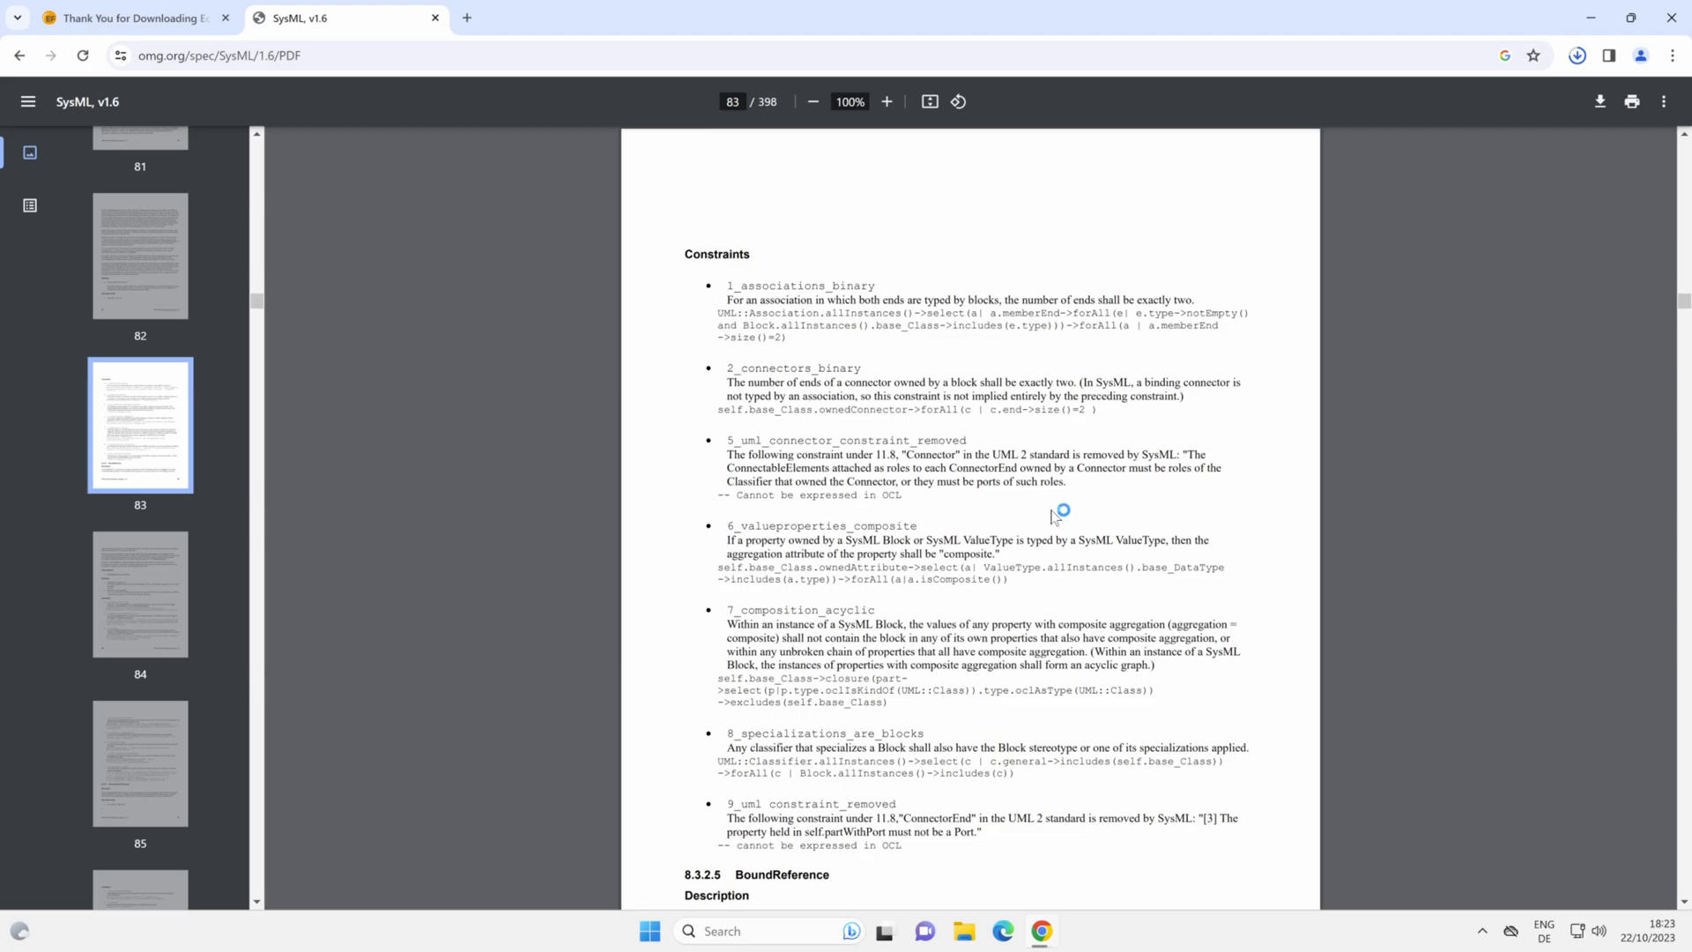
pyautogui.moveTo(938, 495)
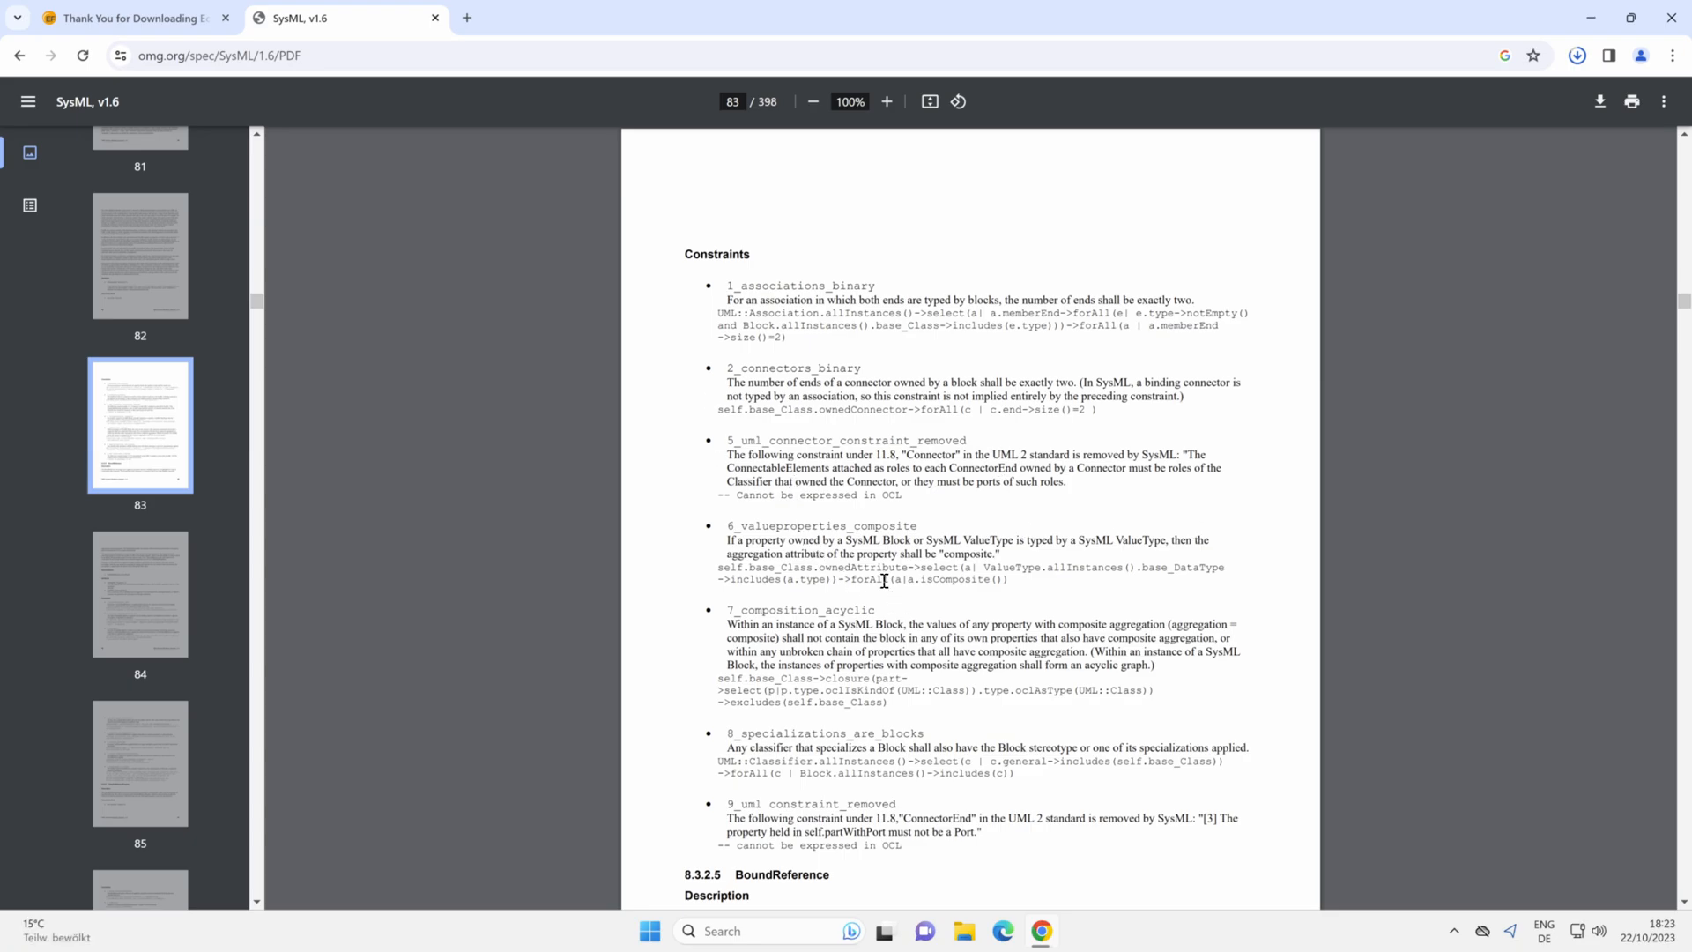
pyautogui.moveTo(854, 517)
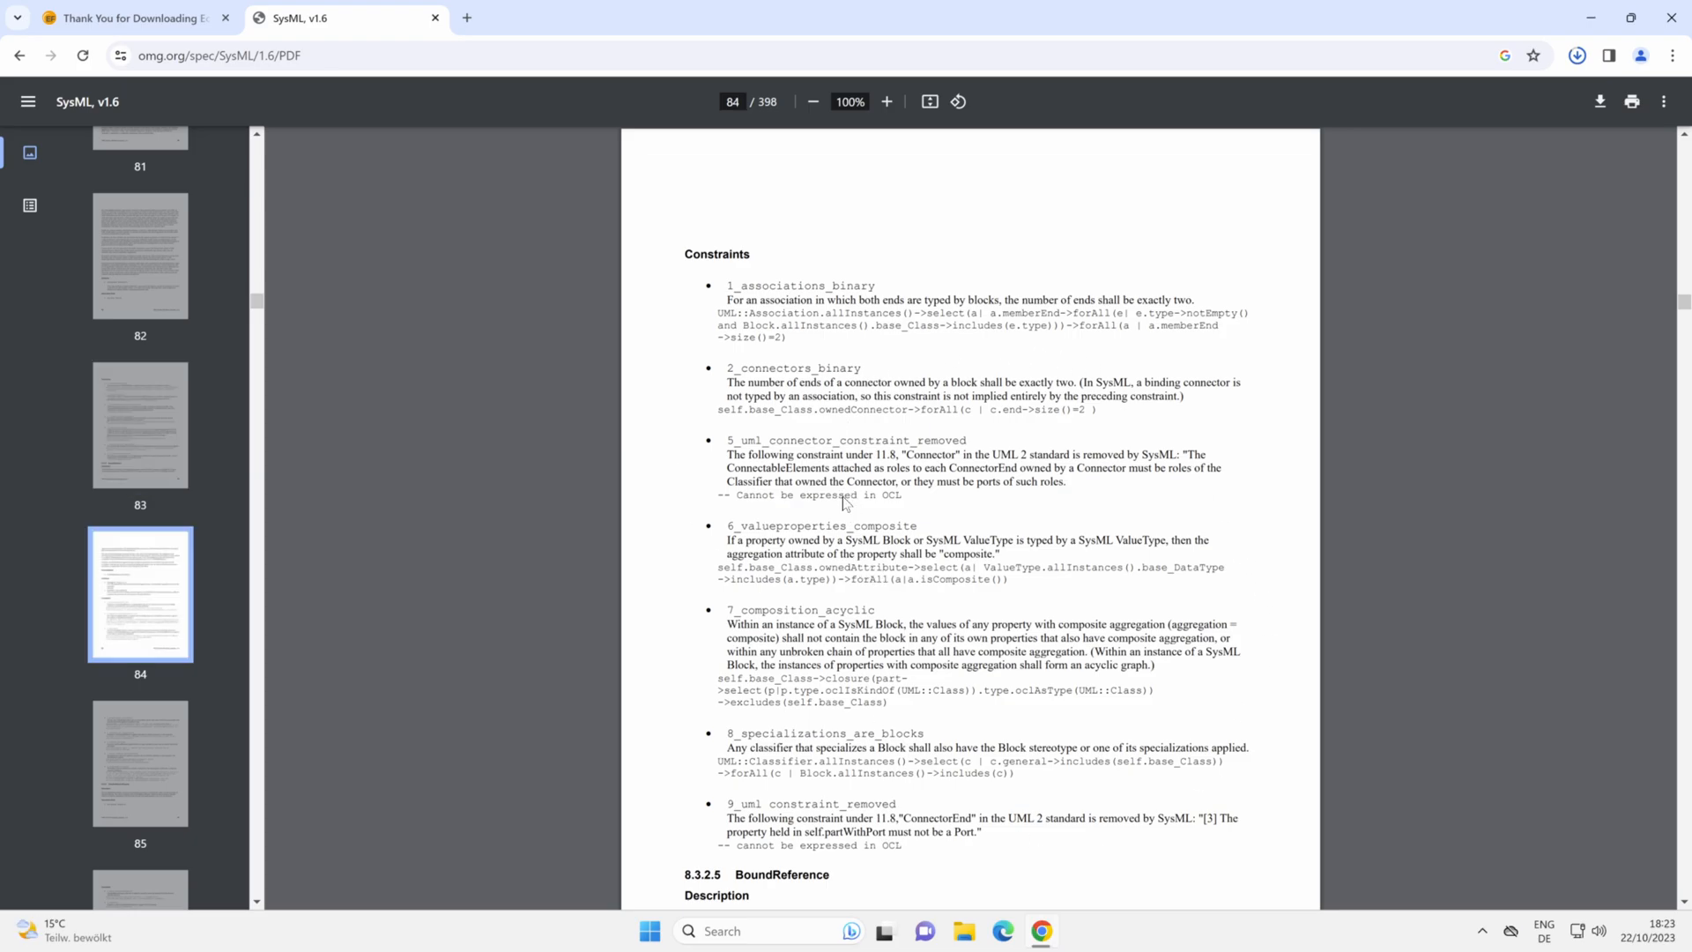
# Scroll the main view through the BoundReference description and constraints to page 85
pyautogui.scroll(-3)
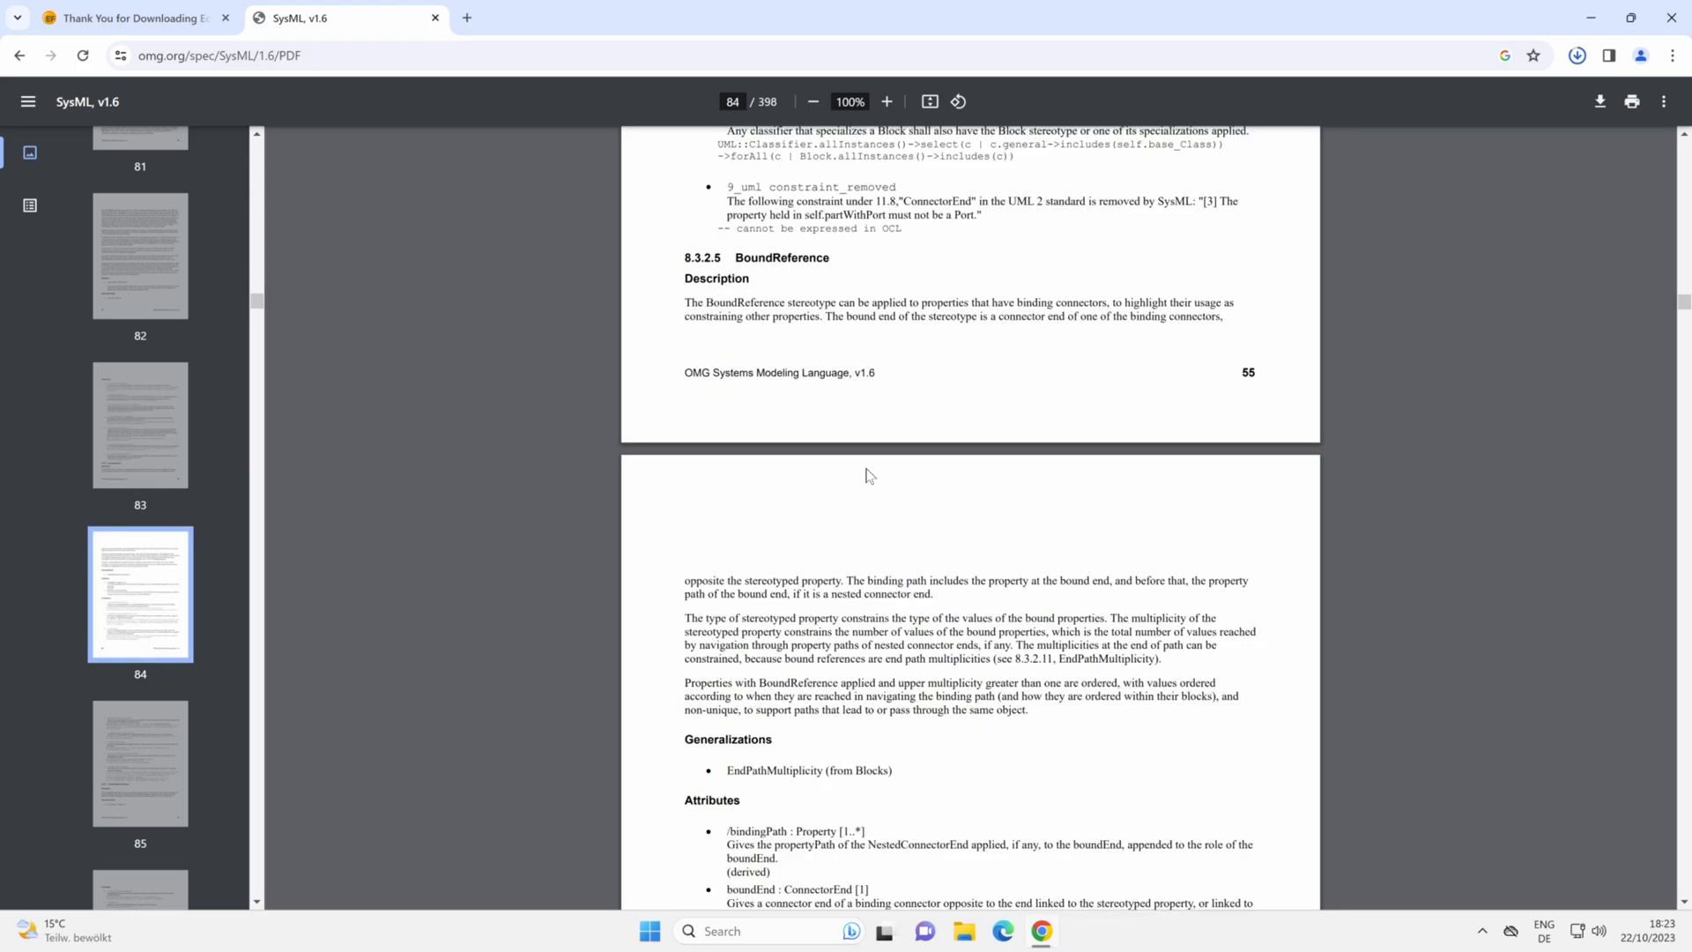
pyautogui.scroll(-3)
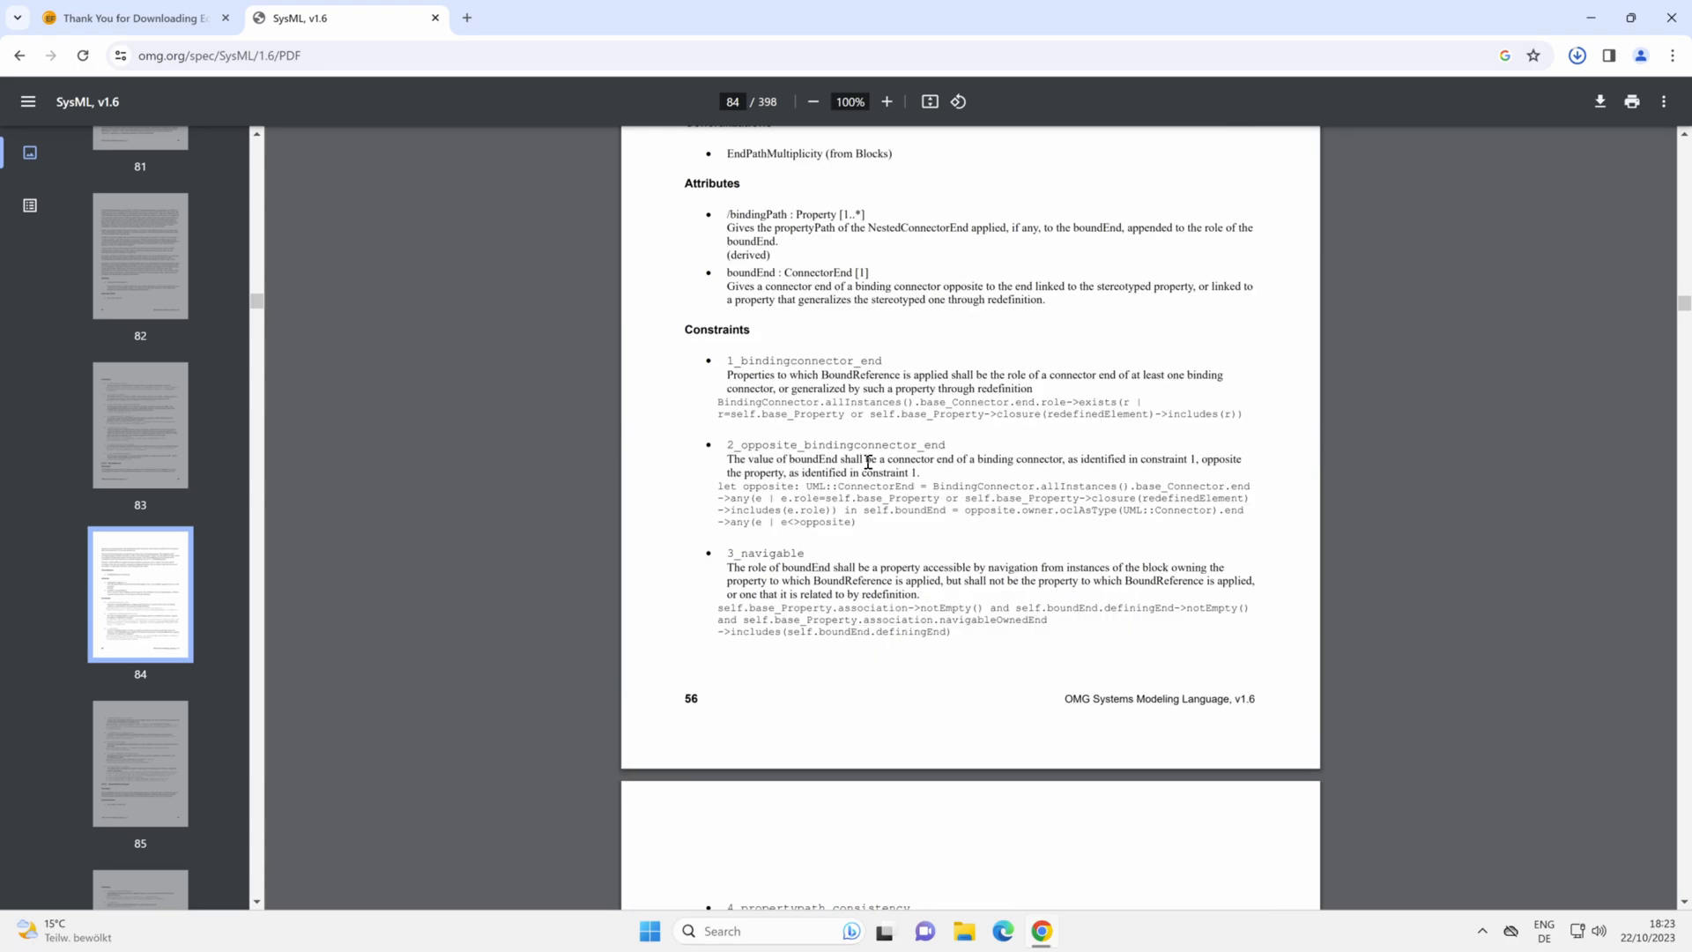
pyautogui.scroll(-3)
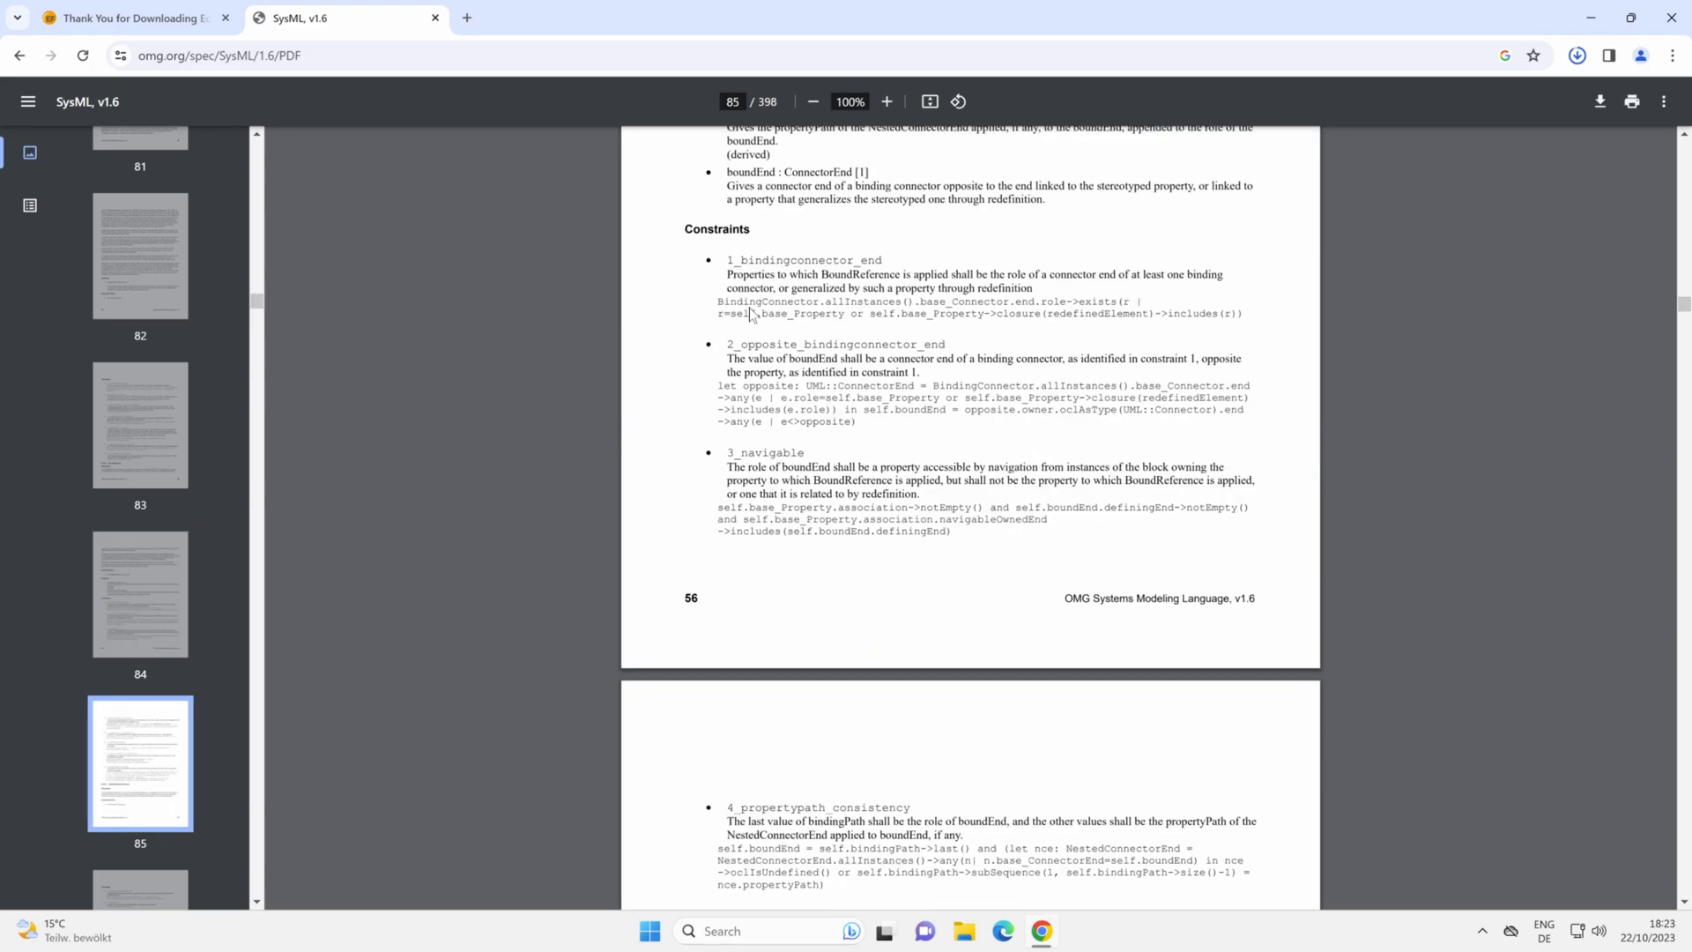
pyautogui.scroll(-3)
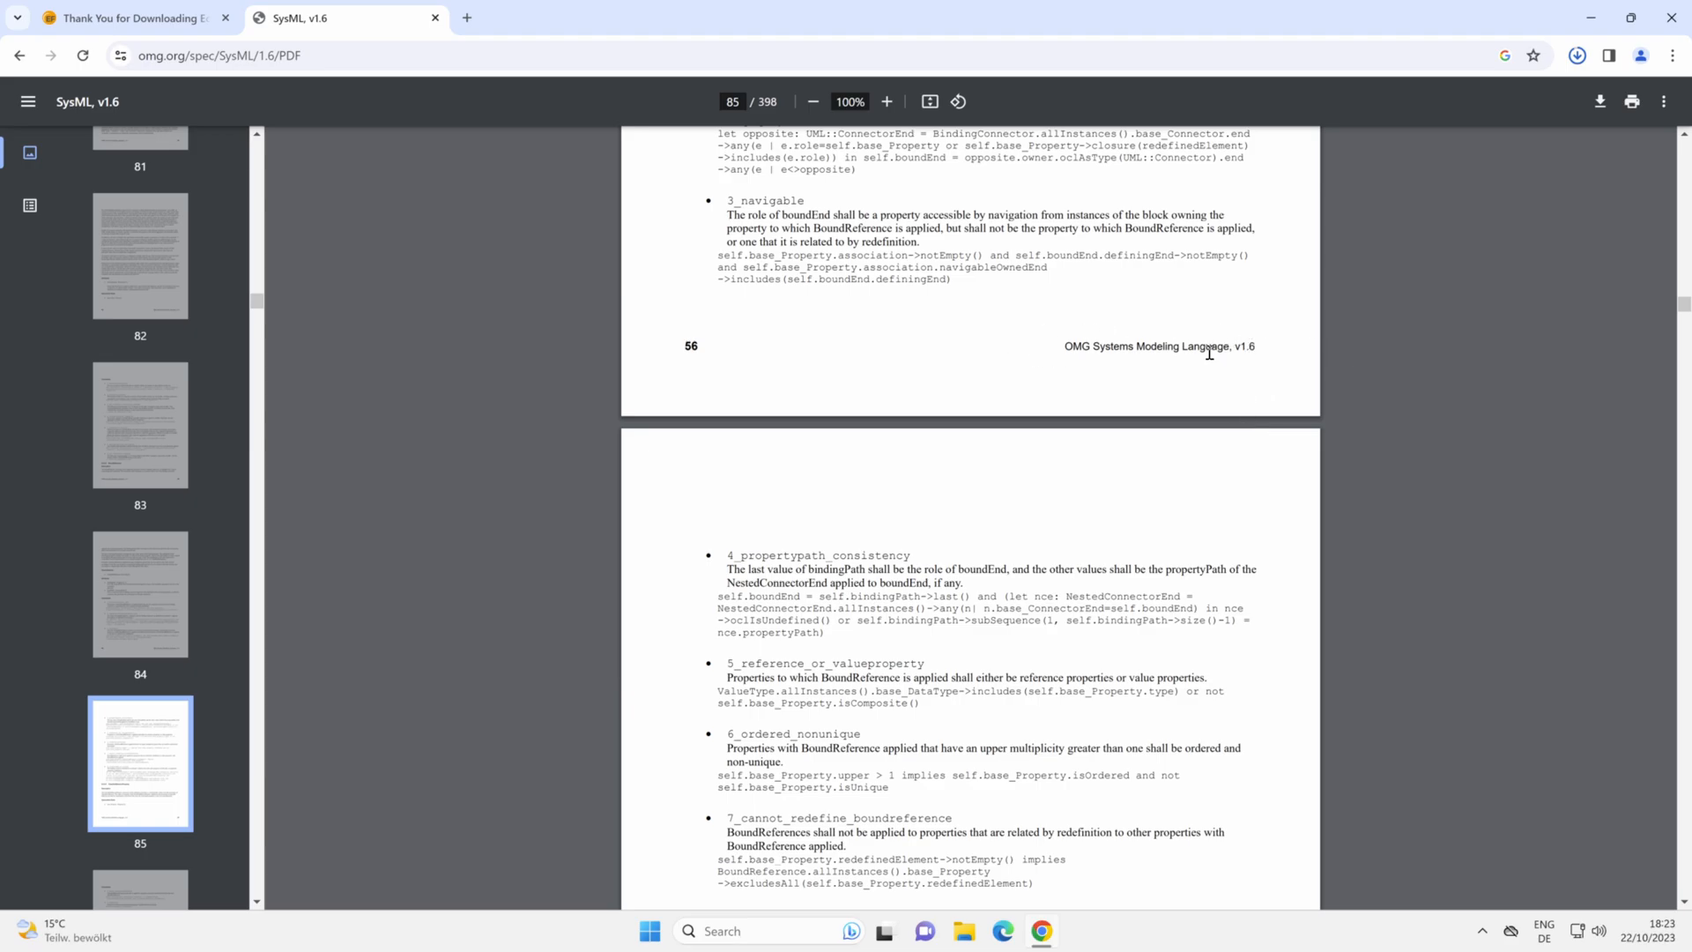
pyautogui.moveTo(1306, 392)
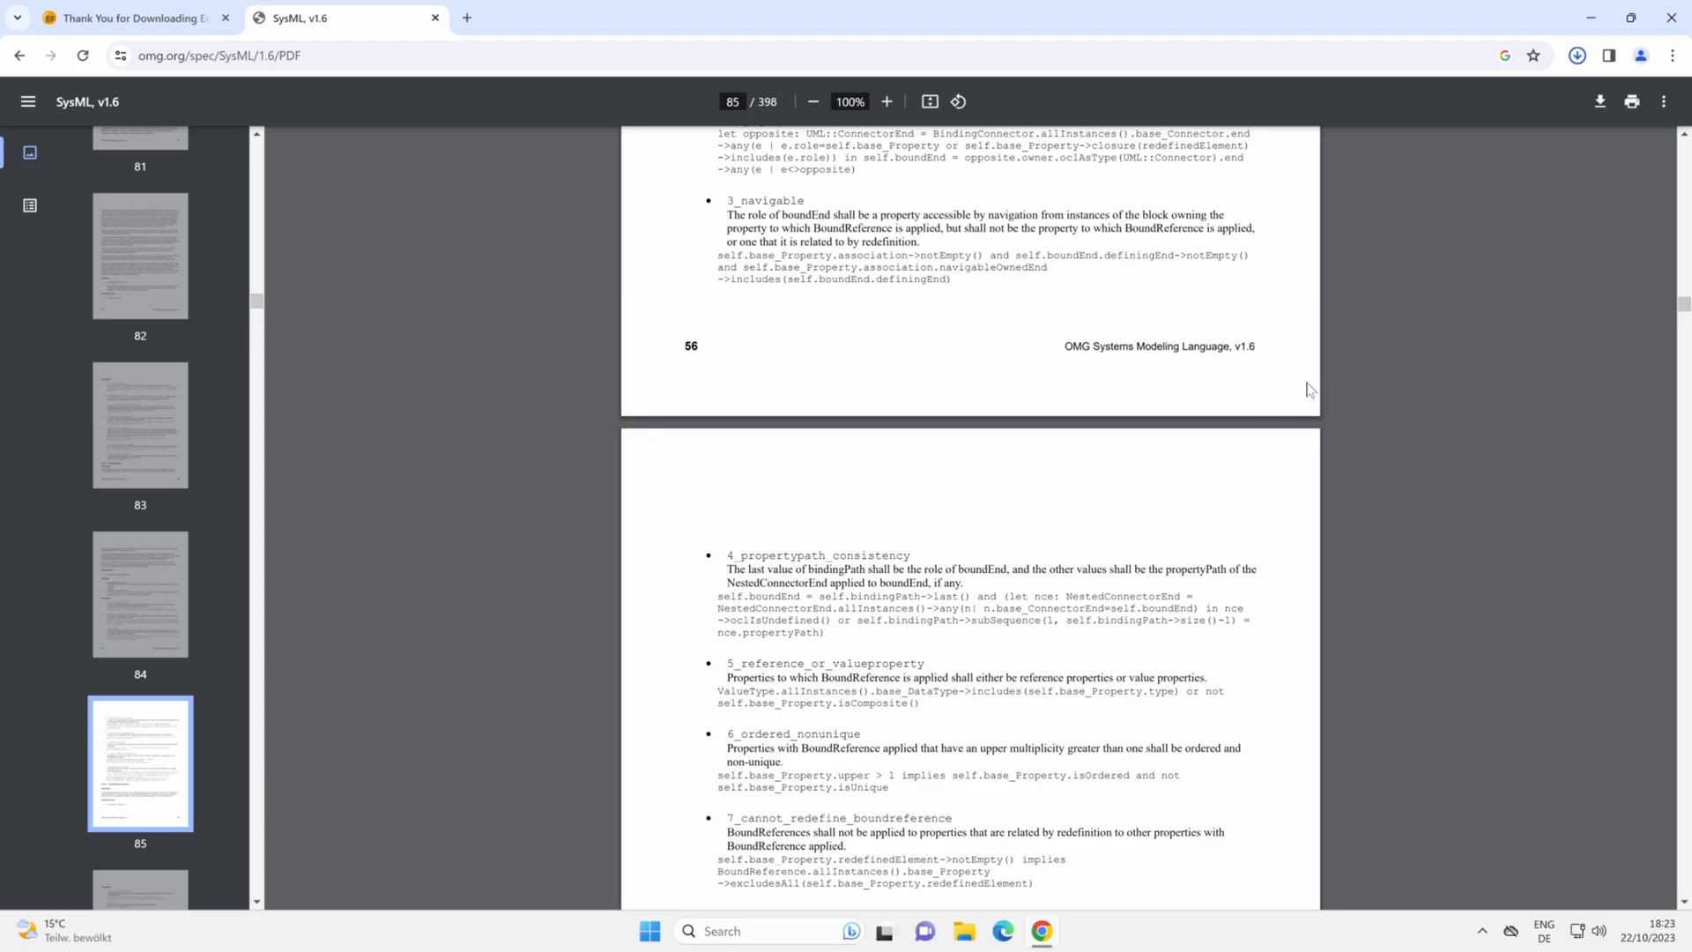
pyautogui.moveTo(1307, 375)
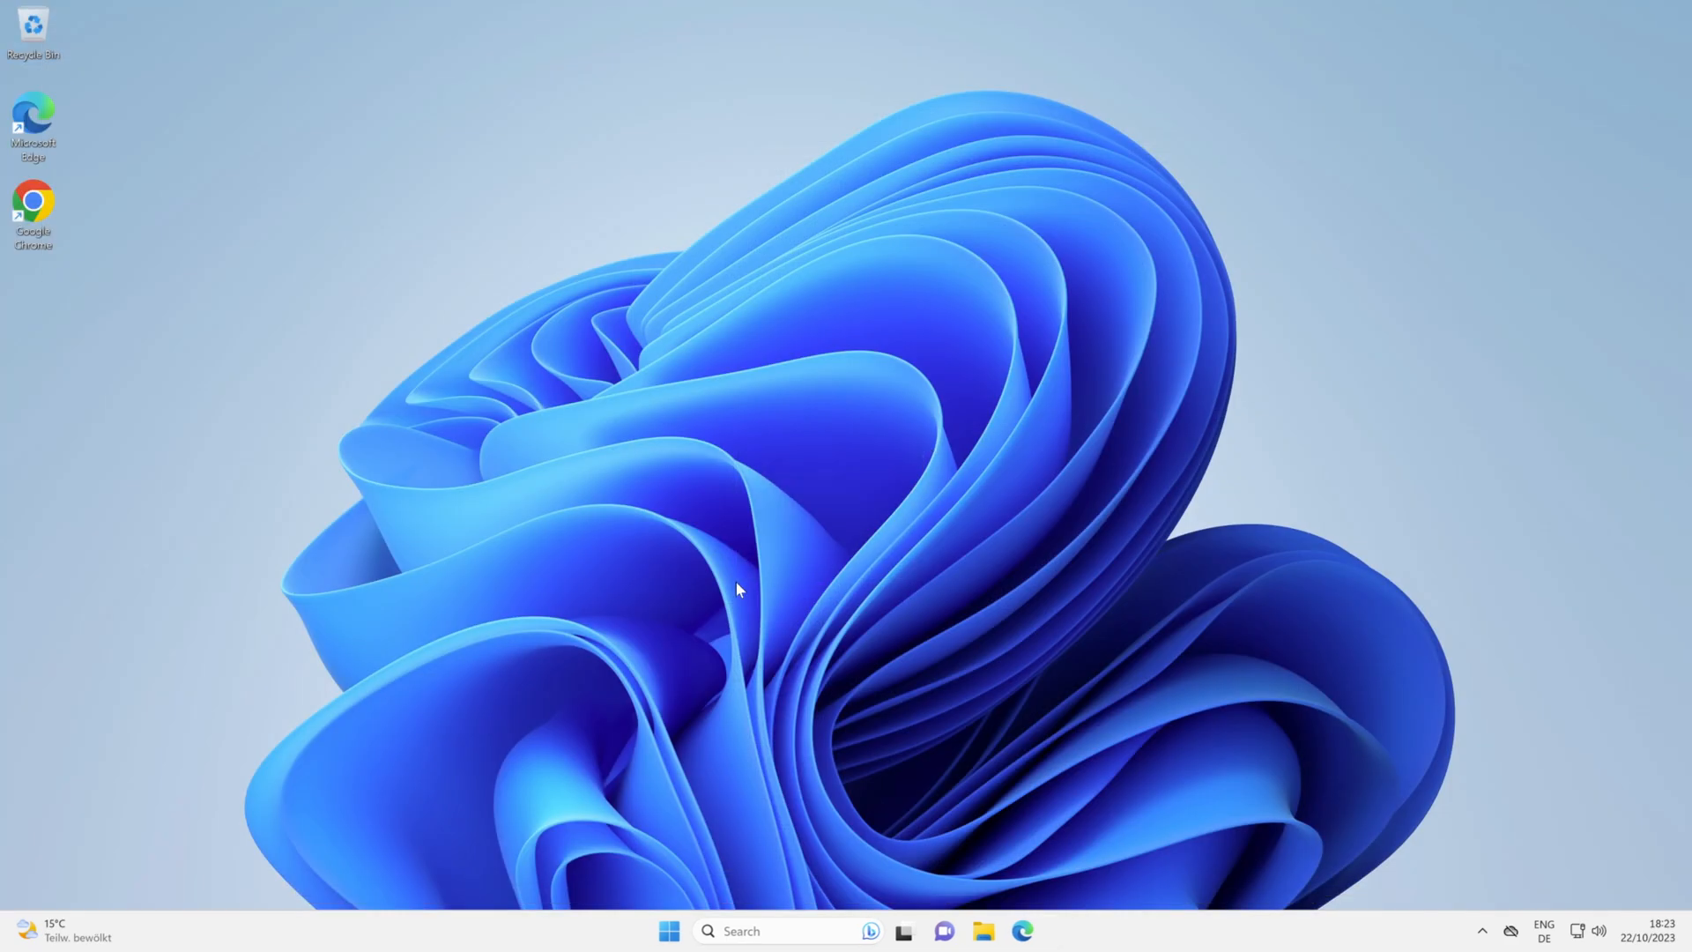
pyautogui.moveTo(770, 573)
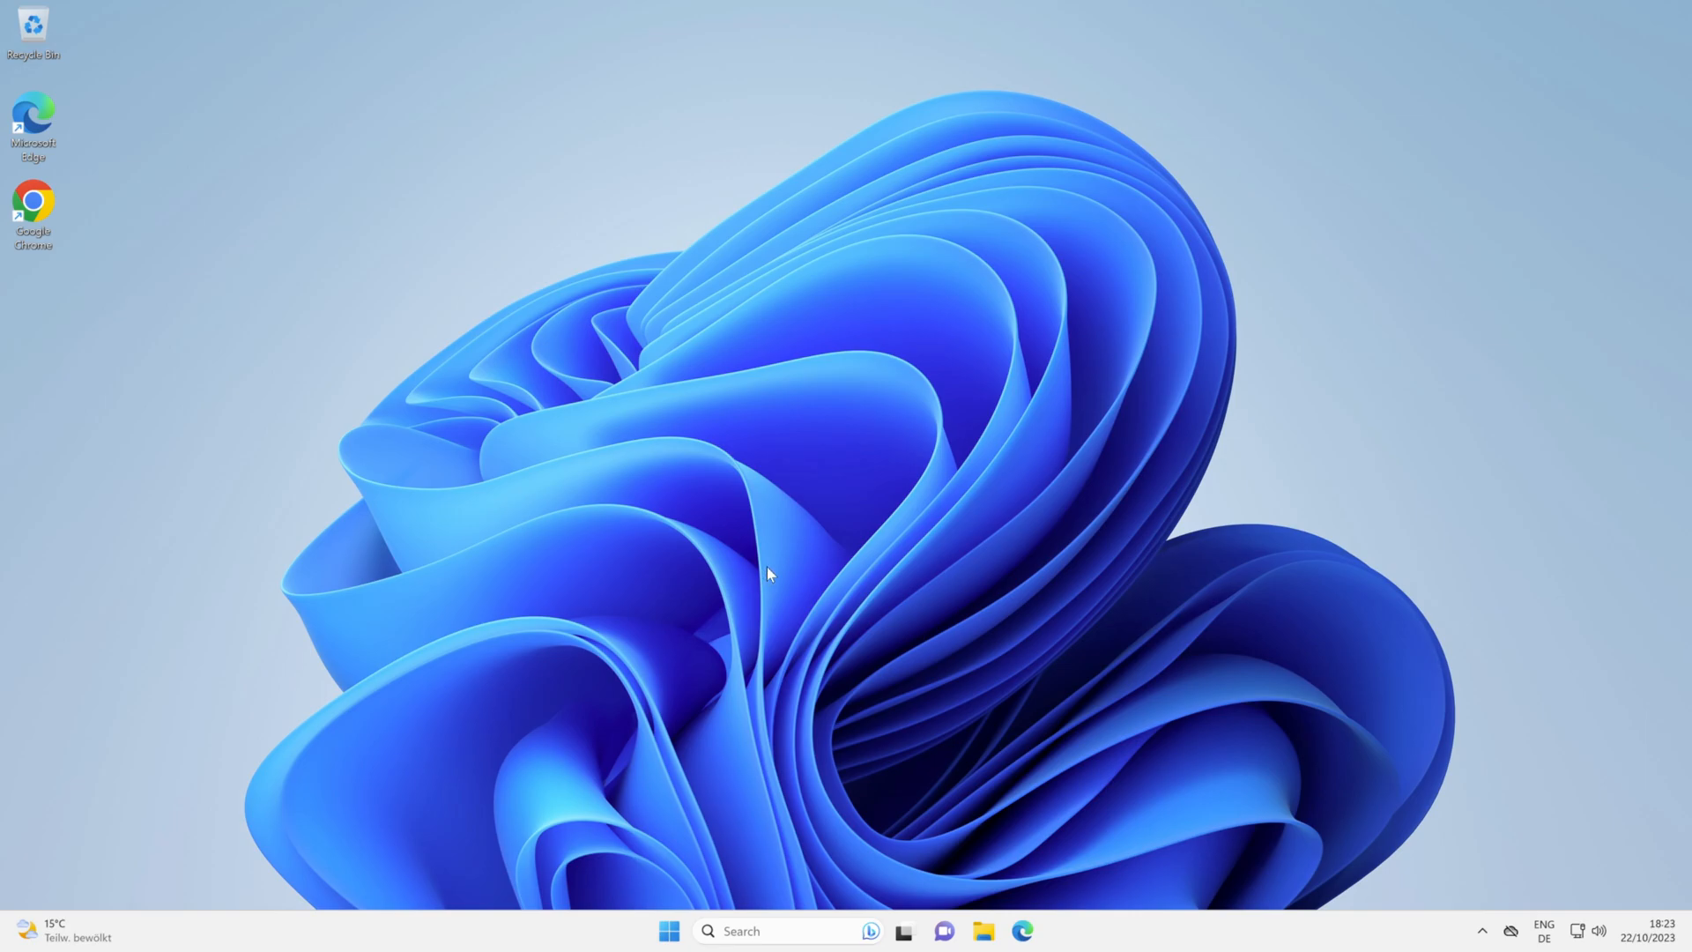
pyautogui.moveTo(767, 547)
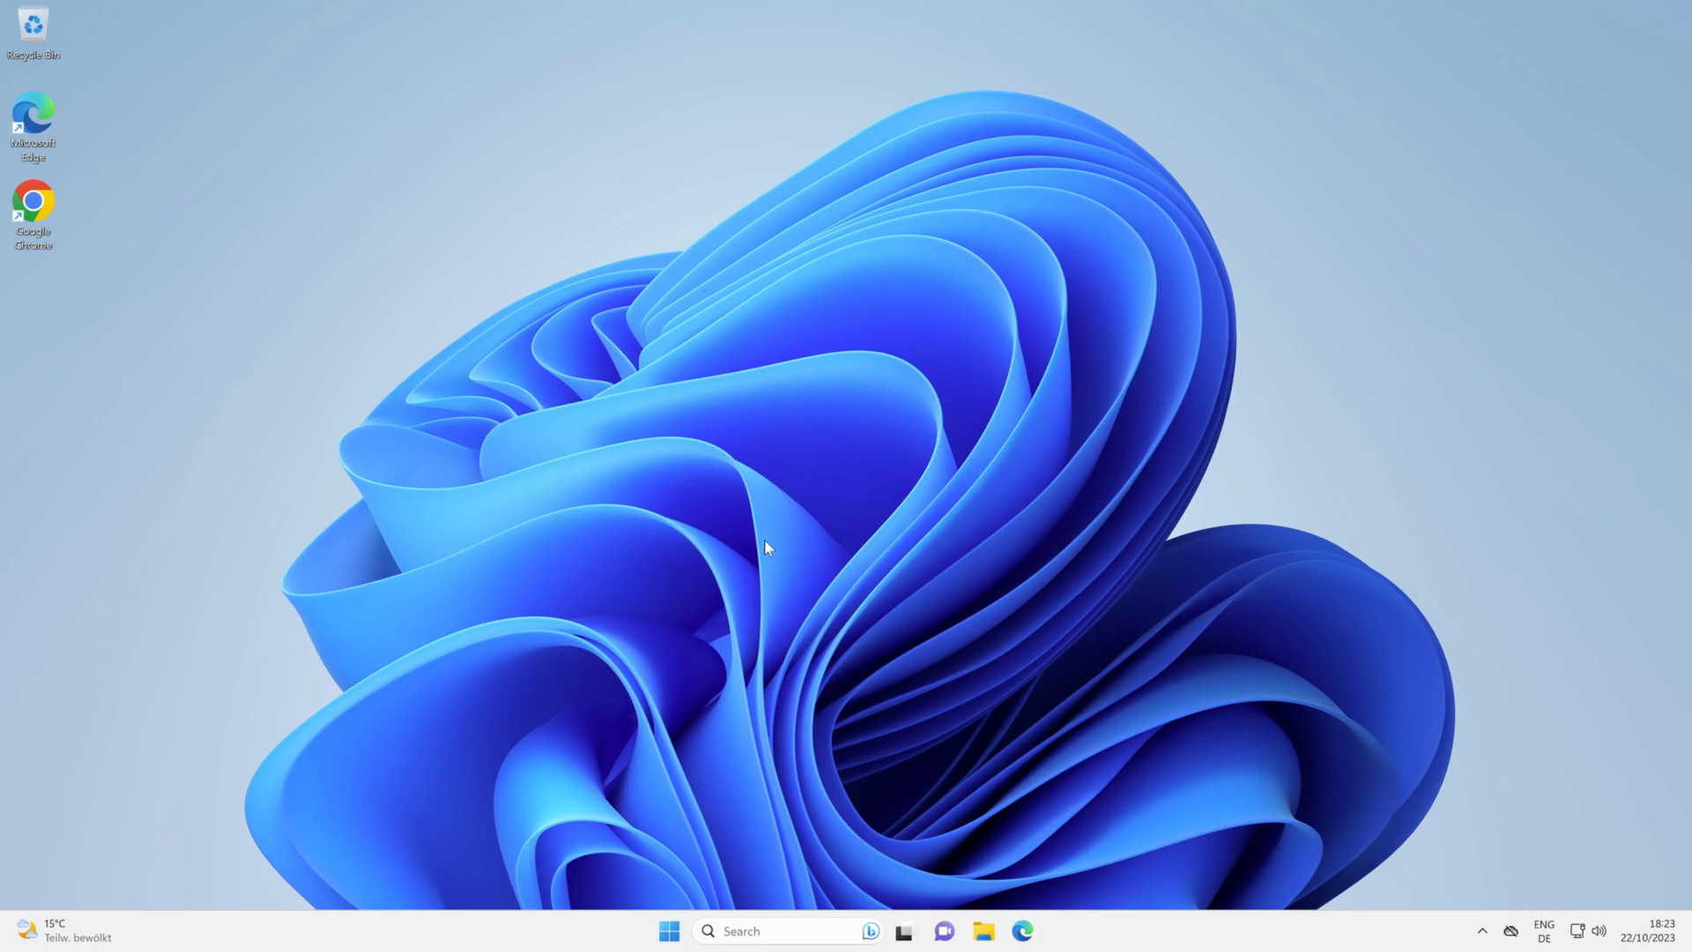